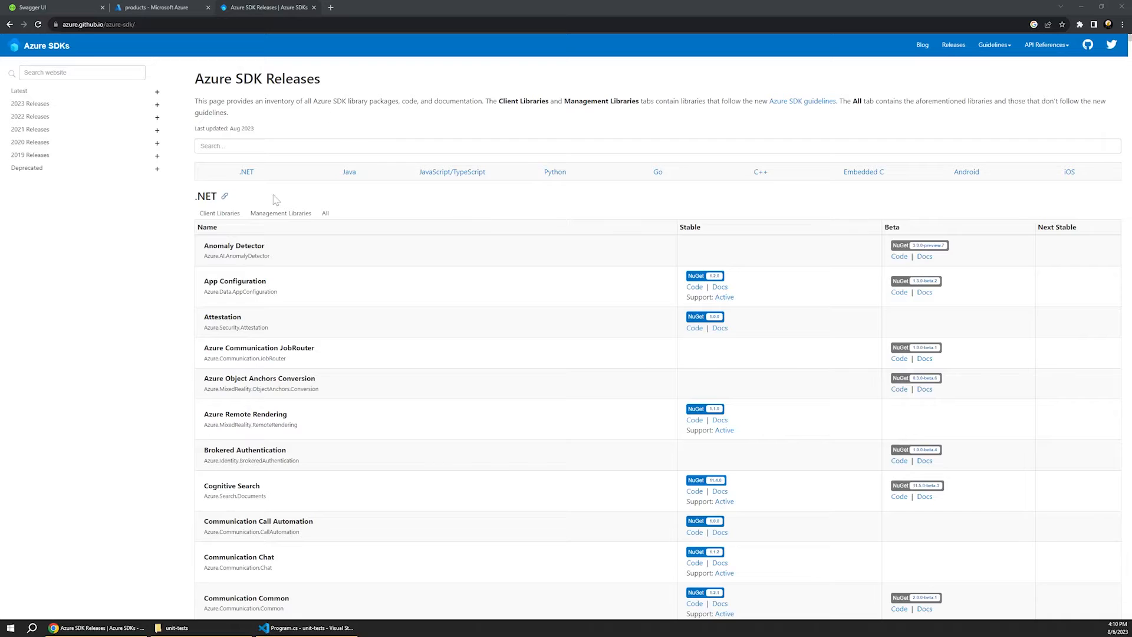
{"action": "mouse_move", "coordinate": [235, 271]}
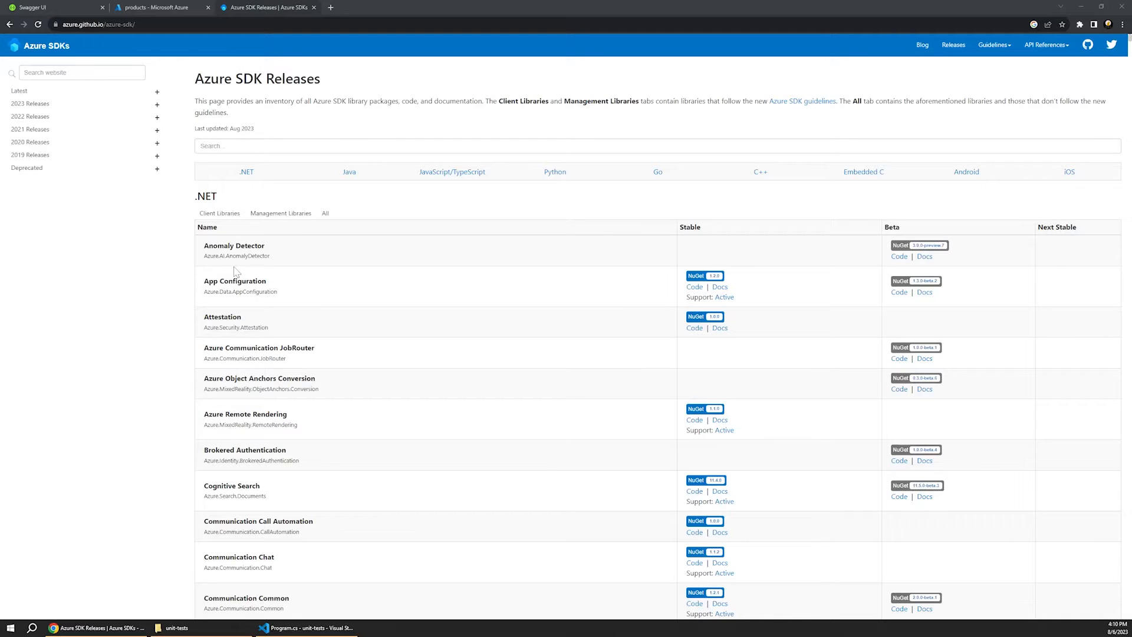
- Switch between the Swagger docs tab and VS Code to reach the integrated terminal
{"action": "scroll", "scroll_direction": "down", "scroll_amount": 3}
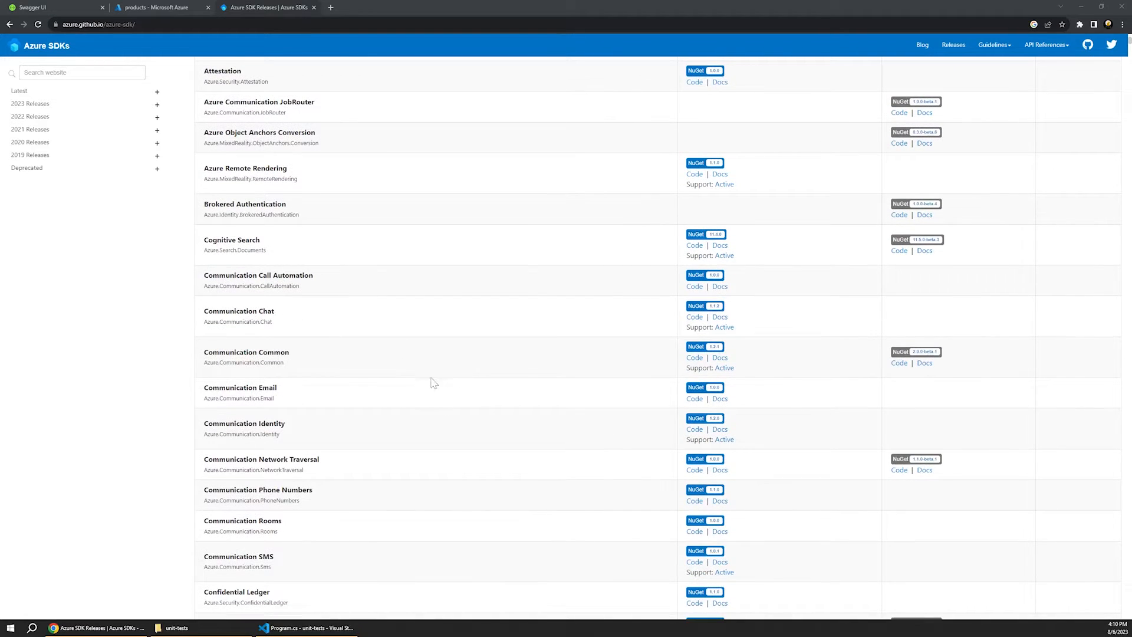
{"action": "scroll", "scroll_direction": "down", "scroll_amount": 3}
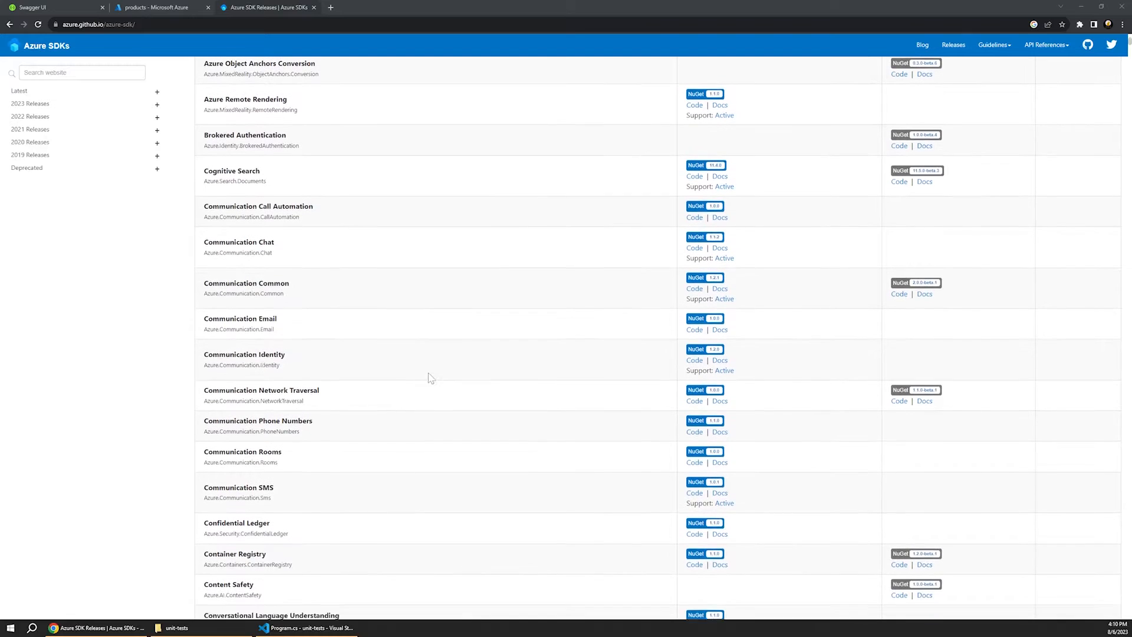
{"action": "scroll", "scroll_direction": "up", "scroll_amount": 3}
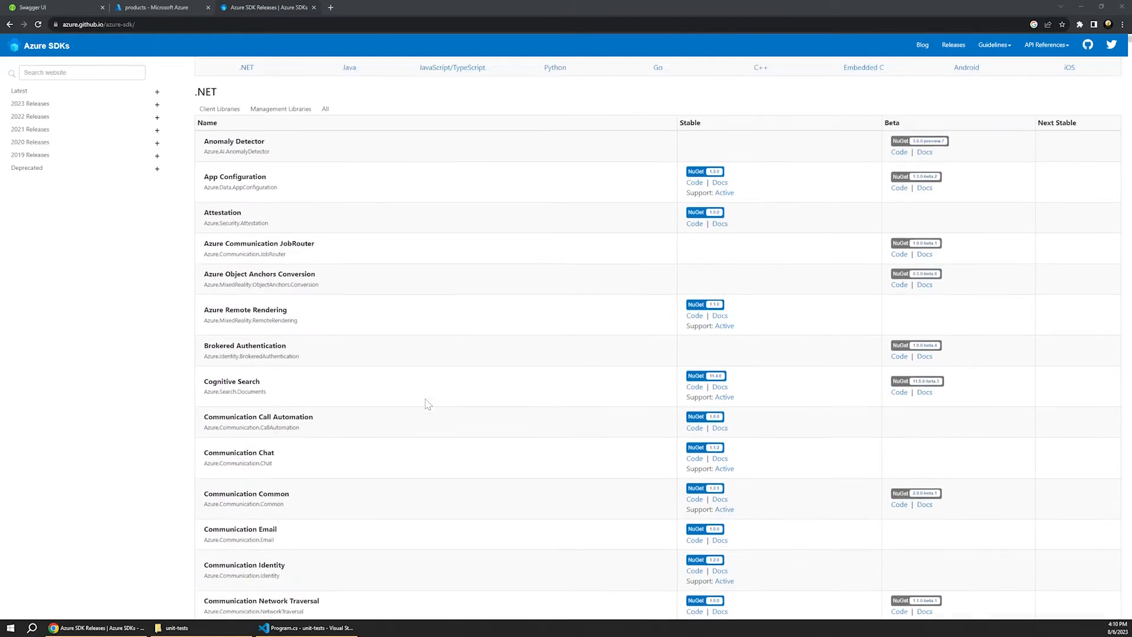
{"action": "scroll", "scroll_direction": "up", "scroll_amount": 3}
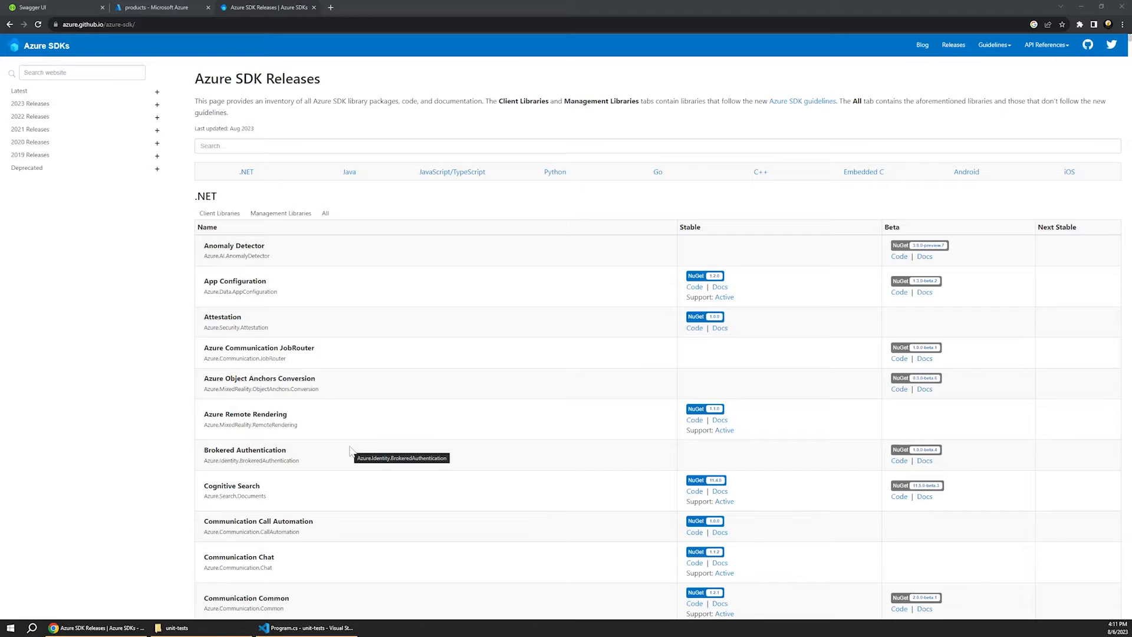
{"action": "mouse_move", "coordinate": [330, 293]}
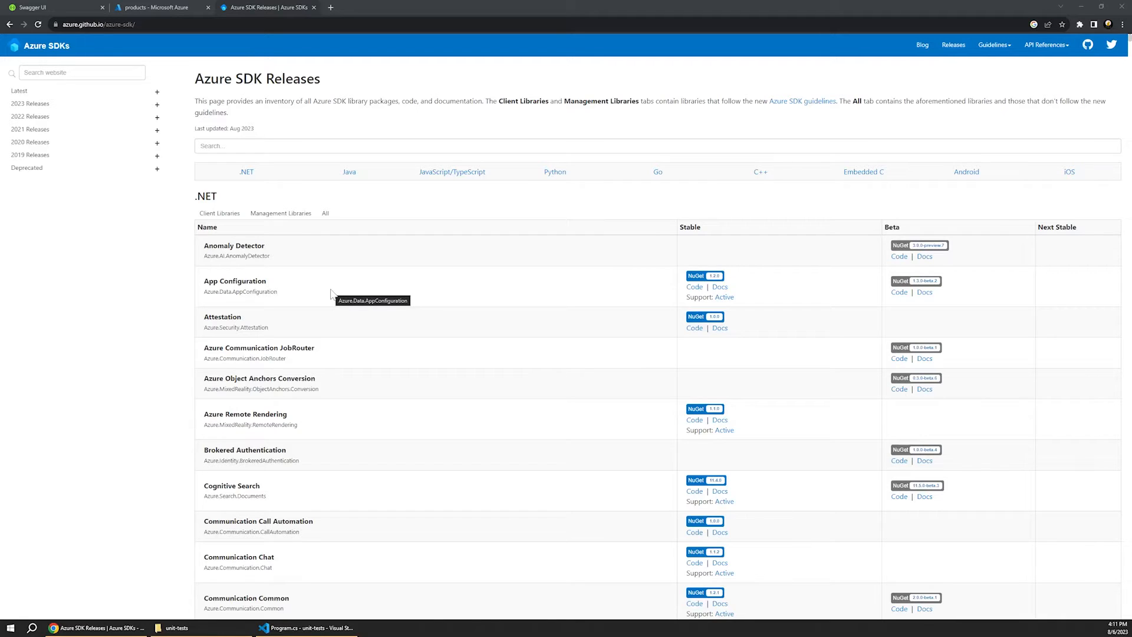
{"action": "left_click", "coordinate": [51, 7]}
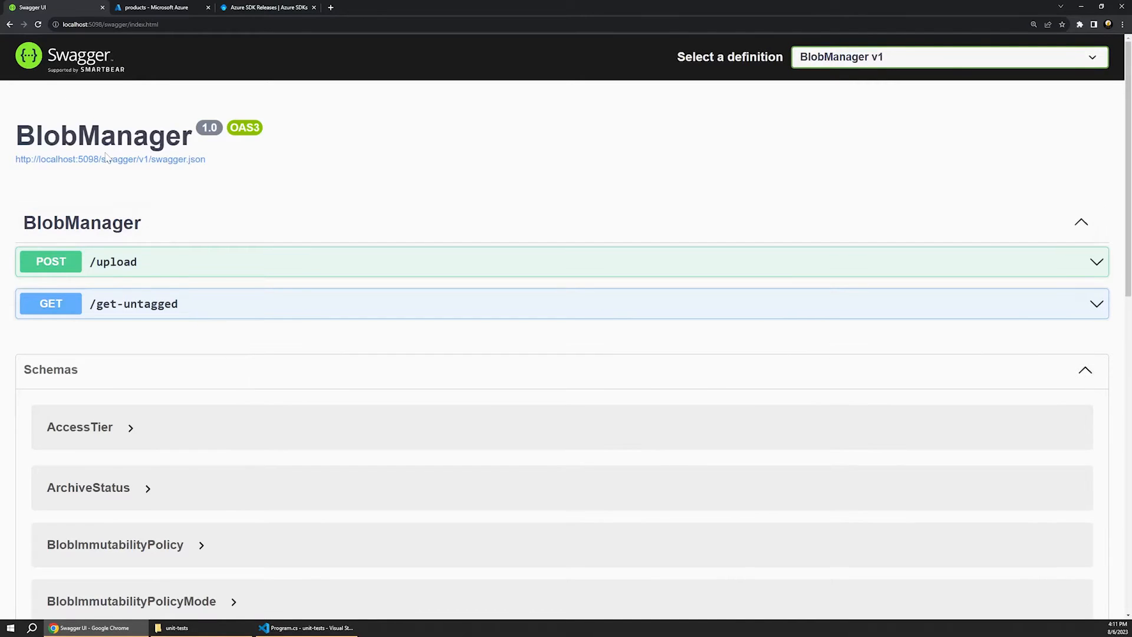
{"action": "left_click", "coordinate": [307, 627]}
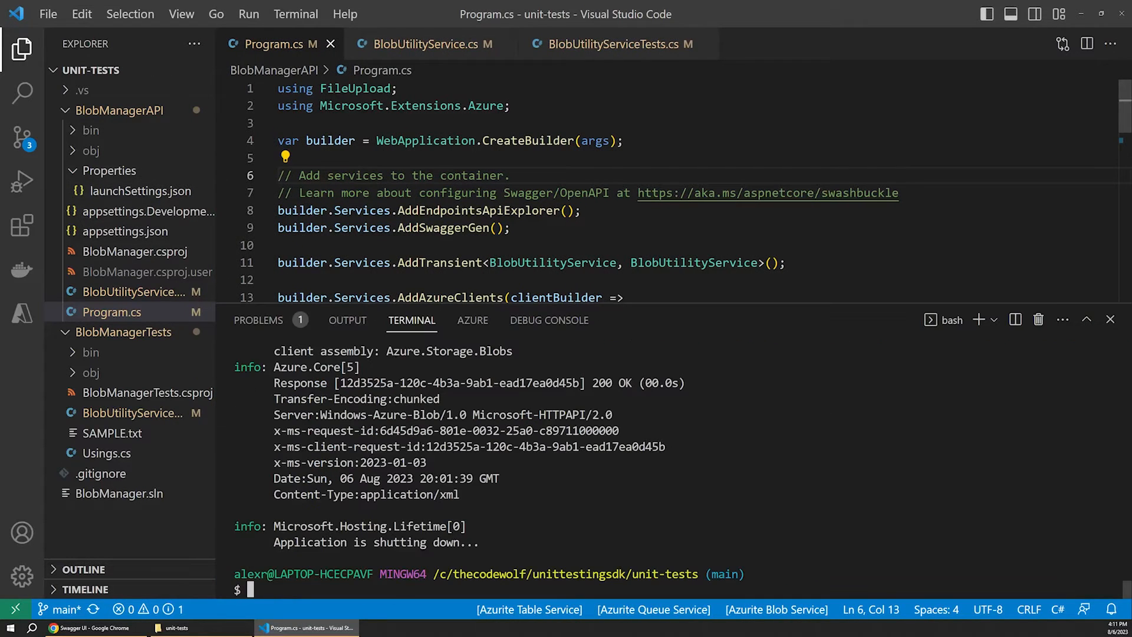
- Run dotnet run, then start typing the --project BlobManagerAPI variant
{"action": "type", "text": "d"}
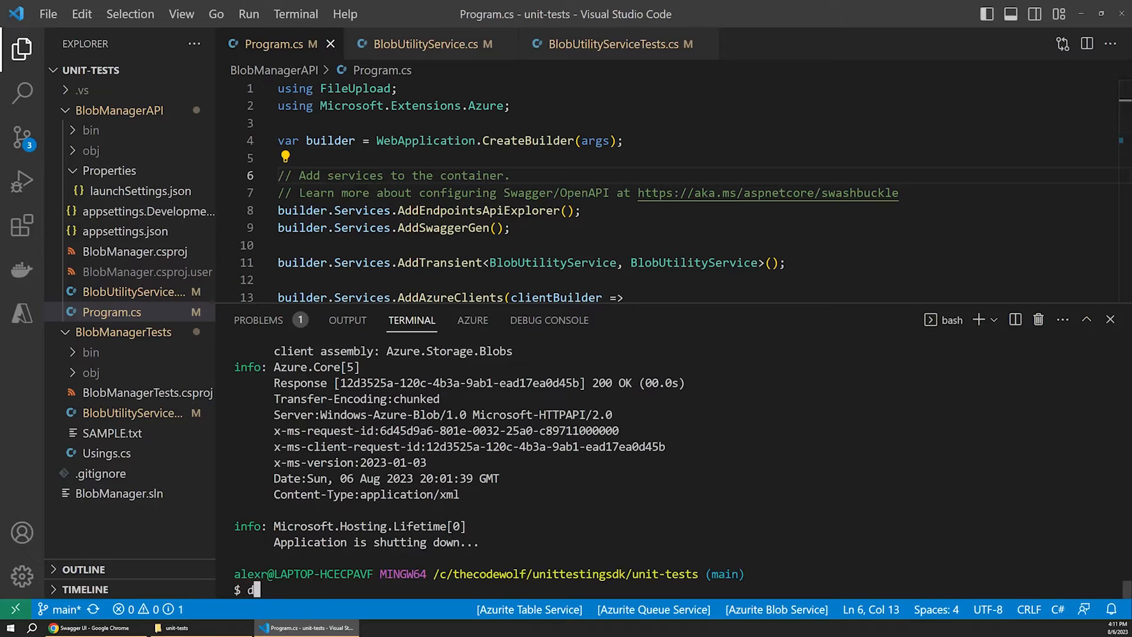
{"action": "type", "text": "otnet run"}
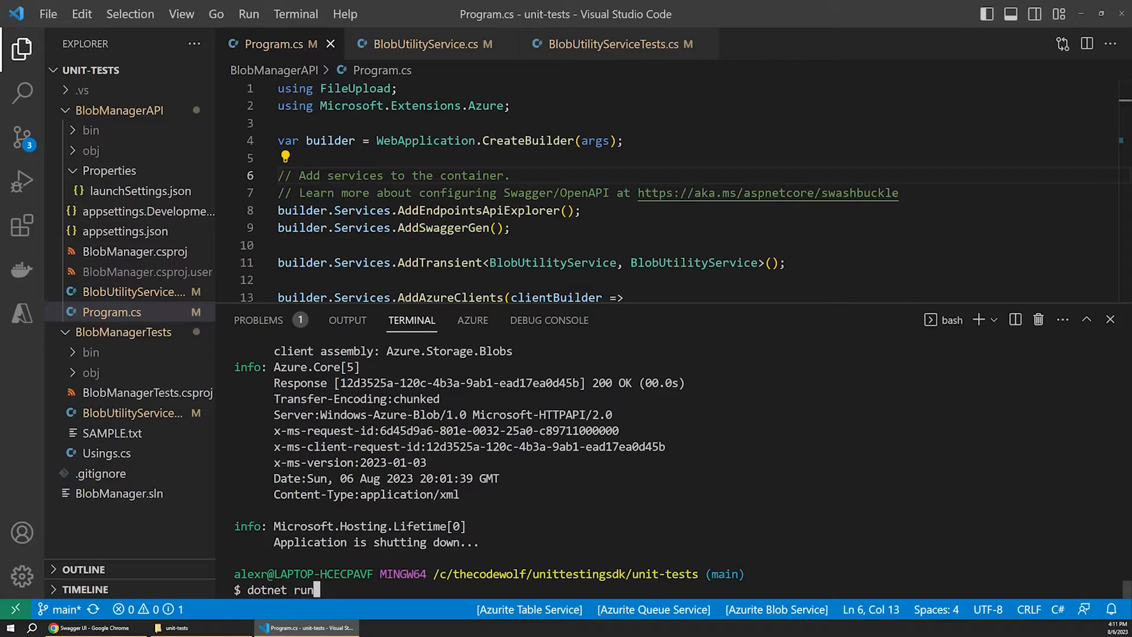
{"action": "key", "text": "Return"}
{"action": "type", "text": "dotnet run --project"}
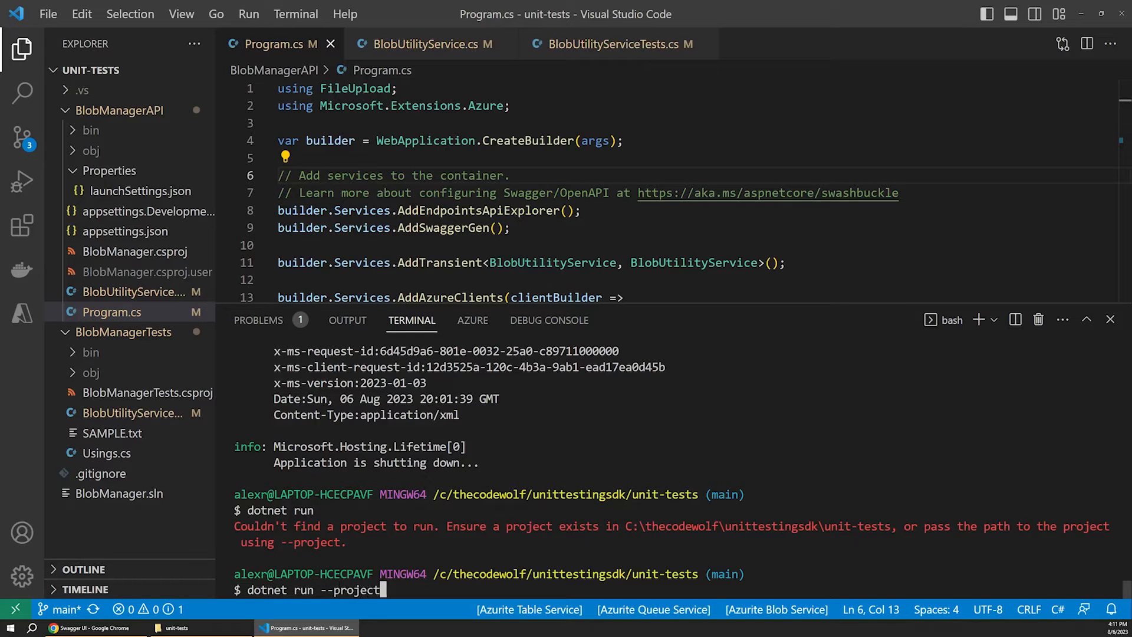
{"action": "type", "text": "BlobManagerAPI"}
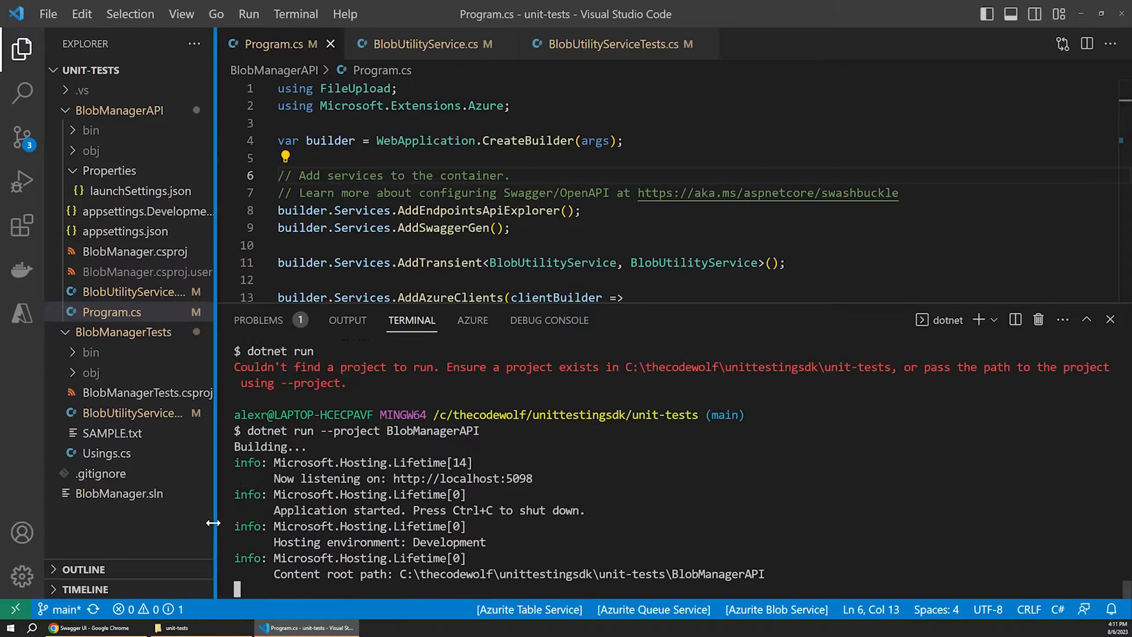
- Return to the BlobManager Swagger UI page served from localhost:5098
{"action": "left_click", "coordinate": [71, 626]}
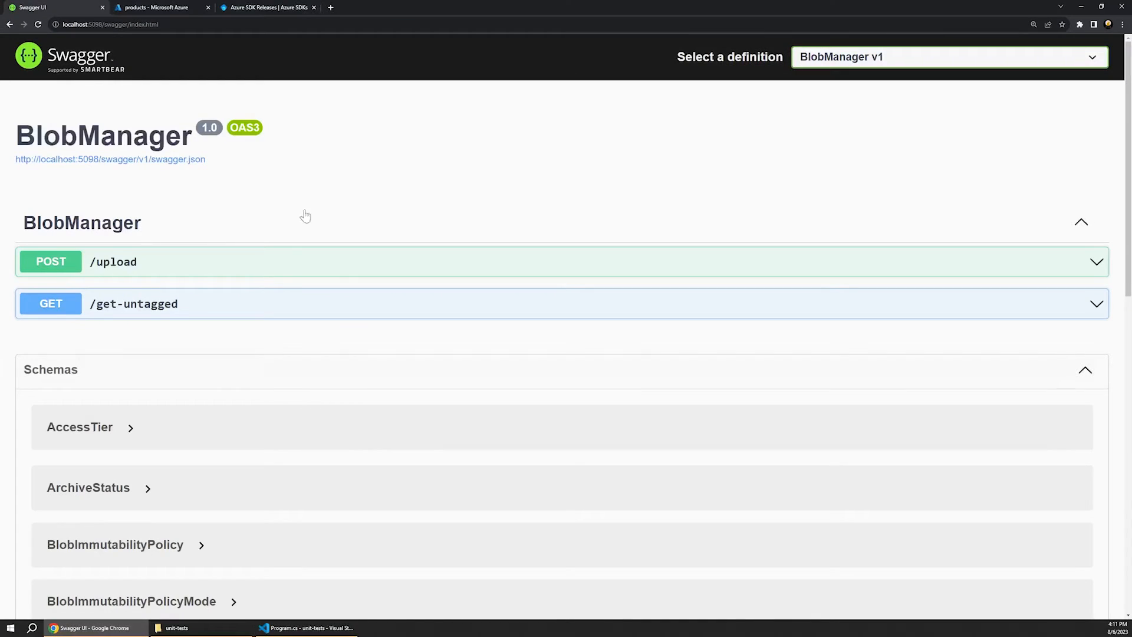
{"action": "mouse_move", "coordinate": [226, 262]}
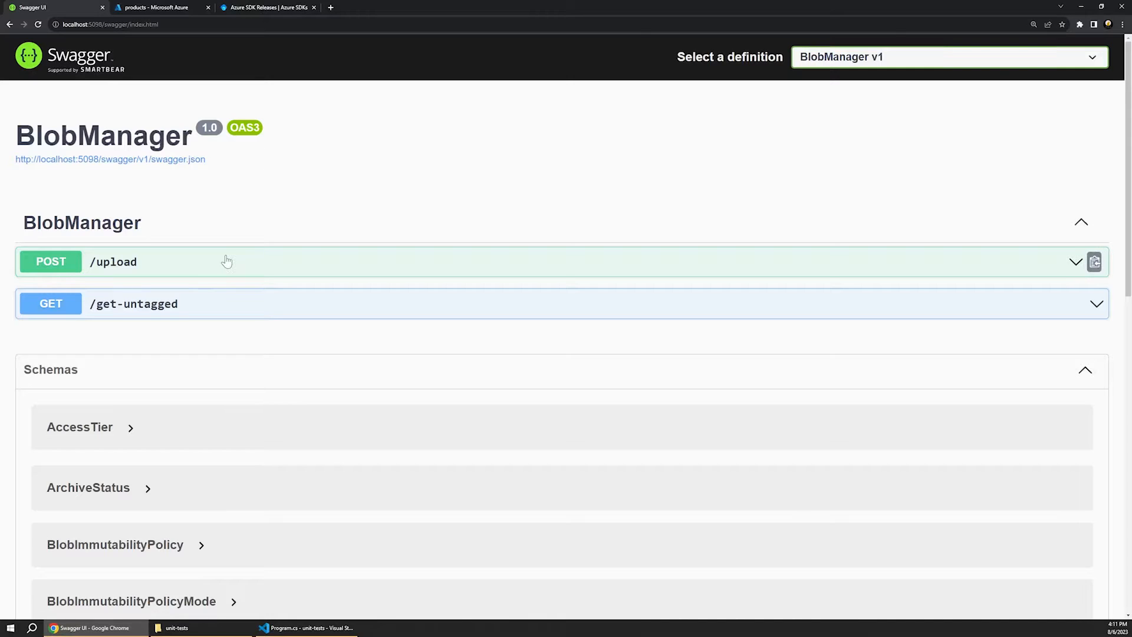
{"action": "mouse_move", "coordinate": [214, 297]}
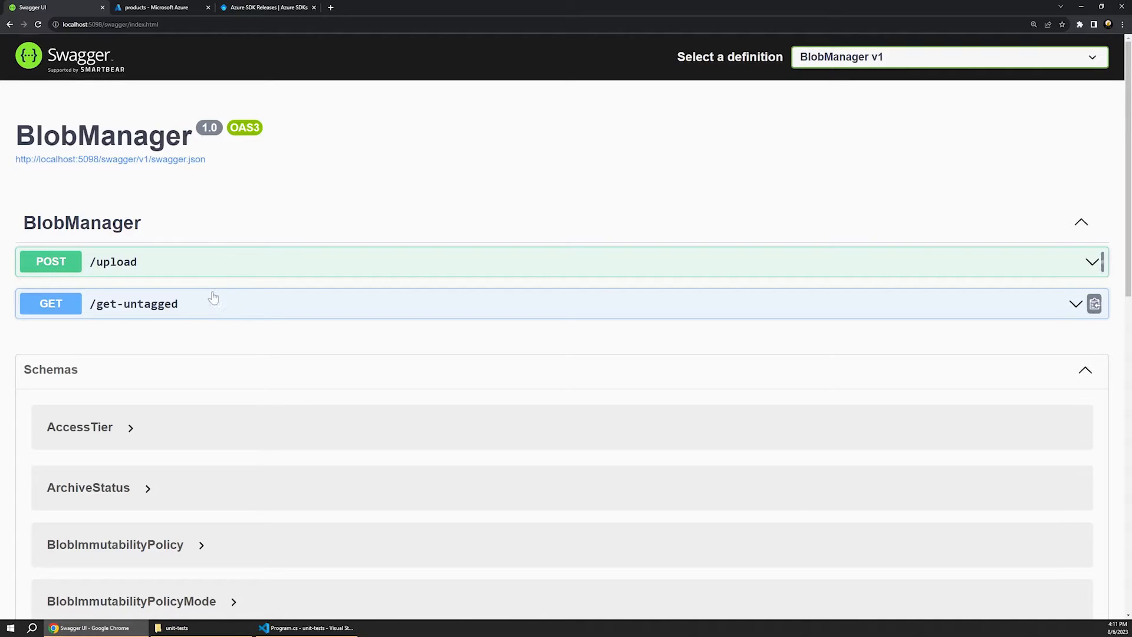
{"action": "mouse_move", "coordinate": [114, 271]}
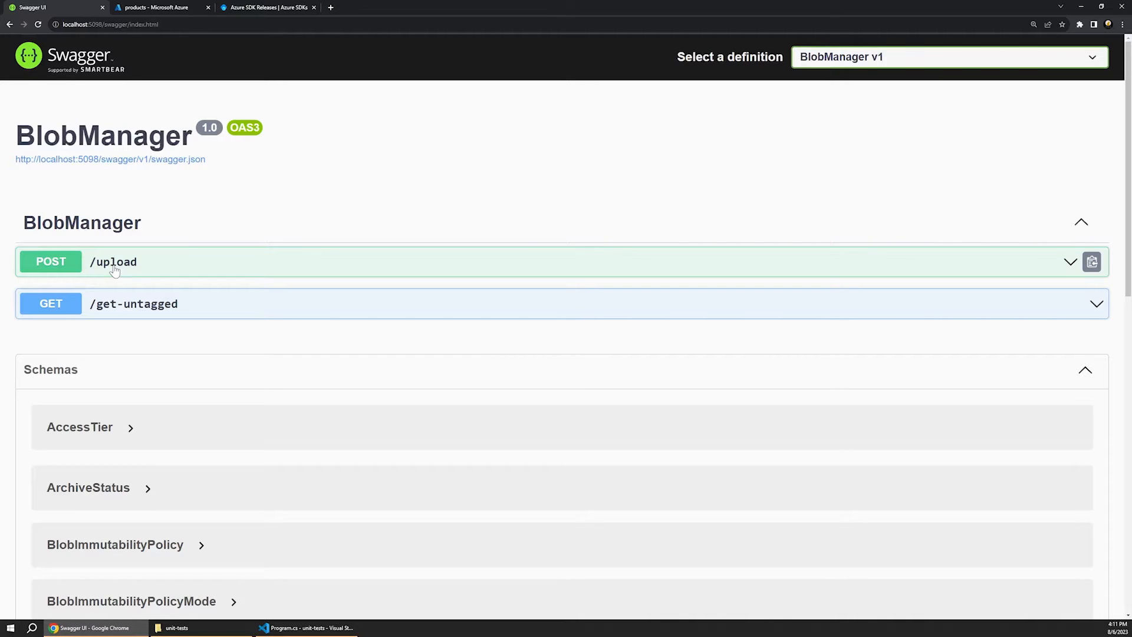
{"action": "mouse_move", "coordinate": [110, 294]}
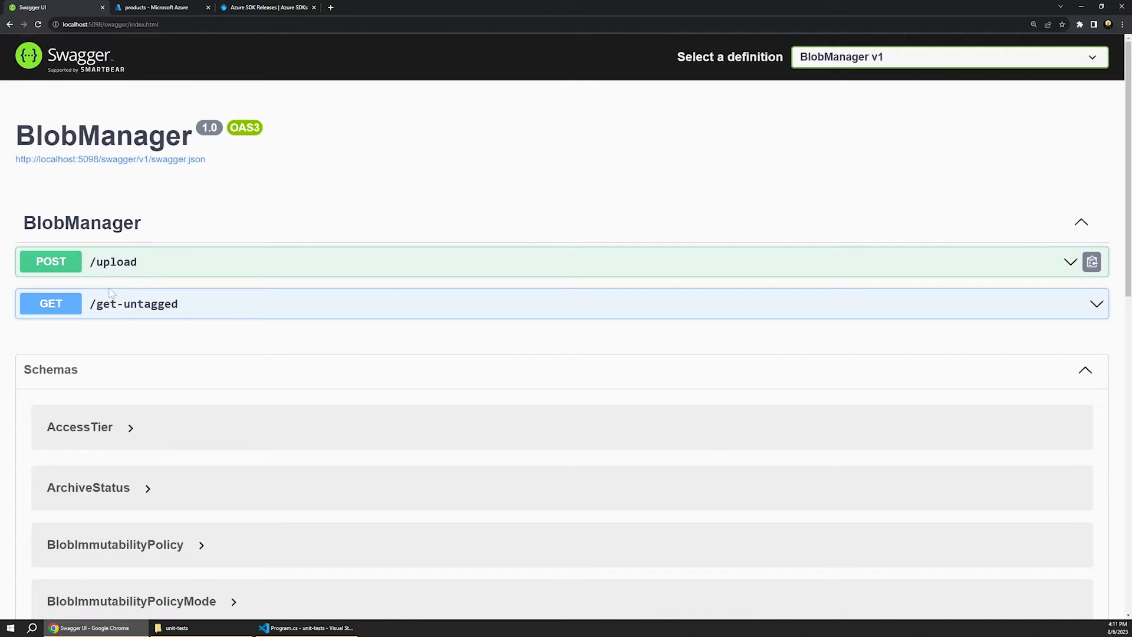
{"action": "mouse_move", "coordinate": [126, 320]}
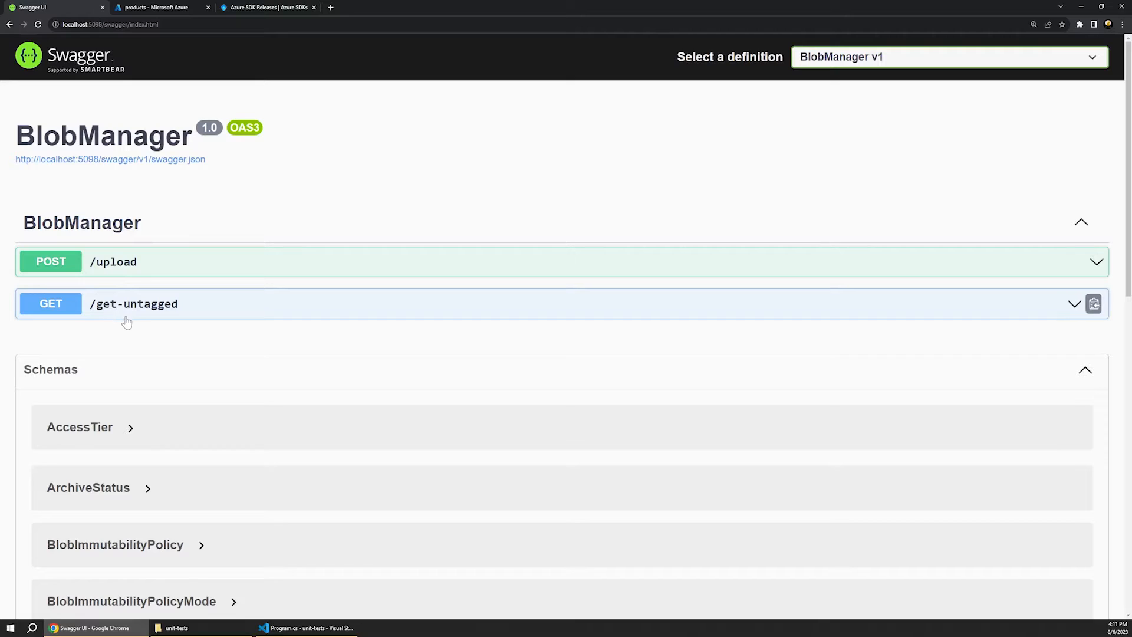
{"action": "mouse_move", "coordinate": [108, 333]}
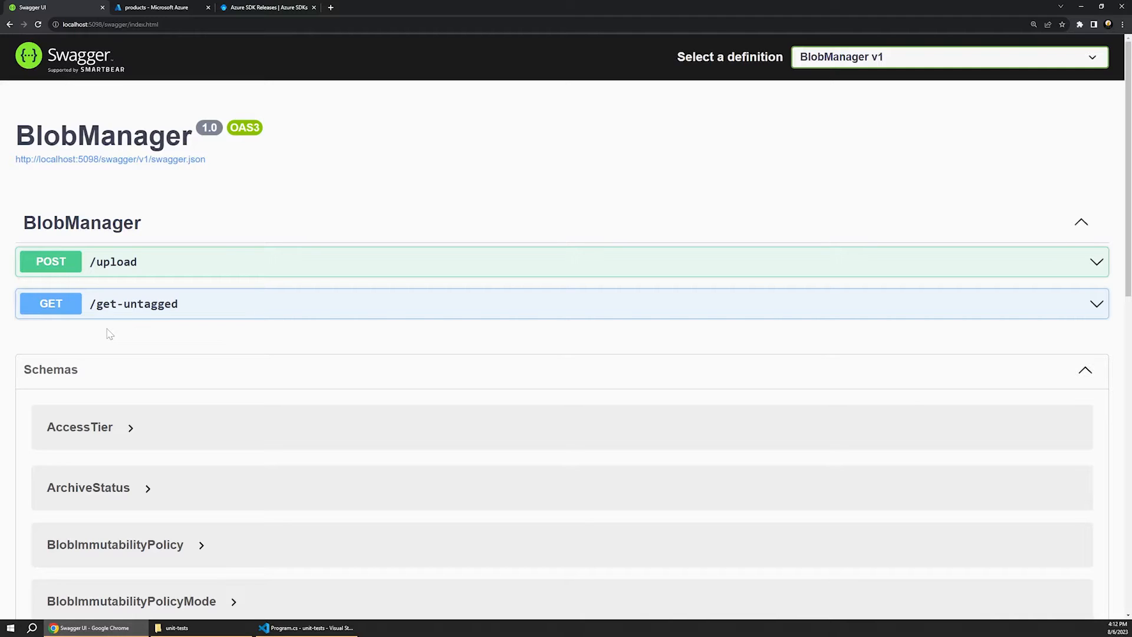
{"action": "mouse_move", "coordinate": [144, 339]}
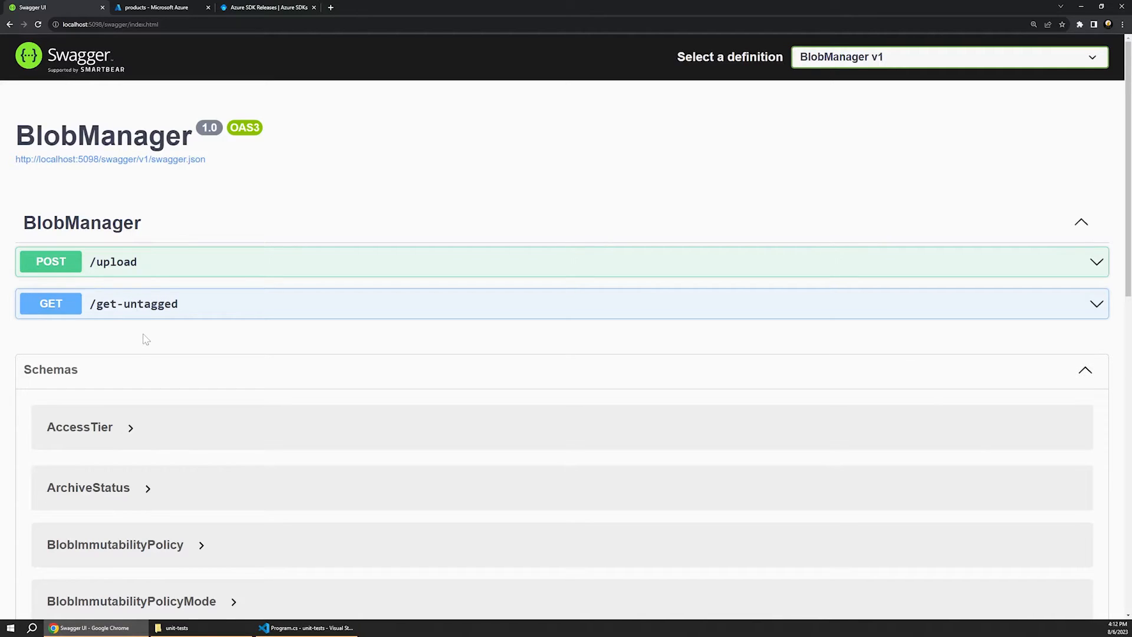
{"action": "mouse_move", "coordinate": [141, 336]}
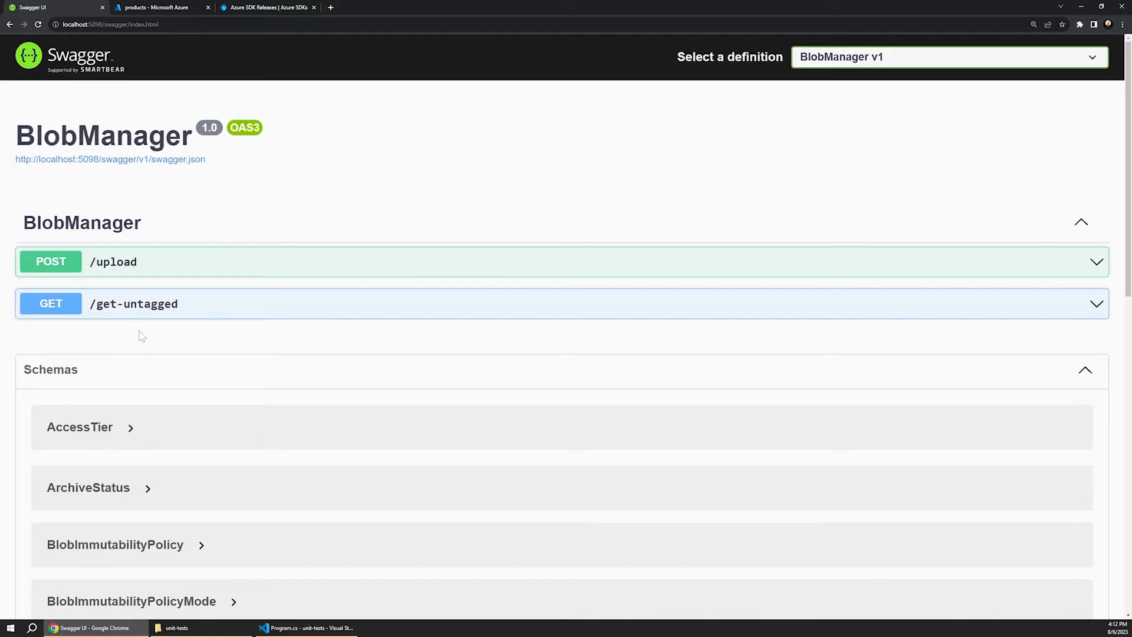
{"action": "mouse_move", "coordinate": [116, 282]}
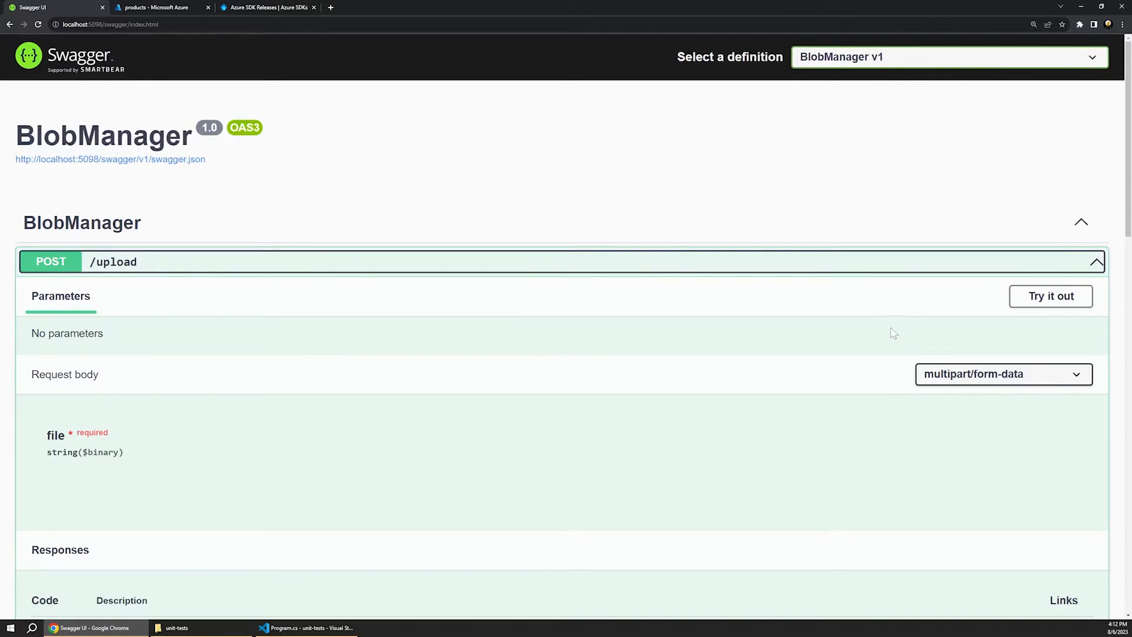
- Try out POST /upload with SAMPLE.txt as the file and execute the request
{"action": "left_click", "coordinate": [1049, 295]}
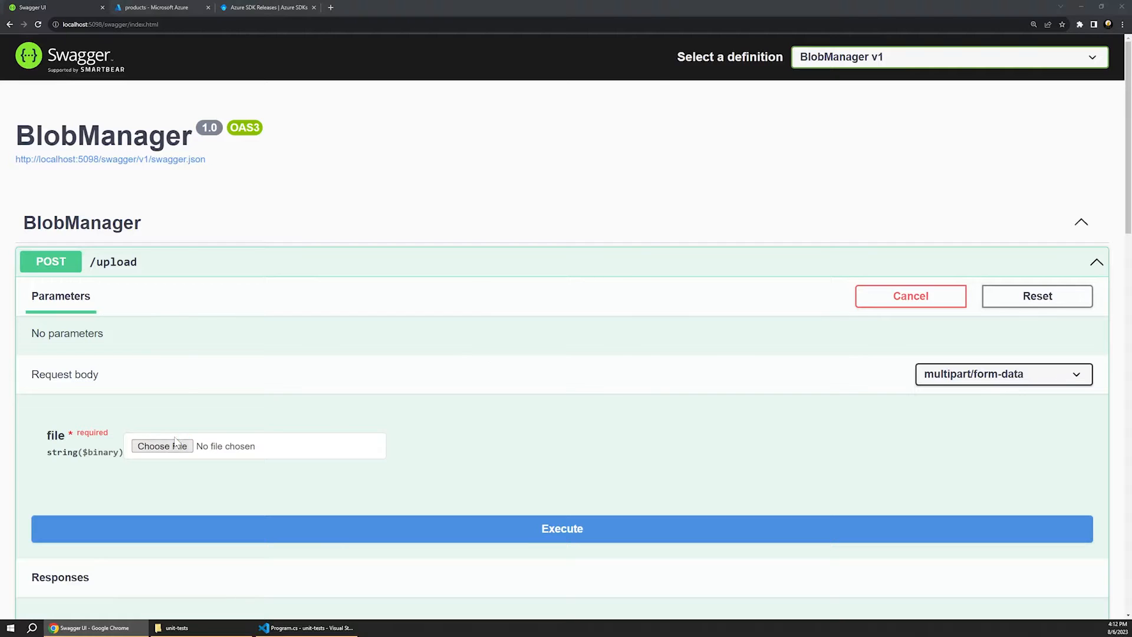
{"action": "left_click", "coordinate": [162, 446]}
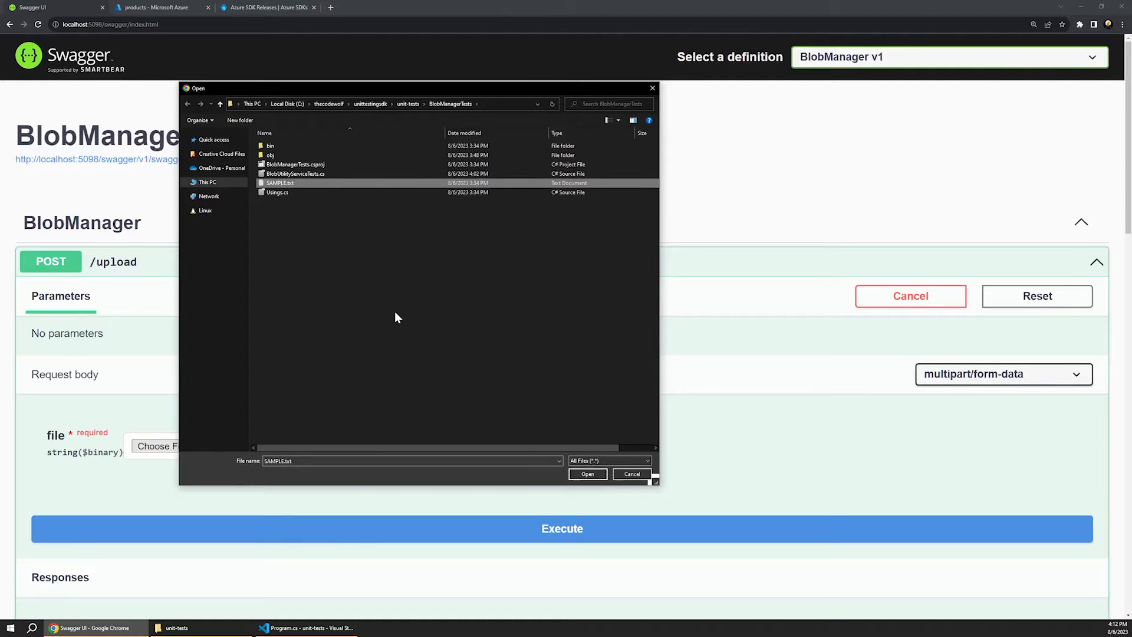
{"action": "left_click", "coordinate": [587, 474]}
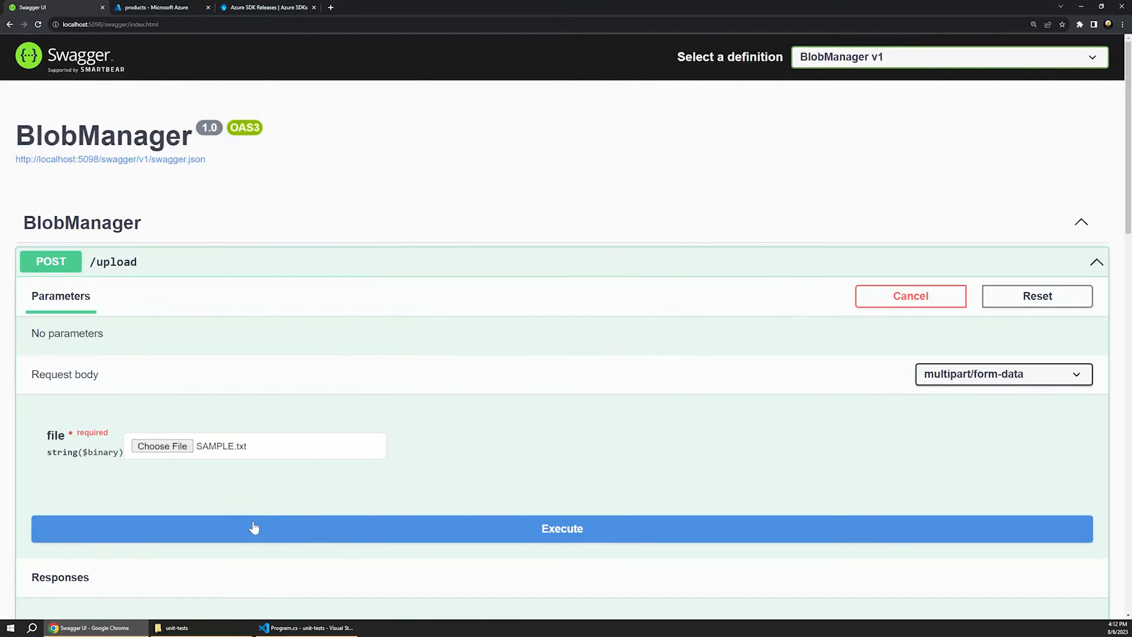
{"action": "left_click", "coordinate": [561, 528]}
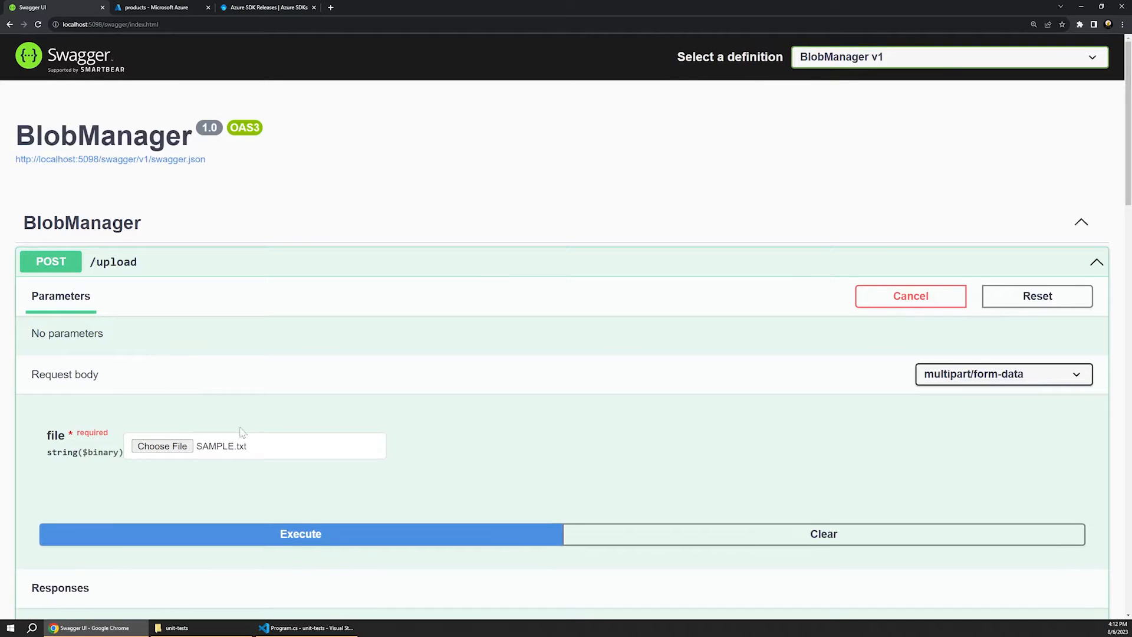
{"action": "scroll", "scroll_direction": "down", "scroll_amount": 3}
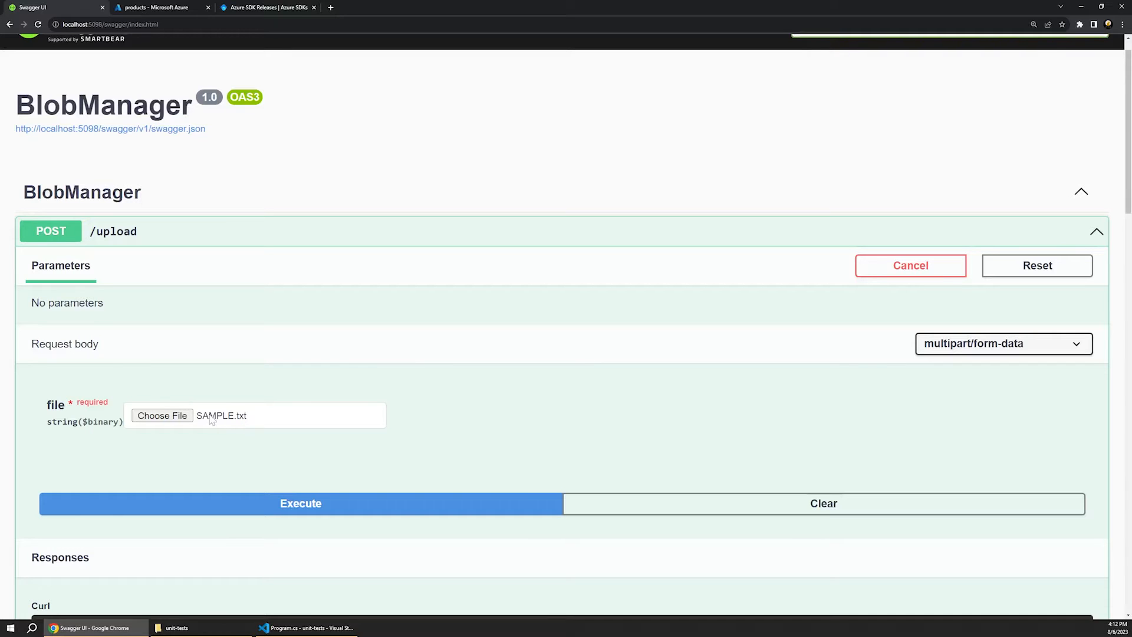
{"action": "left_click", "coordinate": [161, 415]}
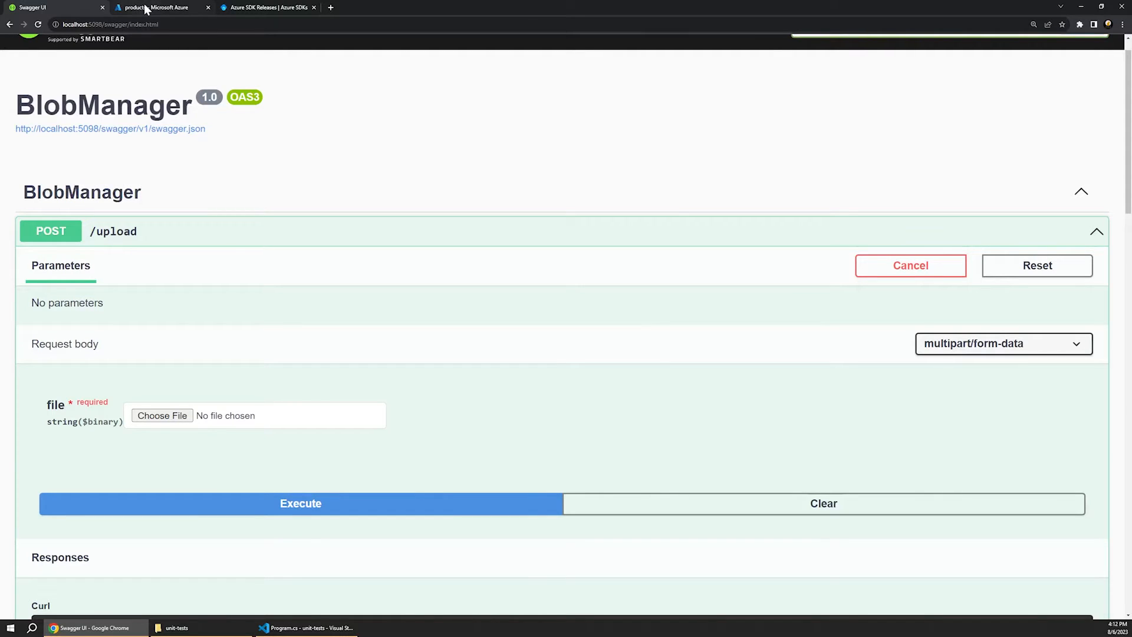
- Refresh the products container in Azure Portal so sample.txt appears in the blob list
{"action": "left_click", "coordinate": [153, 8]}
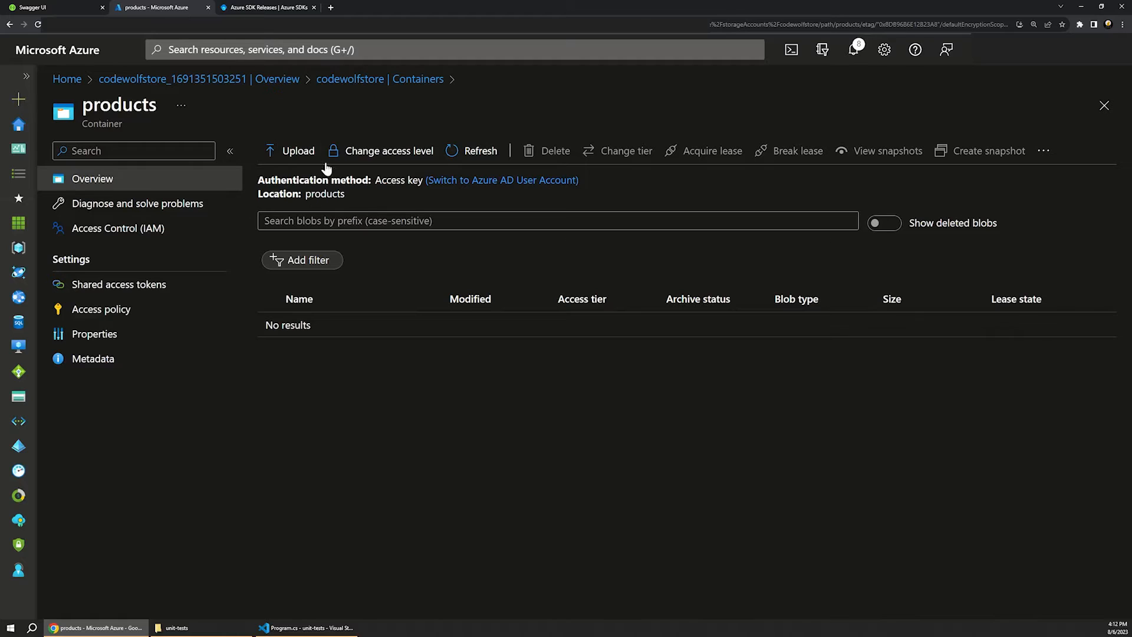
{"action": "left_click", "coordinate": [479, 150]}
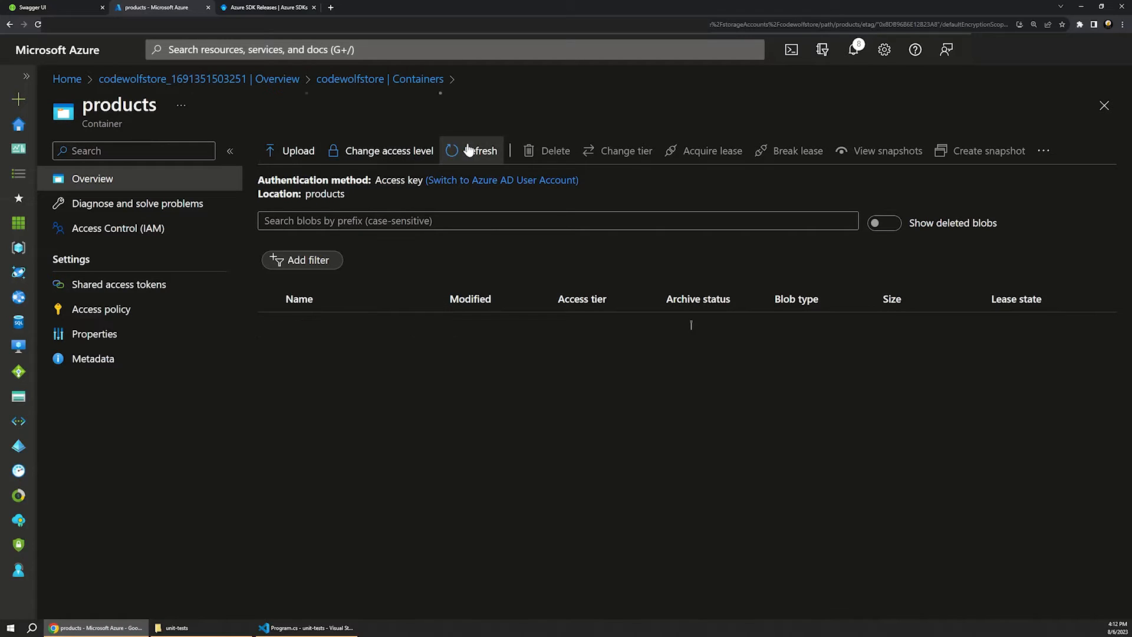
{"action": "left_click", "coordinate": [481, 149]}
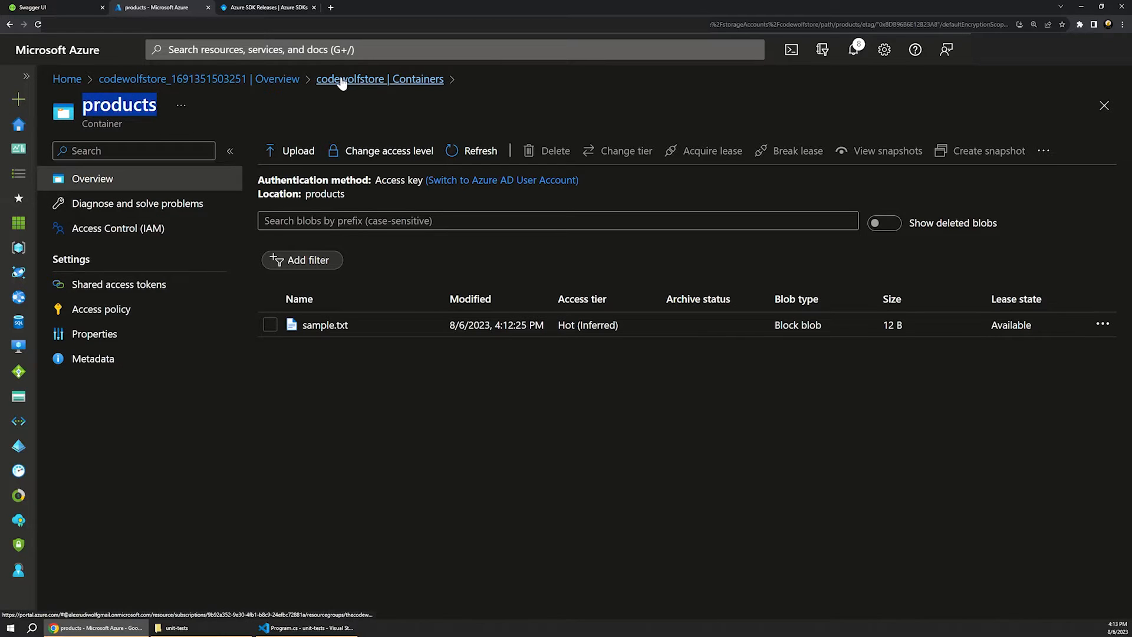
- Navigate back to the codewolfstore storage account and show its Containers list
{"action": "left_click", "coordinate": [174, 79]}
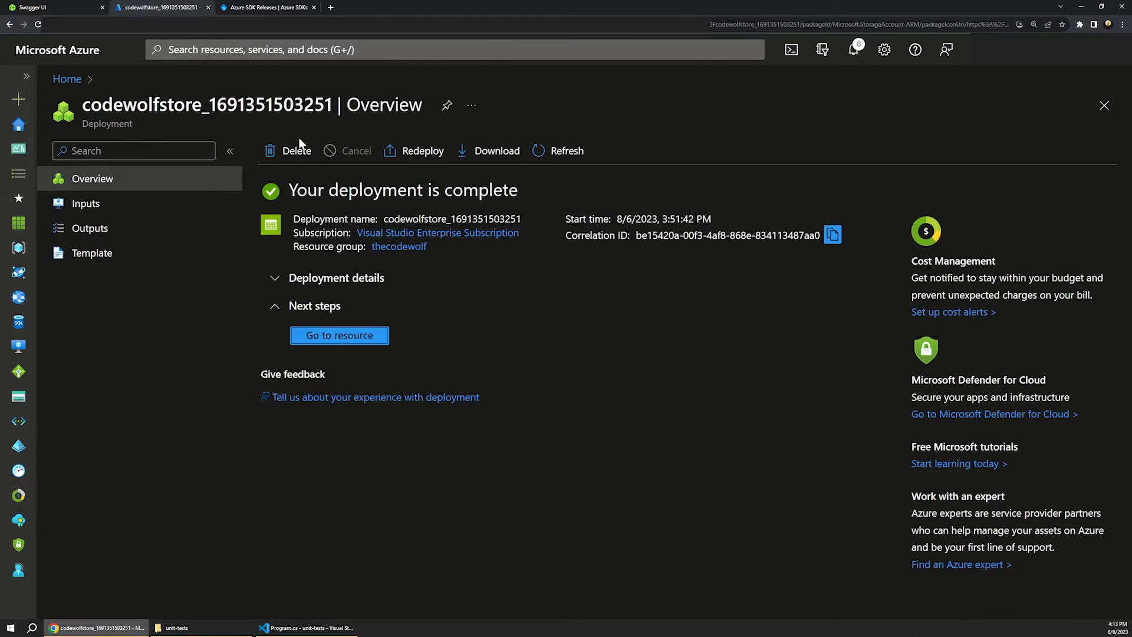
{"action": "left_click", "coordinate": [338, 335]}
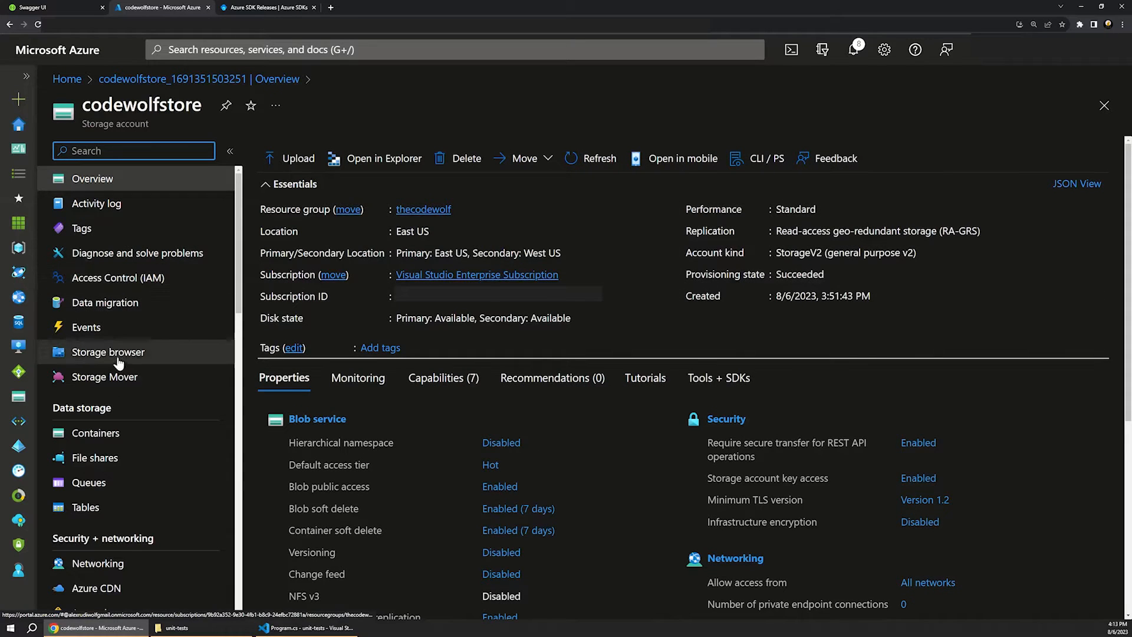
{"action": "left_click", "coordinate": [95, 433]}
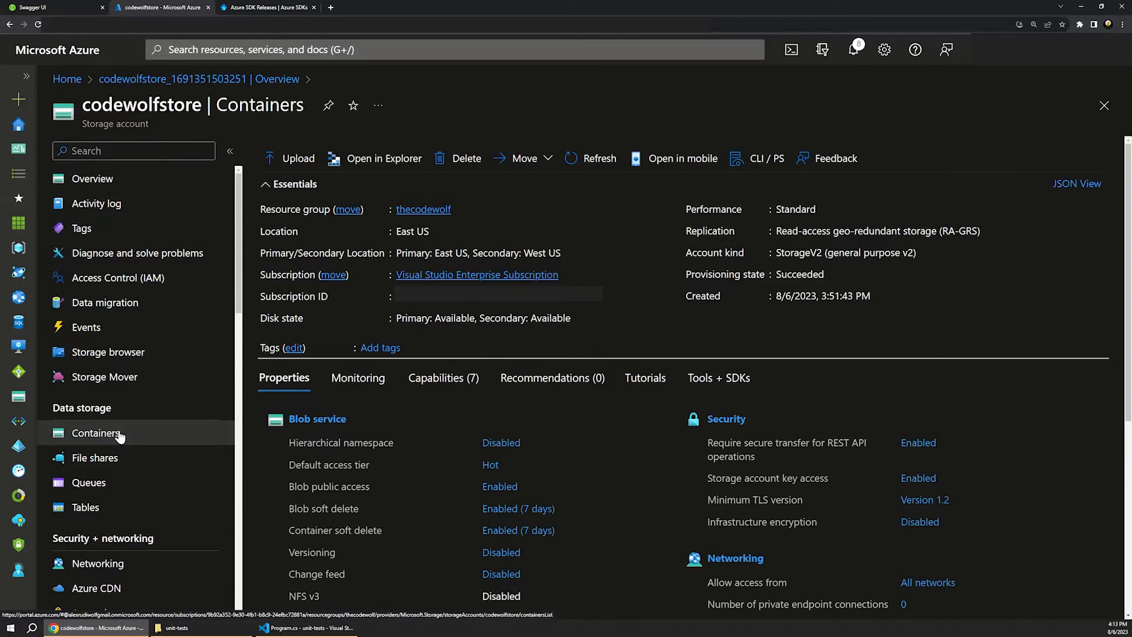
{"action": "left_click", "coordinate": [95, 433]}
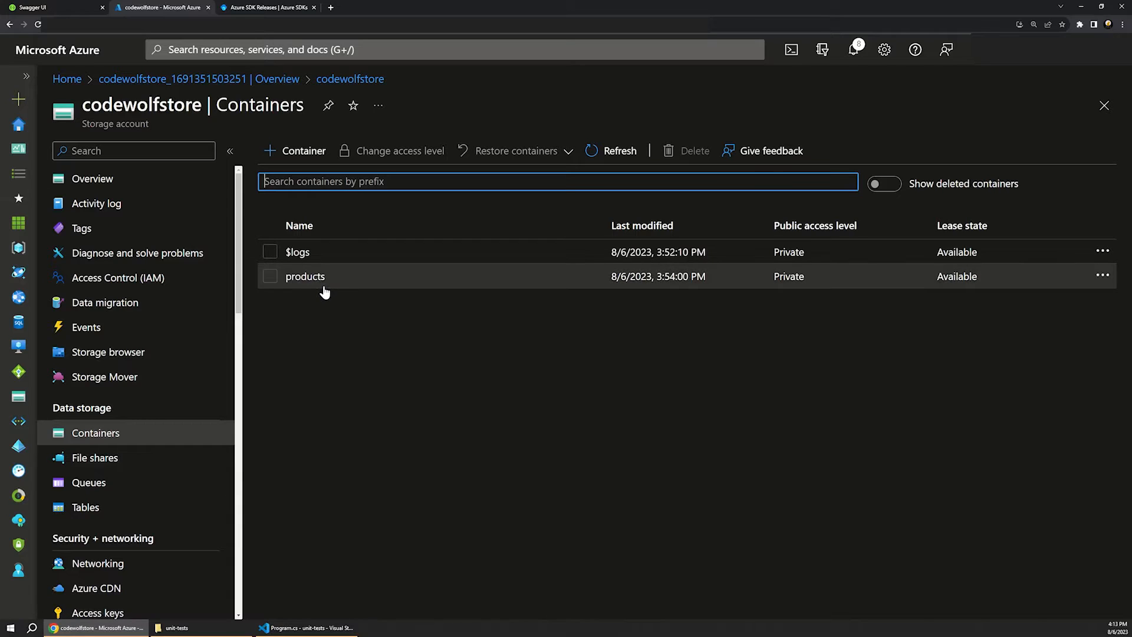
{"action": "mouse_move", "coordinate": [172, 433]}
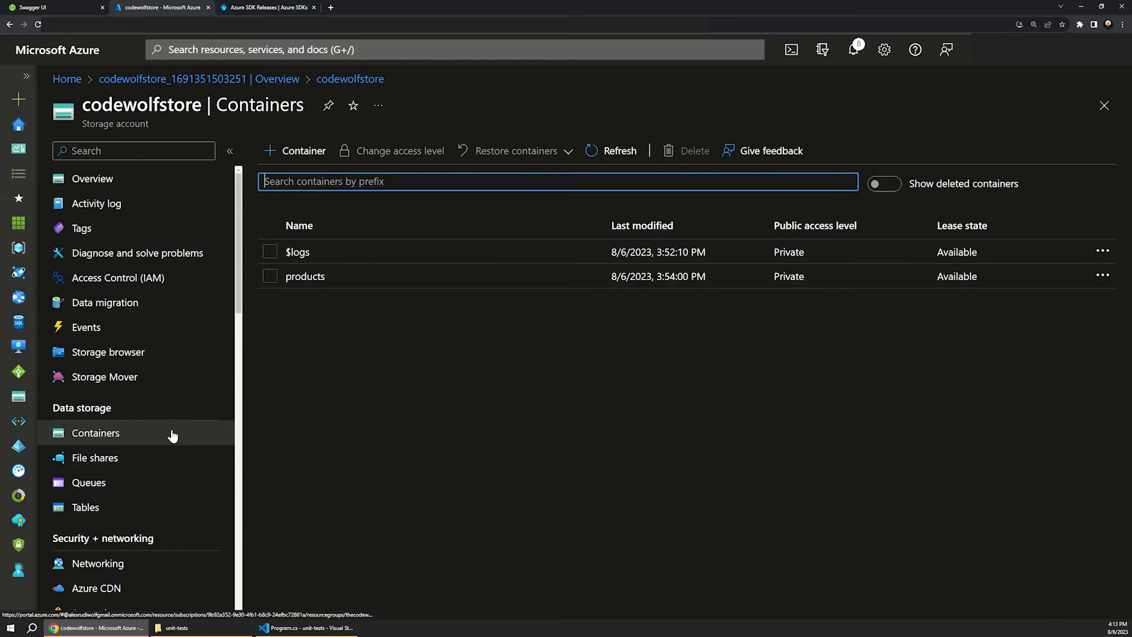
{"action": "scroll", "scroll_direction": "down", "scroll_amount": 3}
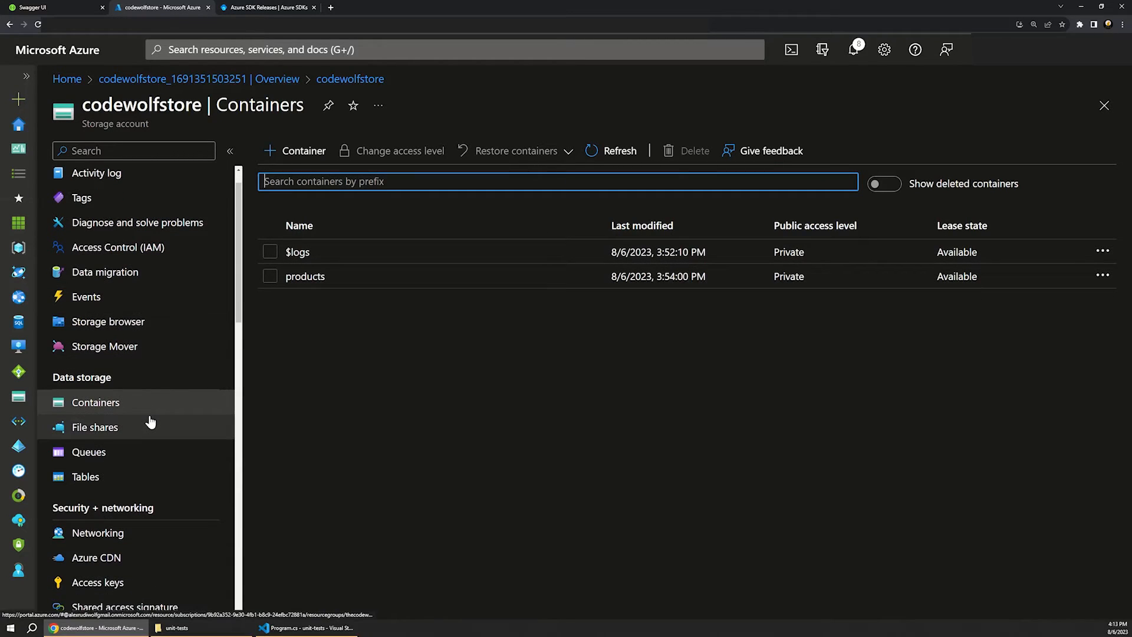
- Cancel the upload try-out and execute GET /get-untagged in Swagger UI
{"action": "left_click", "coordinate": [50, 8]}
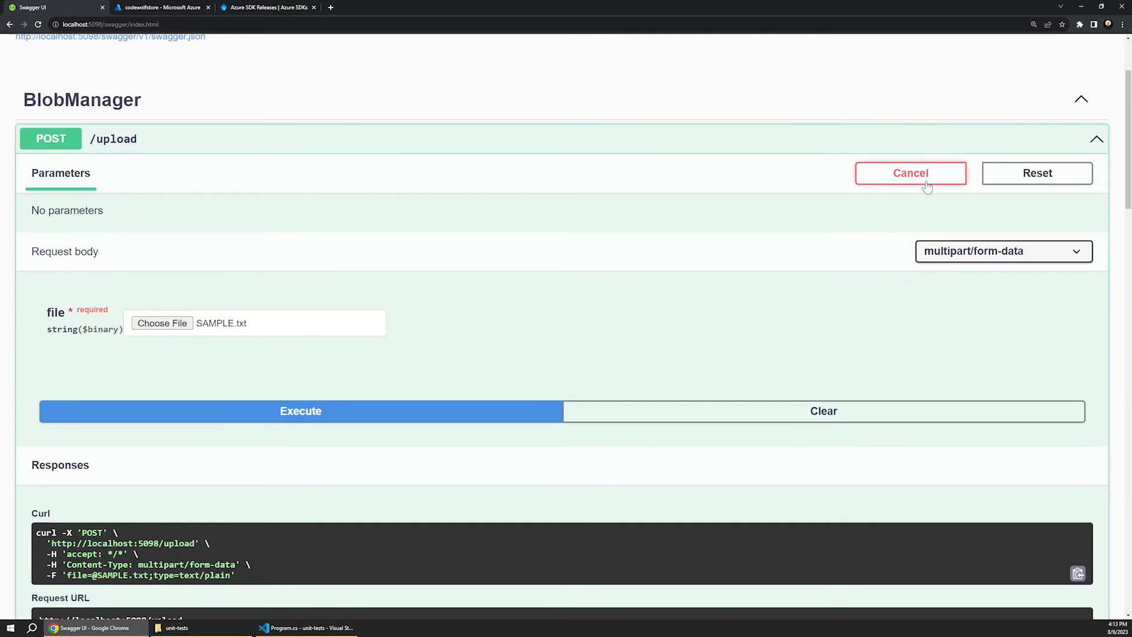
{"action": "left_click", "coordinate": [300, 410]}
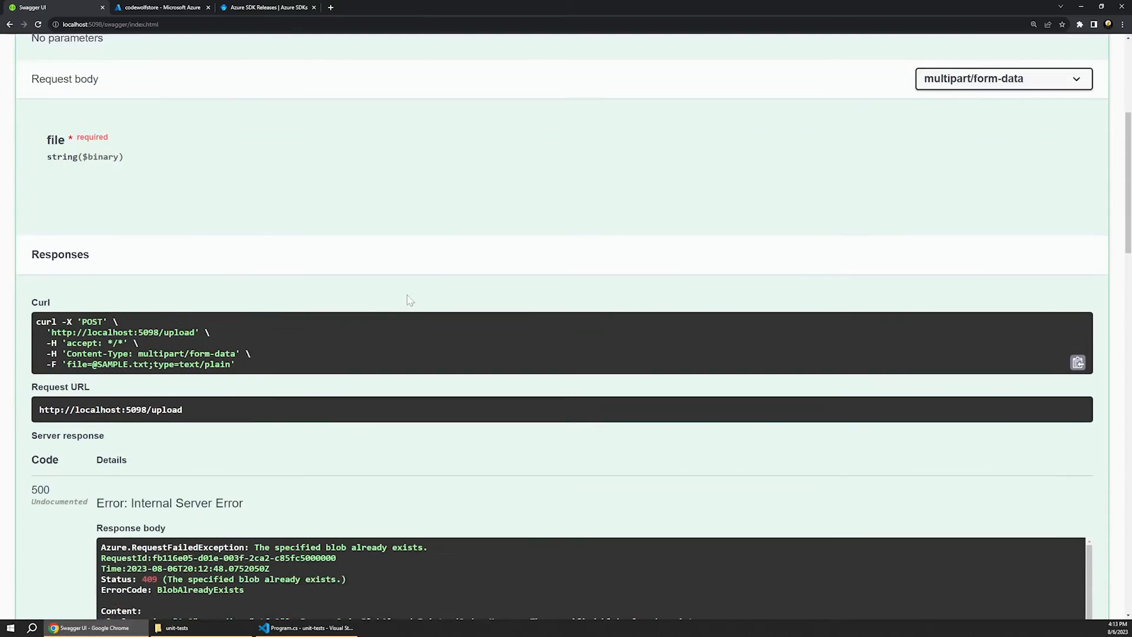
{"action": "scroll", "scroll_direction": "down", "scroll_amount": 3}
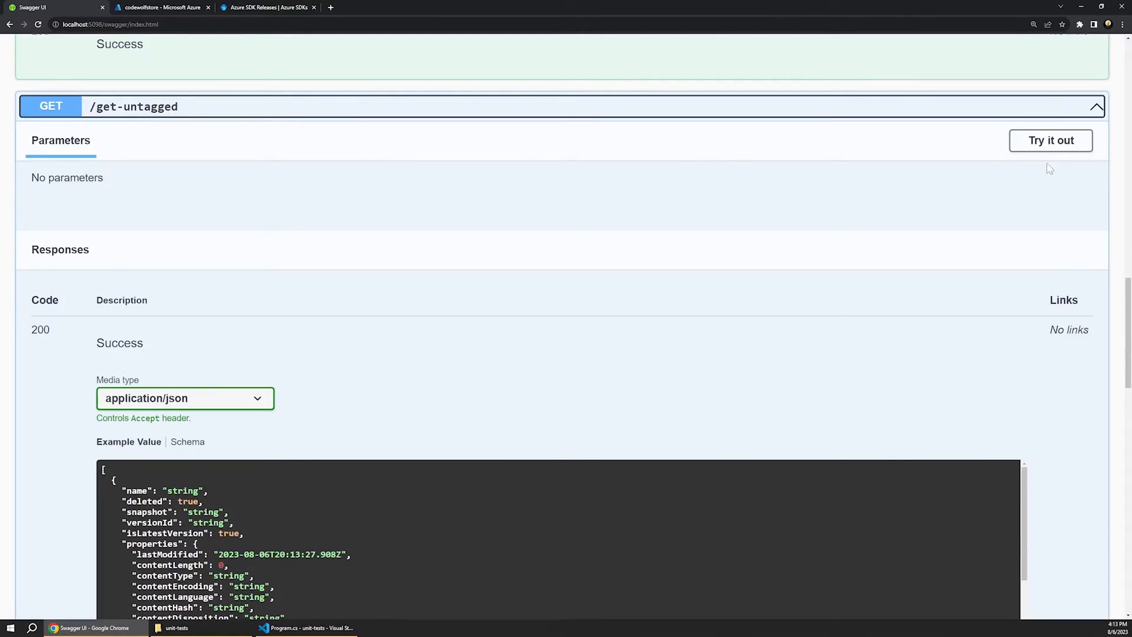
{"action": "left_click", "coordinate": [1050, 140]}
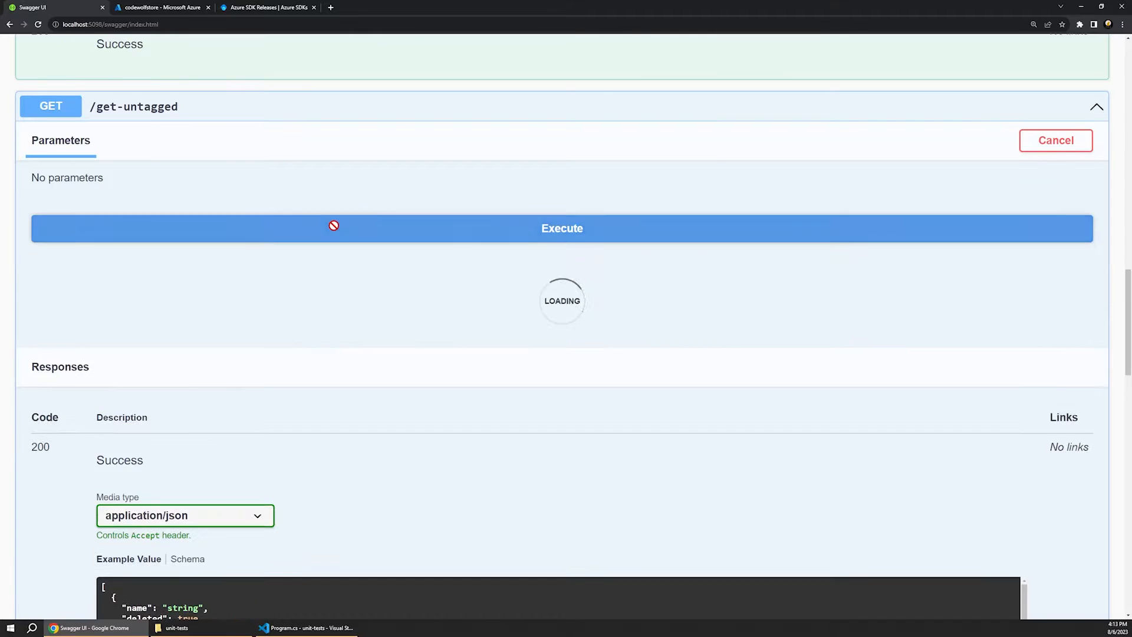
{"action": "left_click", "coordinate": [561, 228]}
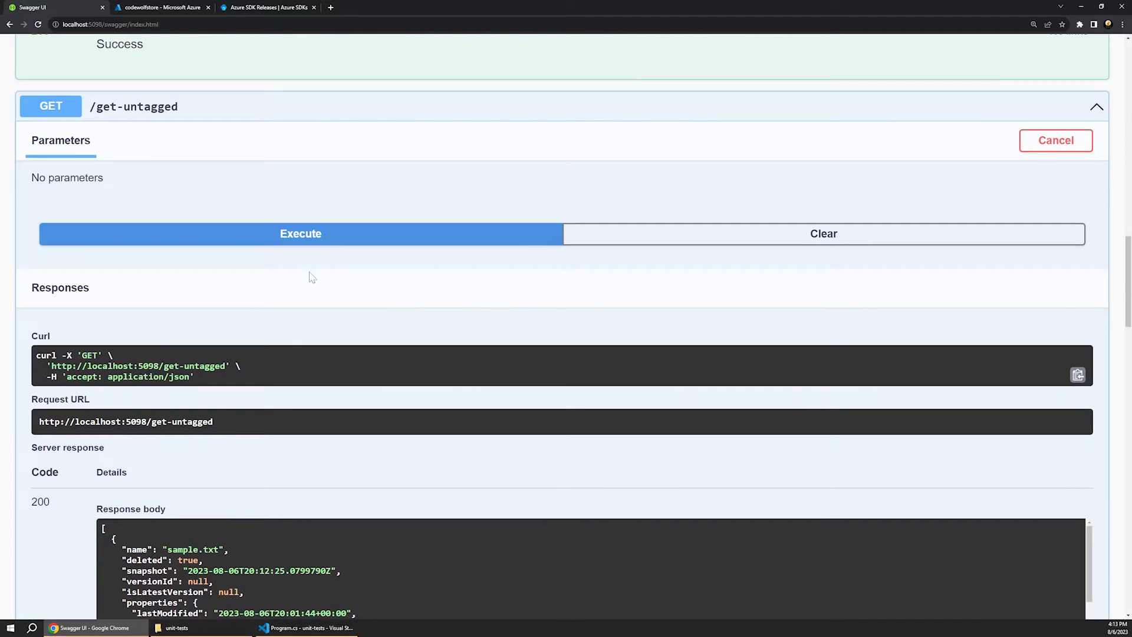
{"action": "mouse_move", "coordinate": [303, 282]}
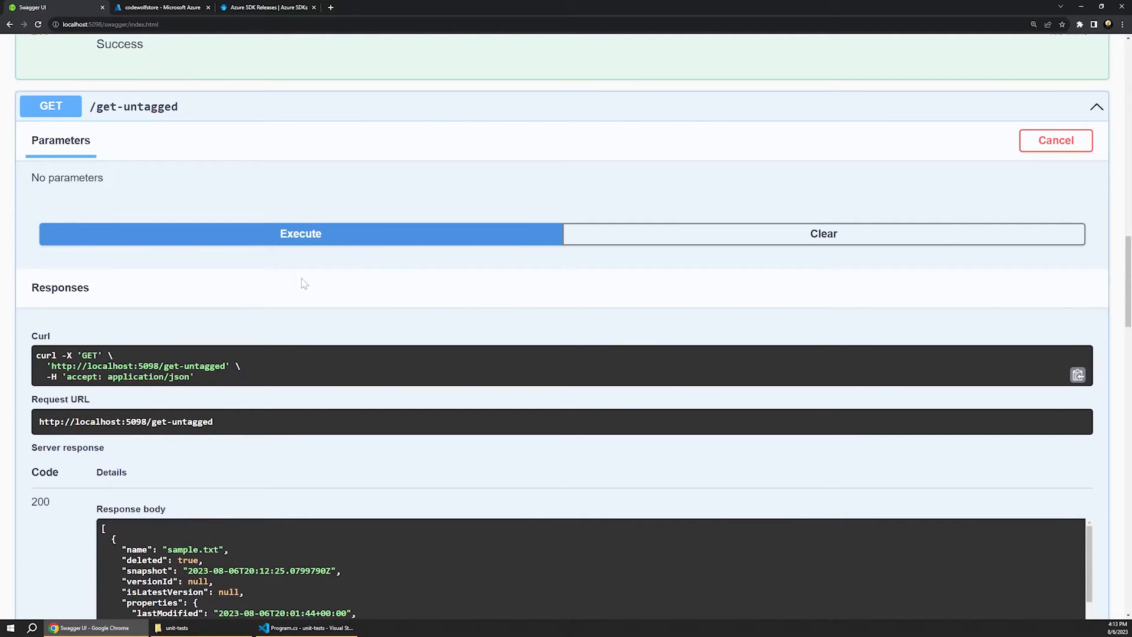
- Scroll the 200 response listing sample.txt entries and highlight the null tags field
{"action": "scroll", "scroll_direction": "down", "scroll_amount": 3}
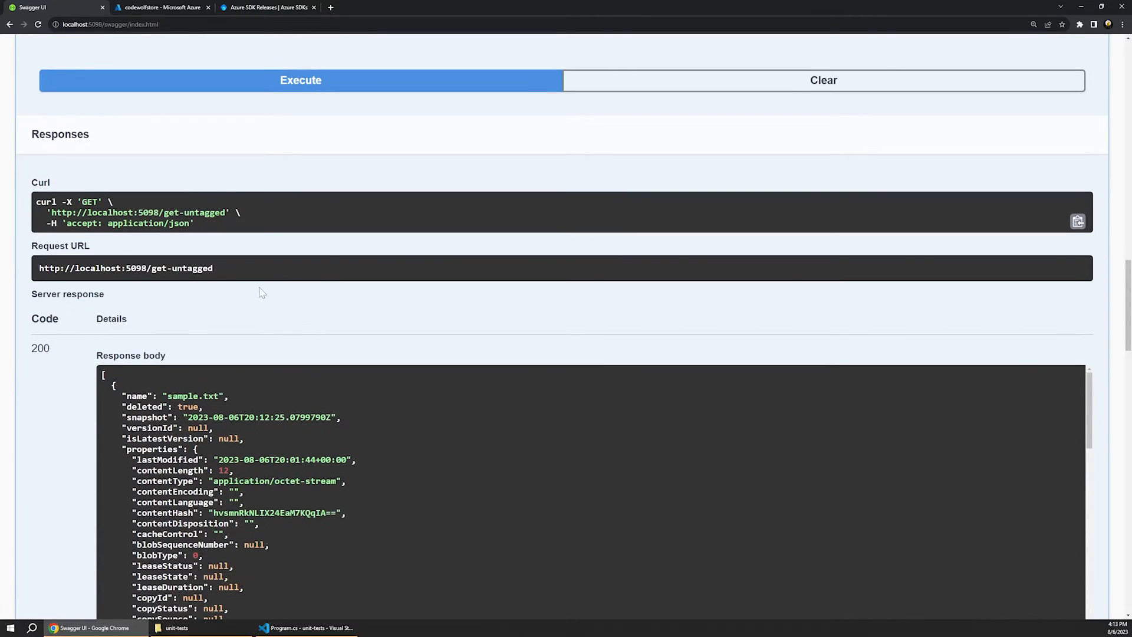
{"action": "scroll", "scroll_direction": "down", "scroll_amount": 3}
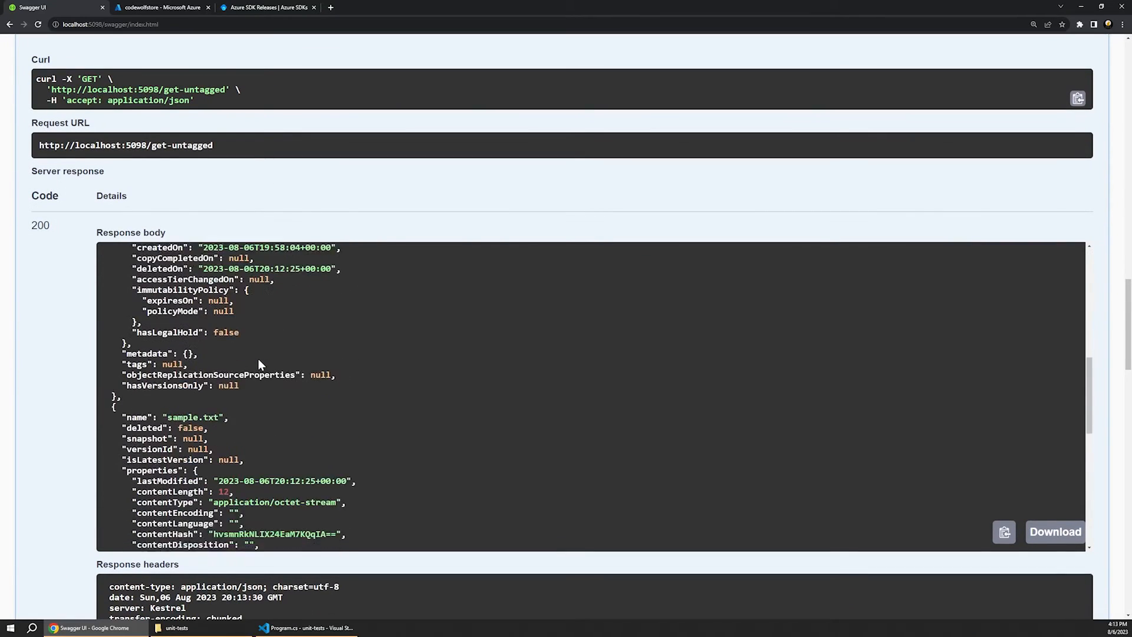
{"action": "scroll", "scroll_direction": "down", "scroll_amount": 3}
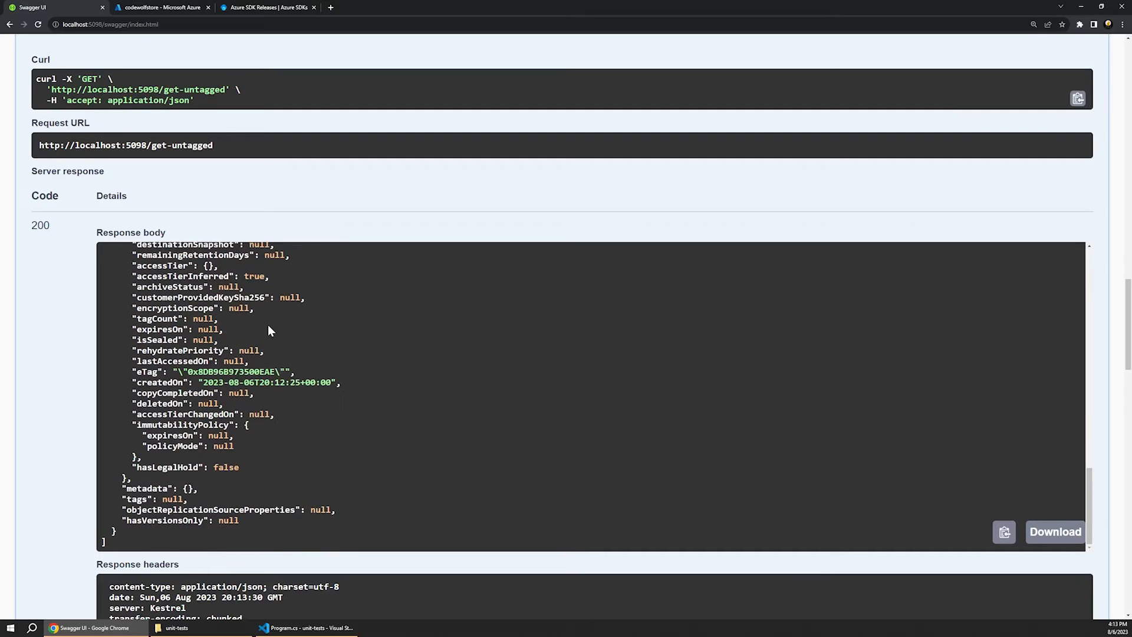
{"action": "double_click", "coordinate": [149, 499]}
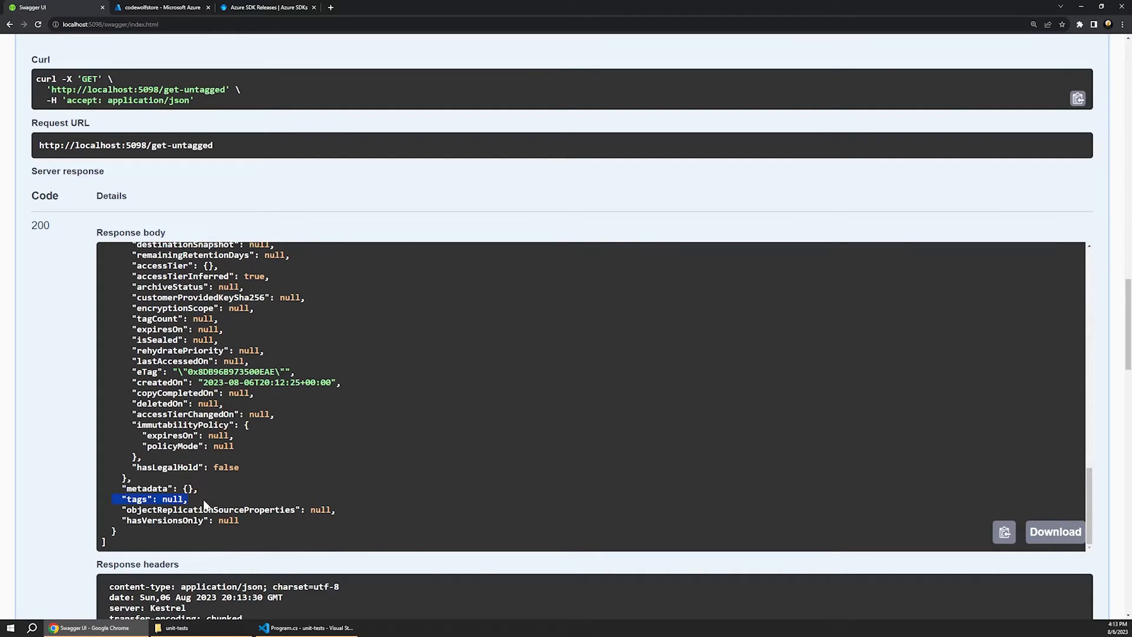
{"action": "scroll", "scroll_direction": "up", "scroll_amount": 3}
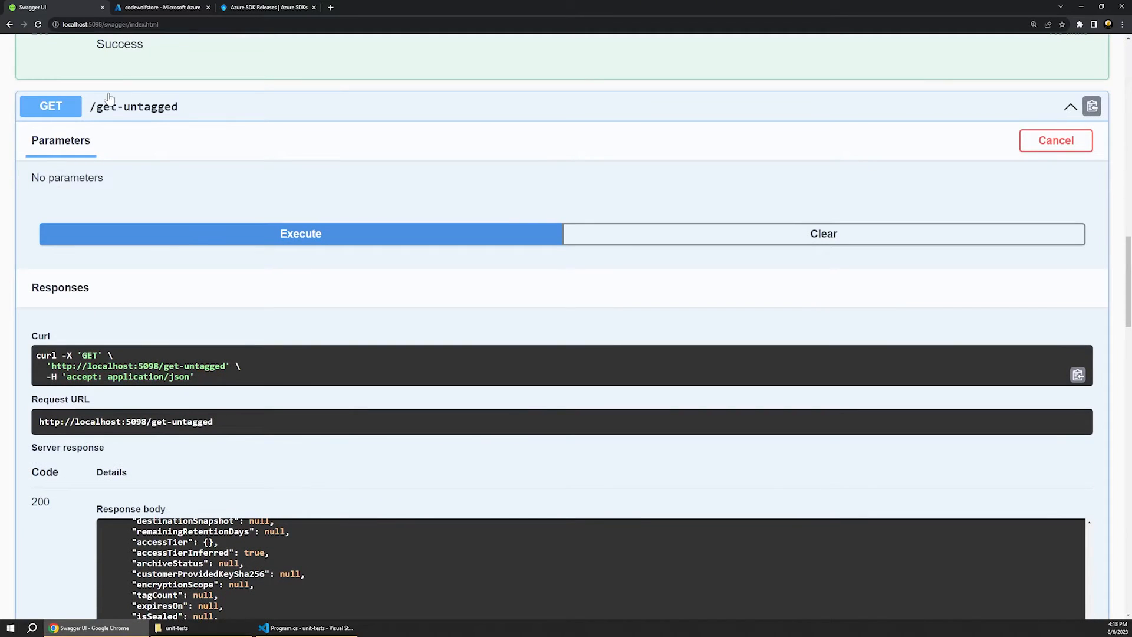
{"action": "mouse_move", "coordinate": [121, 107]}
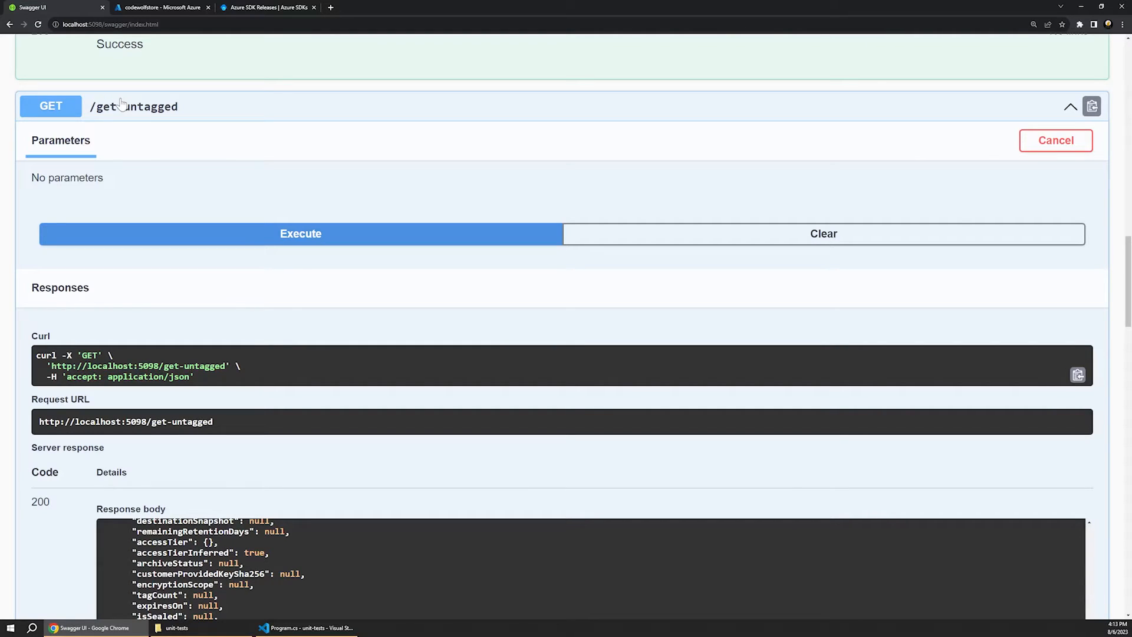
{"action": "mouse_move", "coordinate": [127, 119]}
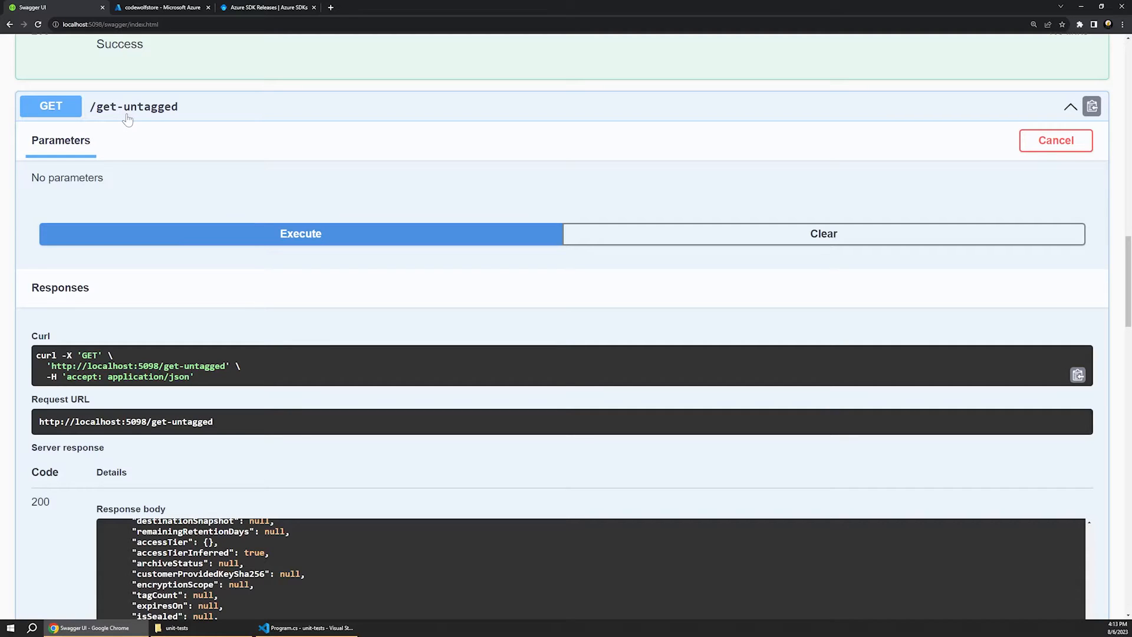
{"action": "mouse_move", "coordinate": [300, 484]}
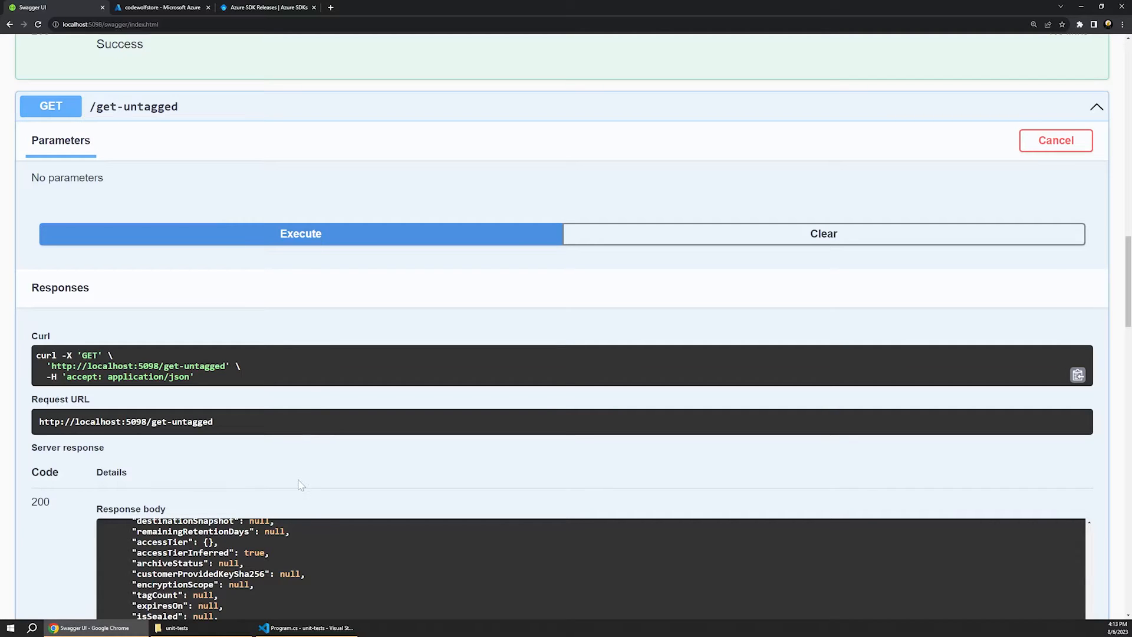
- Expand the BlobManagerAPI folder in the VS Code Explorer
{"action": "left_click", "coordinate": [307, 626]}
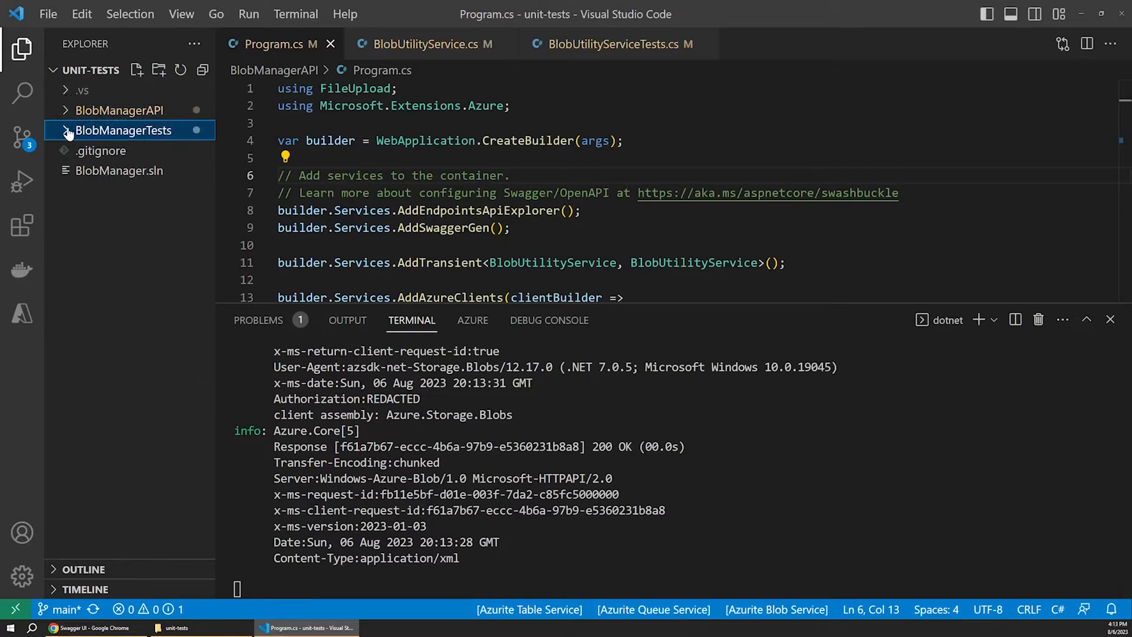
{"action": "mouse_move", "coordinate": [140, 124]}
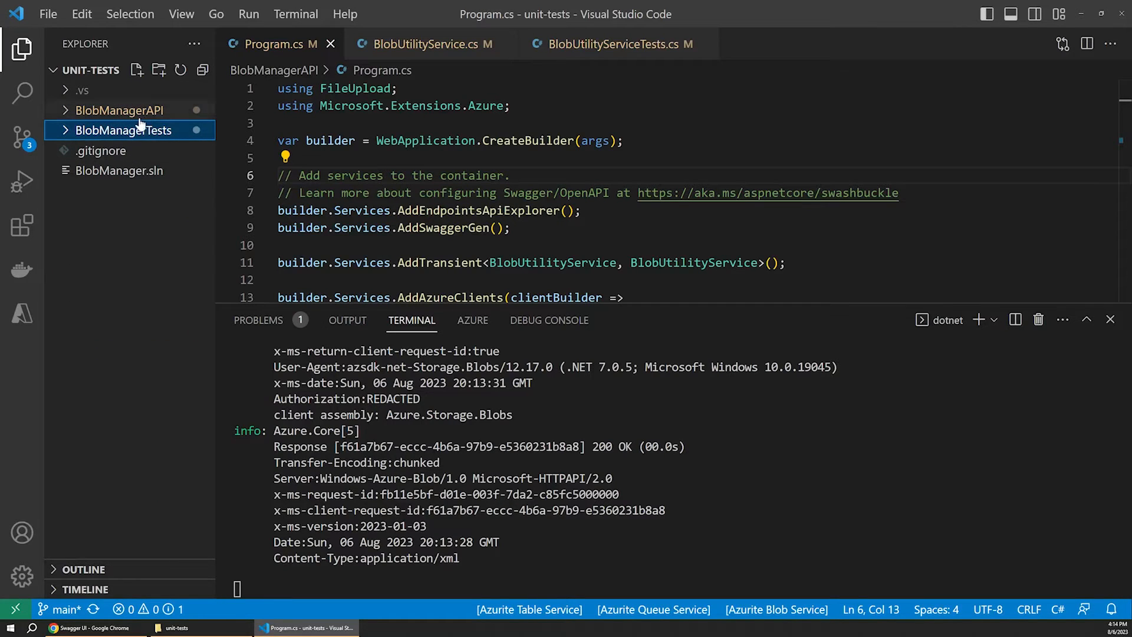
{"action": "mouse_move", "coordinate": [129, 129]}
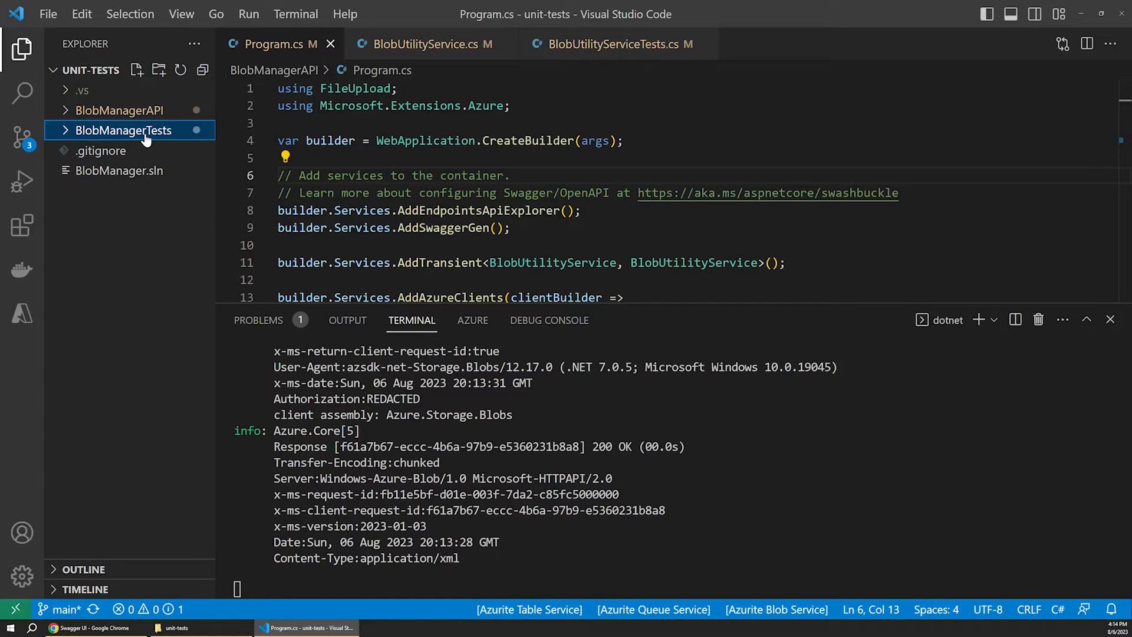
{"action": "mouse_move", "coordinate": [126, 130]}
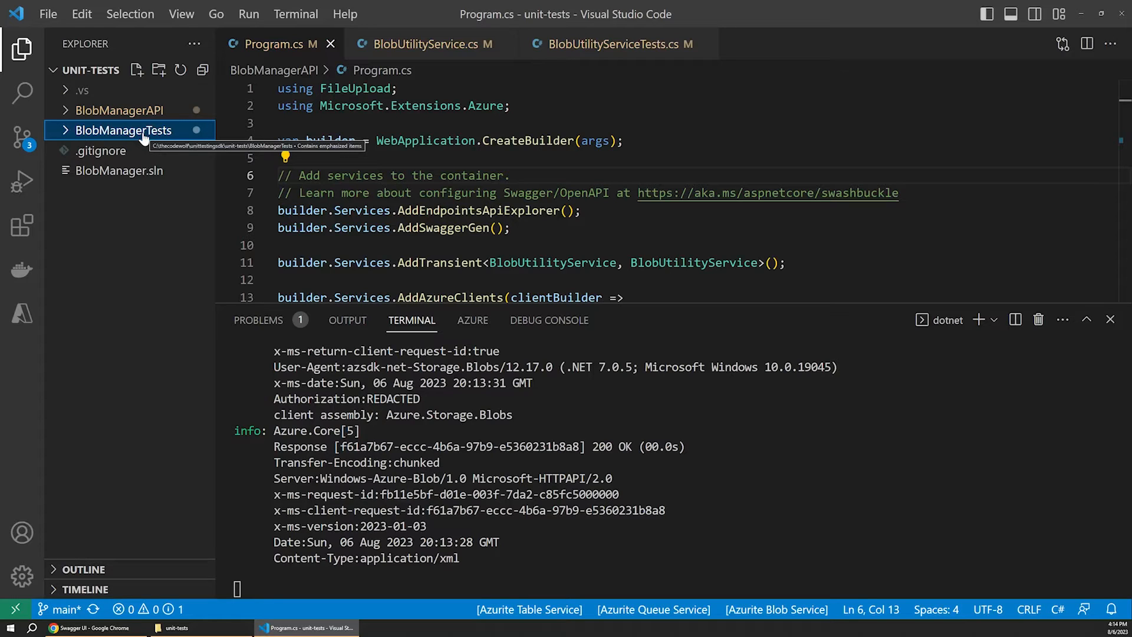
{"action": "mouse_move", "coordinate": [150, 136]}
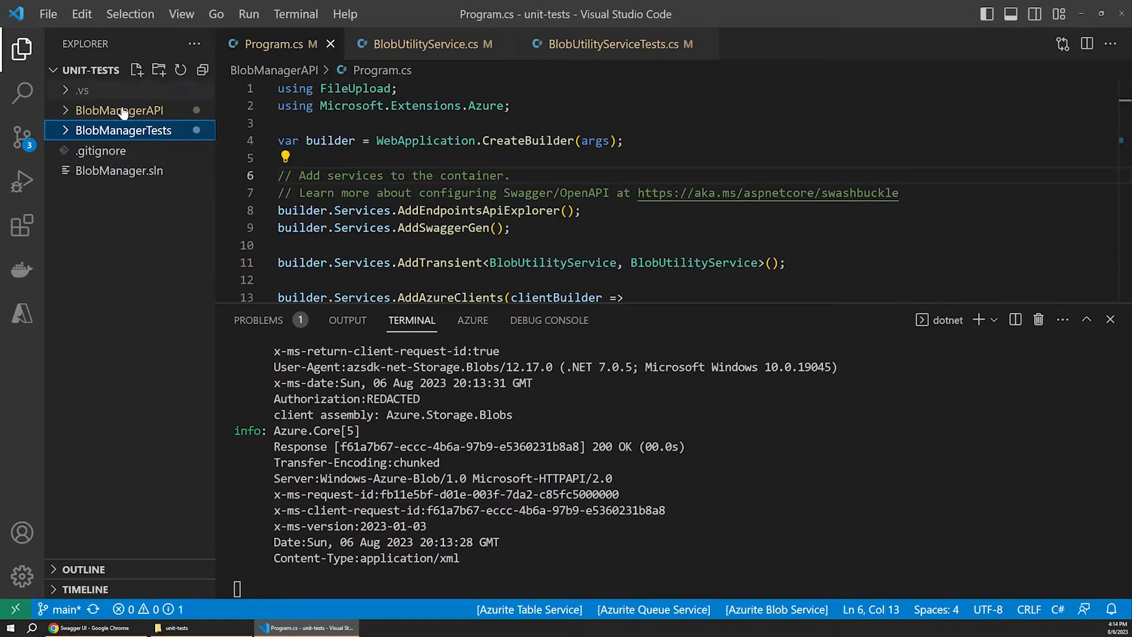
{"action": "mouse_move", "coordinate": [127, 130]}
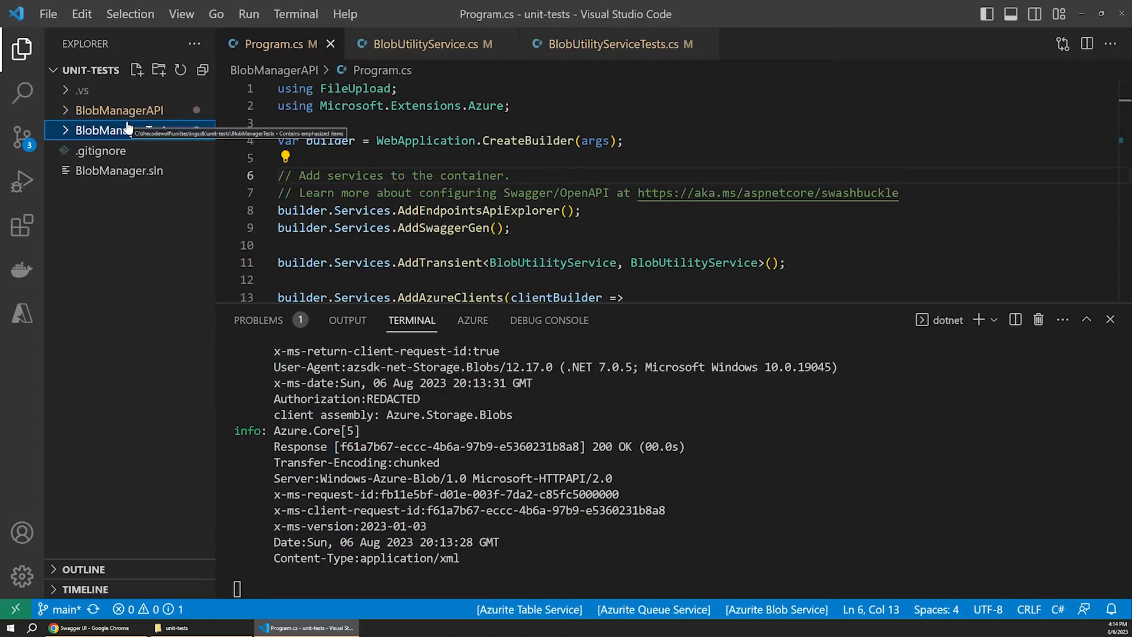
{"action": "left_click", "coordinate": [123, 130]}
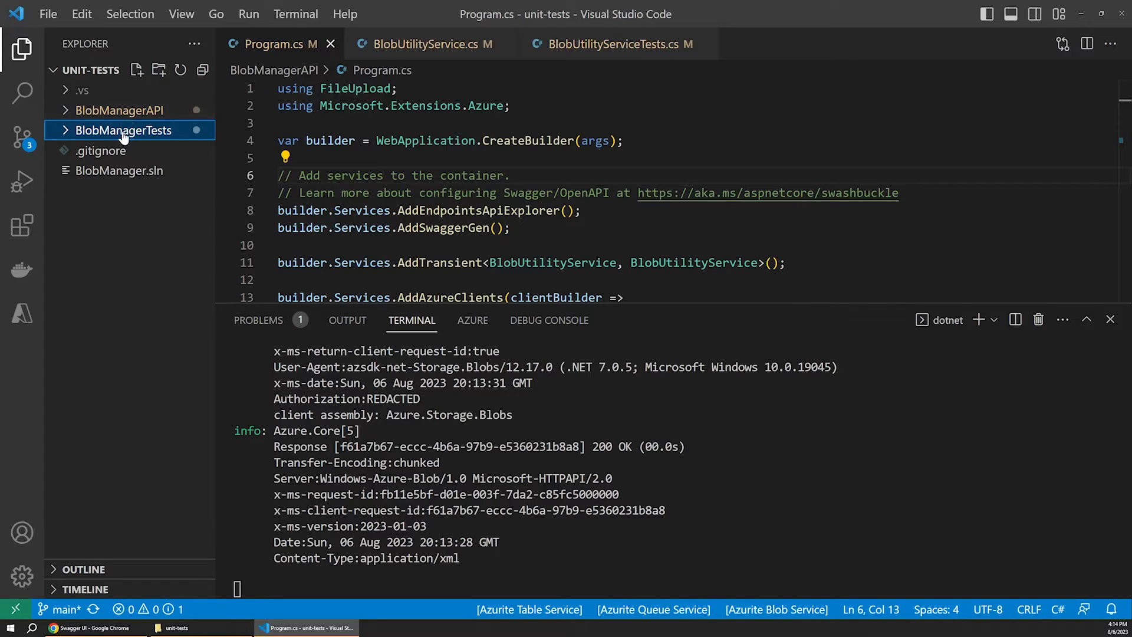
{"action": "left_click", "coordinate": [118, 110]}
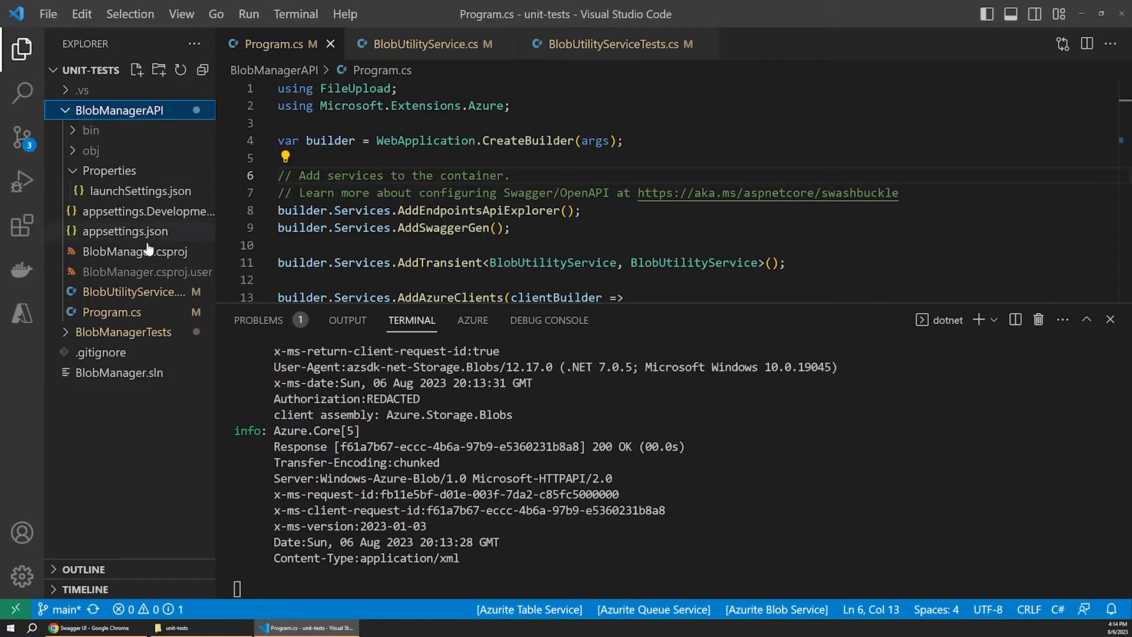
- Show Program.cs without the terminal and highlight the AddAzureClients registration block
{"action": "left_click", "coordinate": [112, 311]}
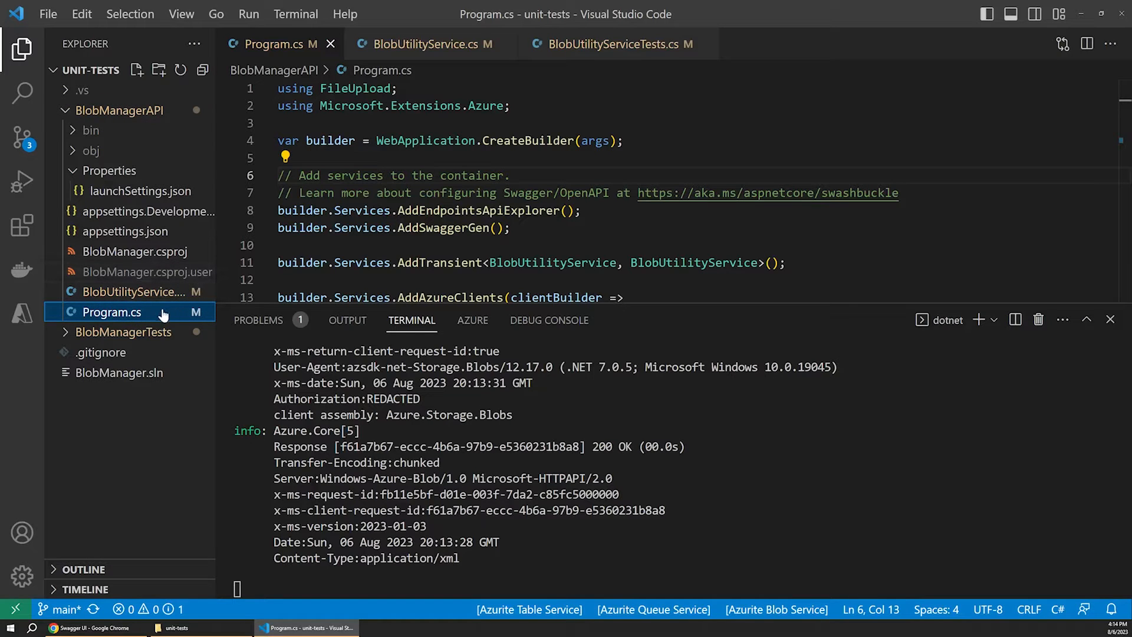
{"action": "left_click", "coordinate": [1110, 320]}
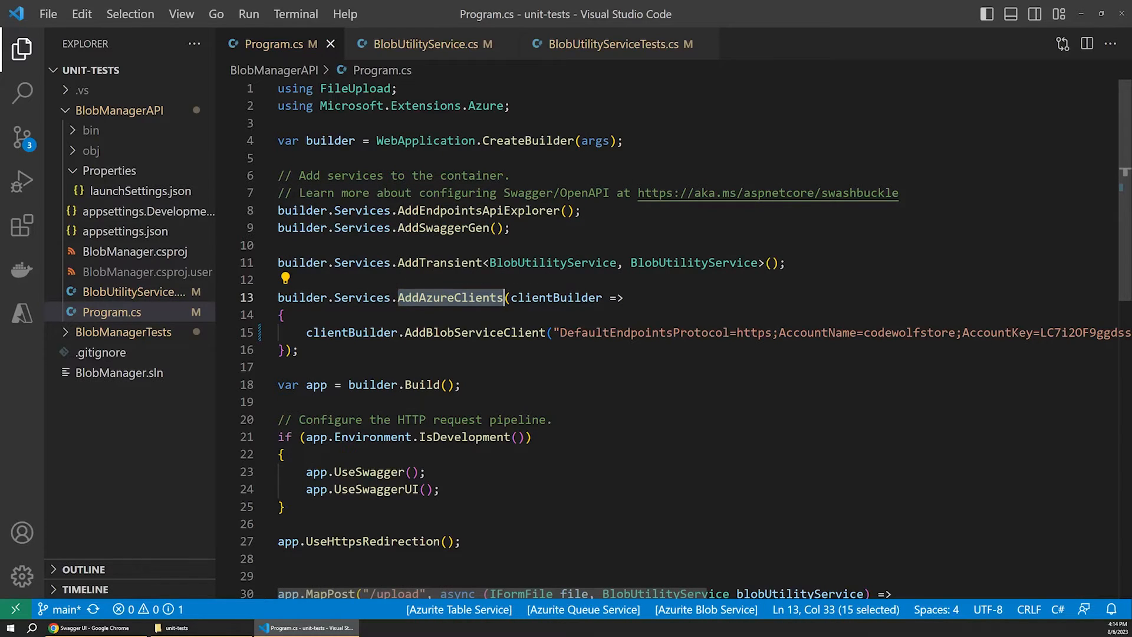
{"action": "mouse_move", "coordinate": [449, 297]}
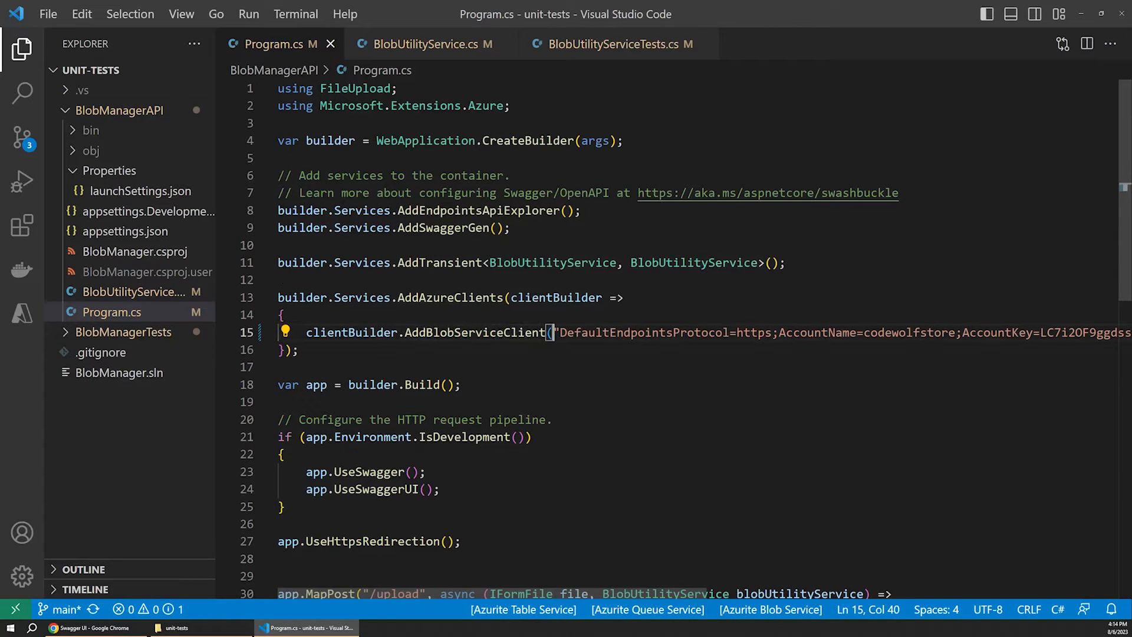
{"action": "mouse_move", "coordinate": [476, 332]}
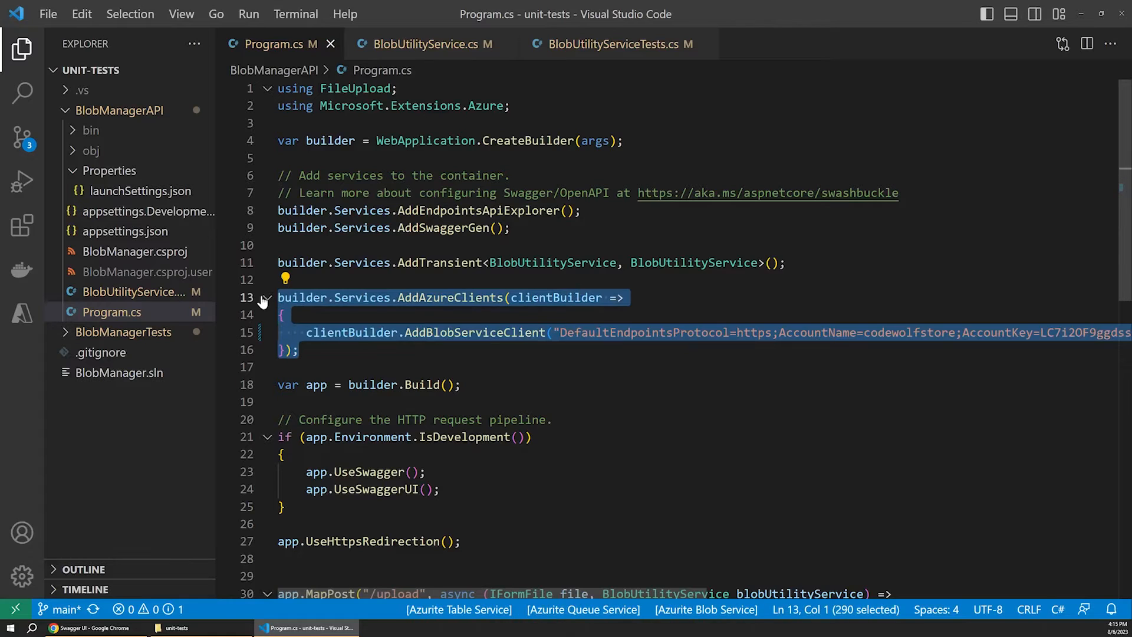
{"action": "double_click", "coordinate": [474, 332]}
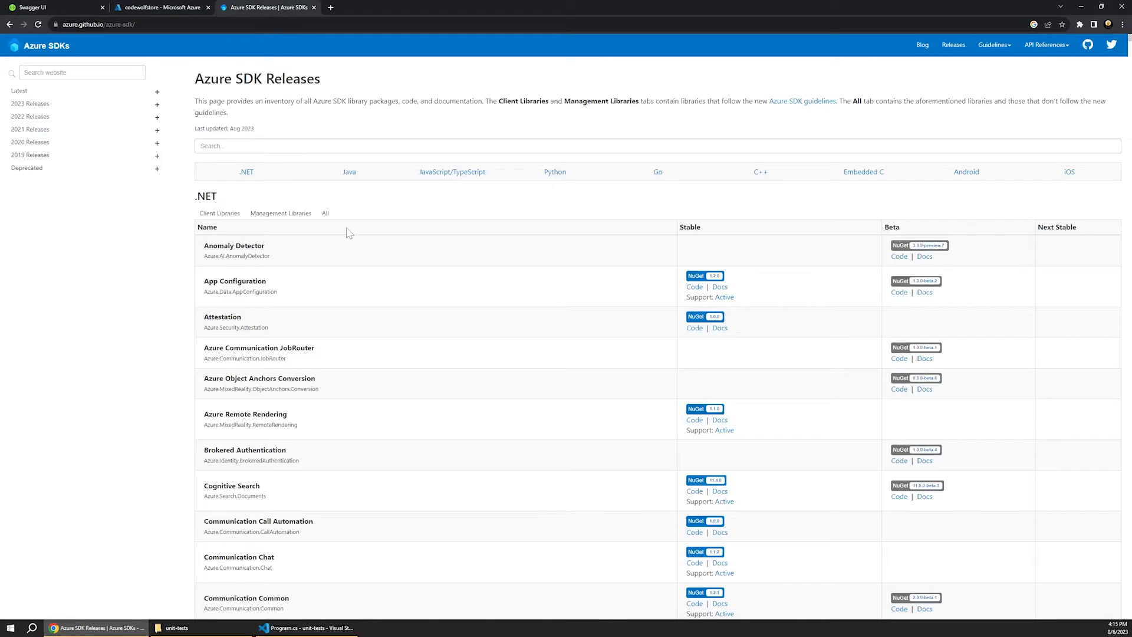
{"action": "mouse_move", "coordinate": [326, 295]}
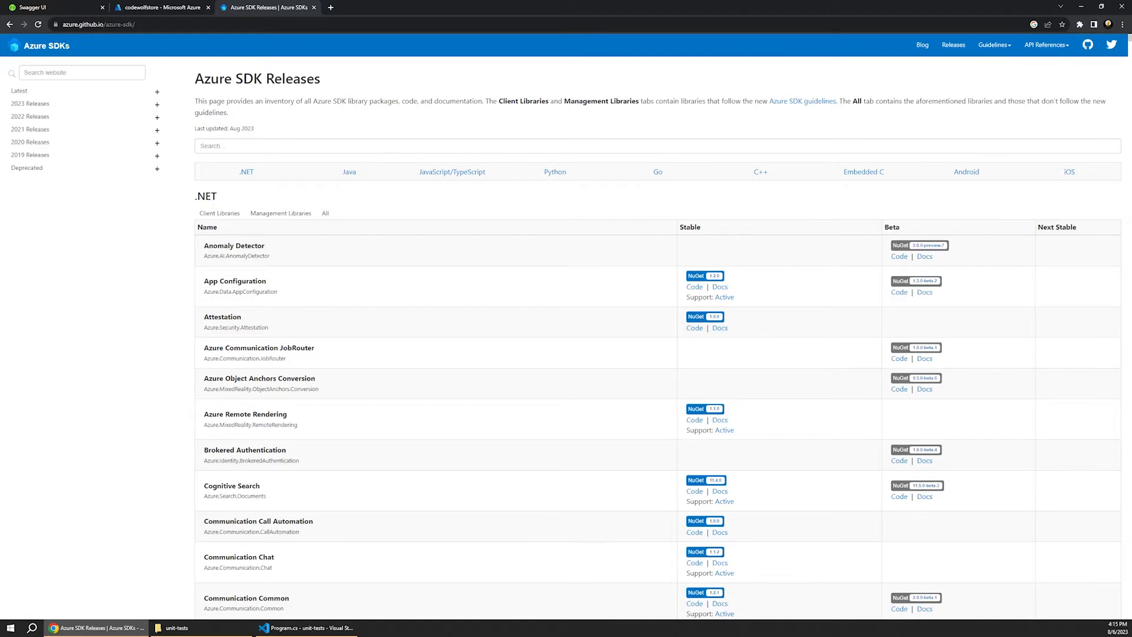
{"action": "mouse_move", "coordinate": [326, 603]}
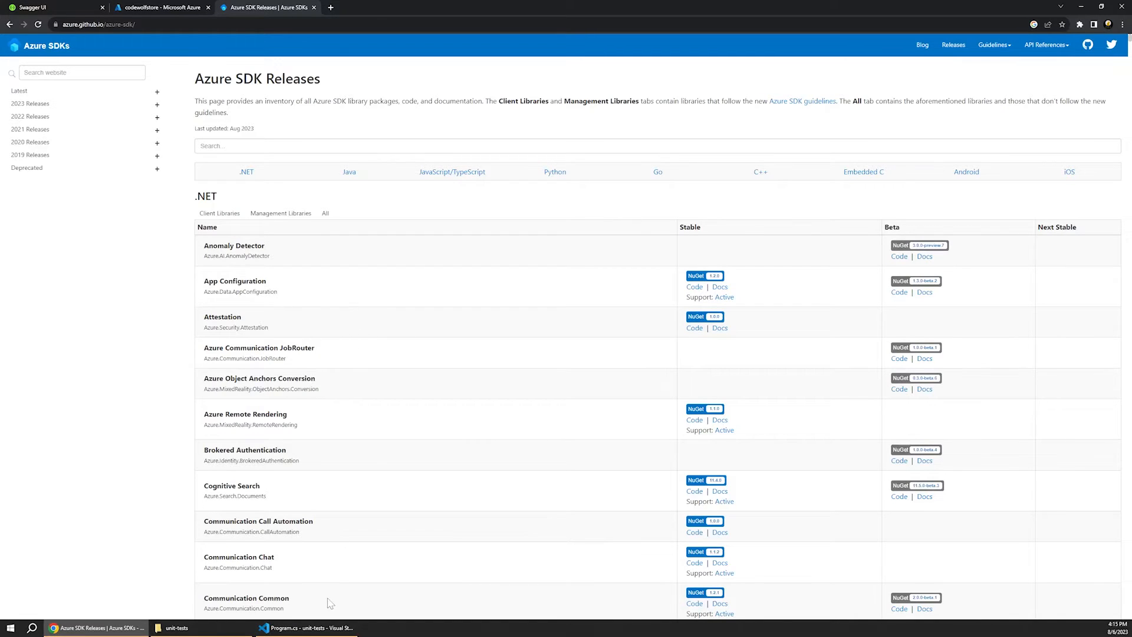
{"action": "mouse_move", "coordinate": [318, 567]}
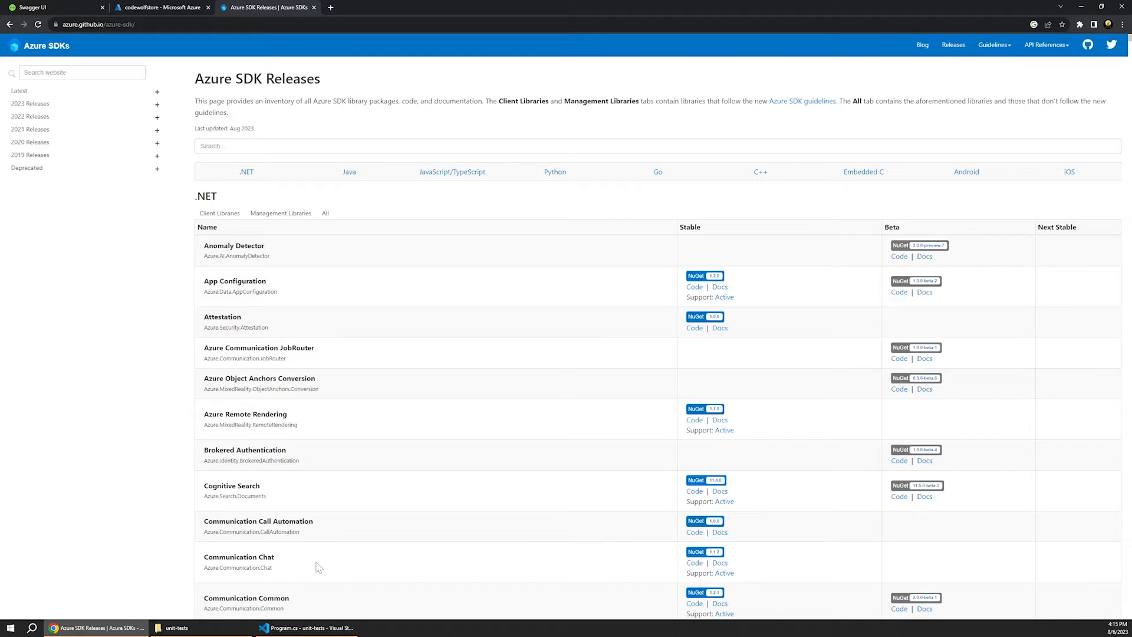
{"action": "mouse_move", "coordinate": [303, 534]}
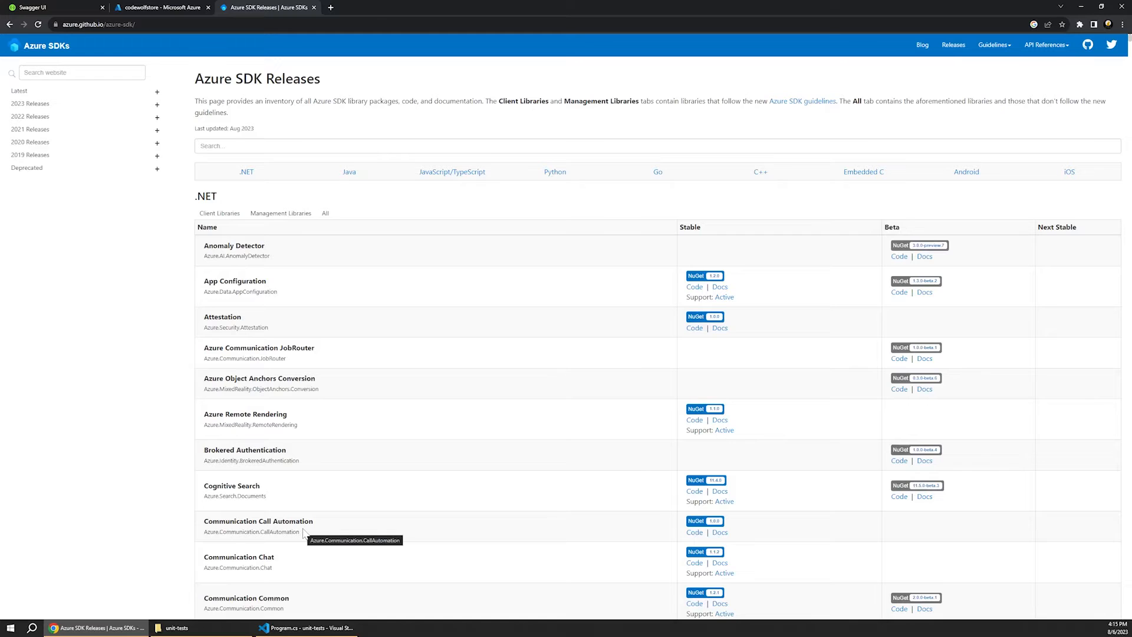
{"action": "left_click", "coordinate": [307, 626]}
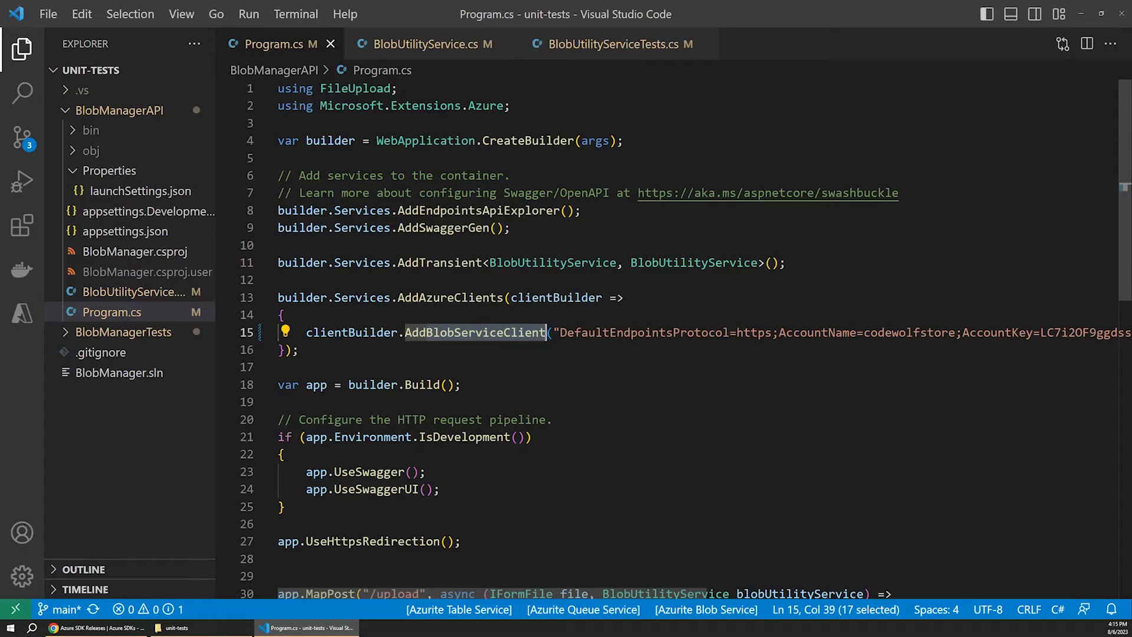
{"action": "left_click", "coordinate": [497, 332]}
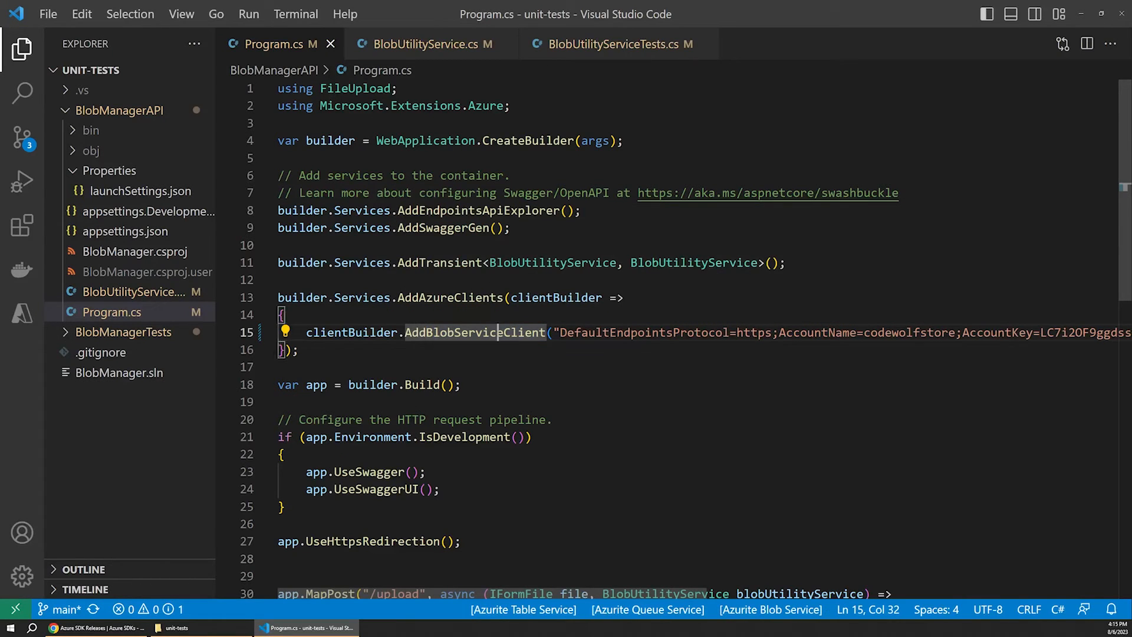
{"action": "mouse_move", "coordinate": [473, 333]}
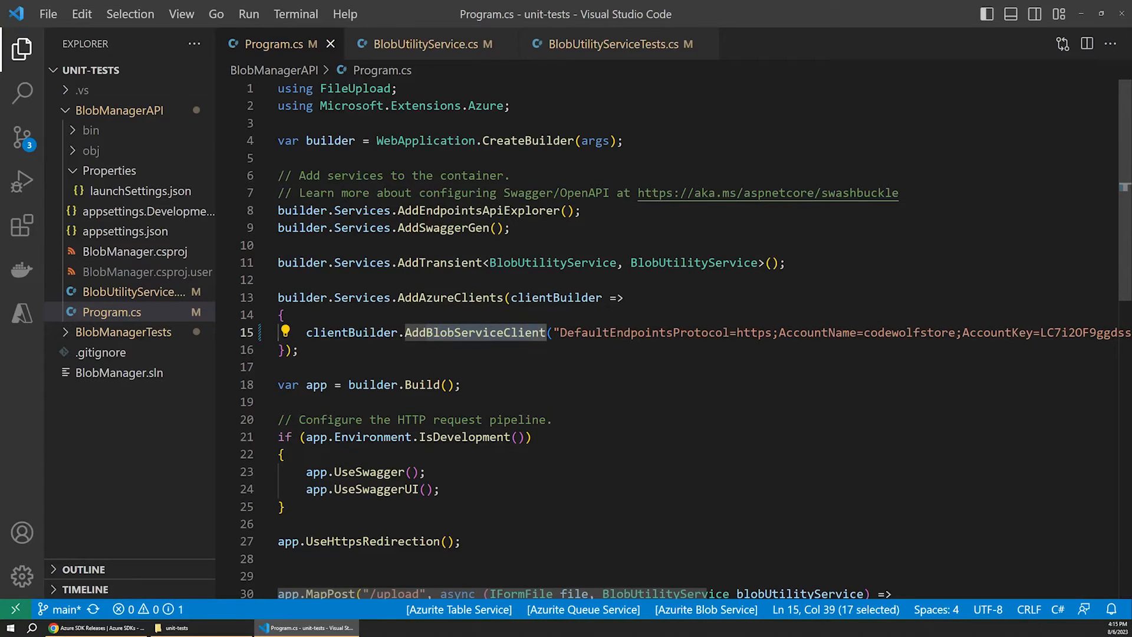
{"action": "mouse_move", "coordinate": [450, 69]}
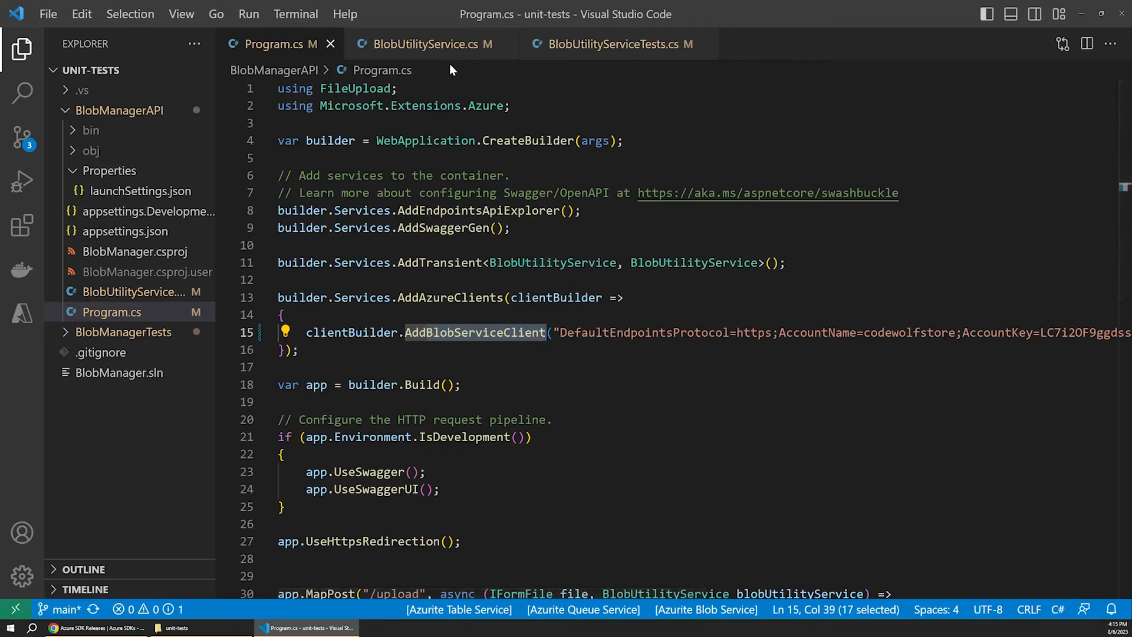
{"action": "left_click", "coordinate": [425, 44]}
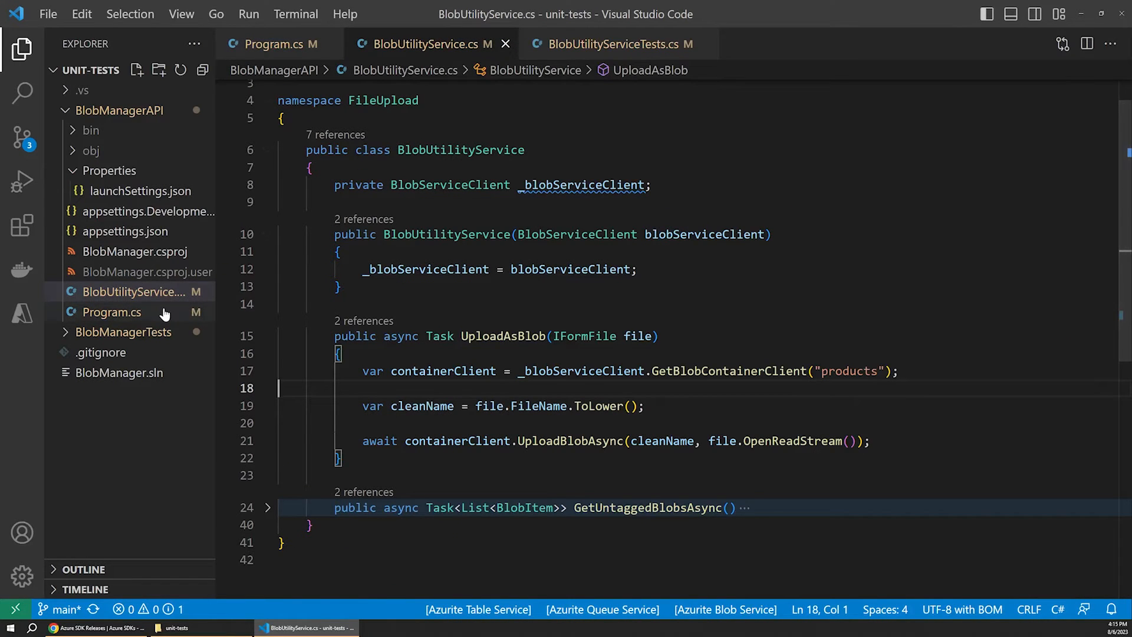
{"action": "left_click", "coordinate": [112, 311]}
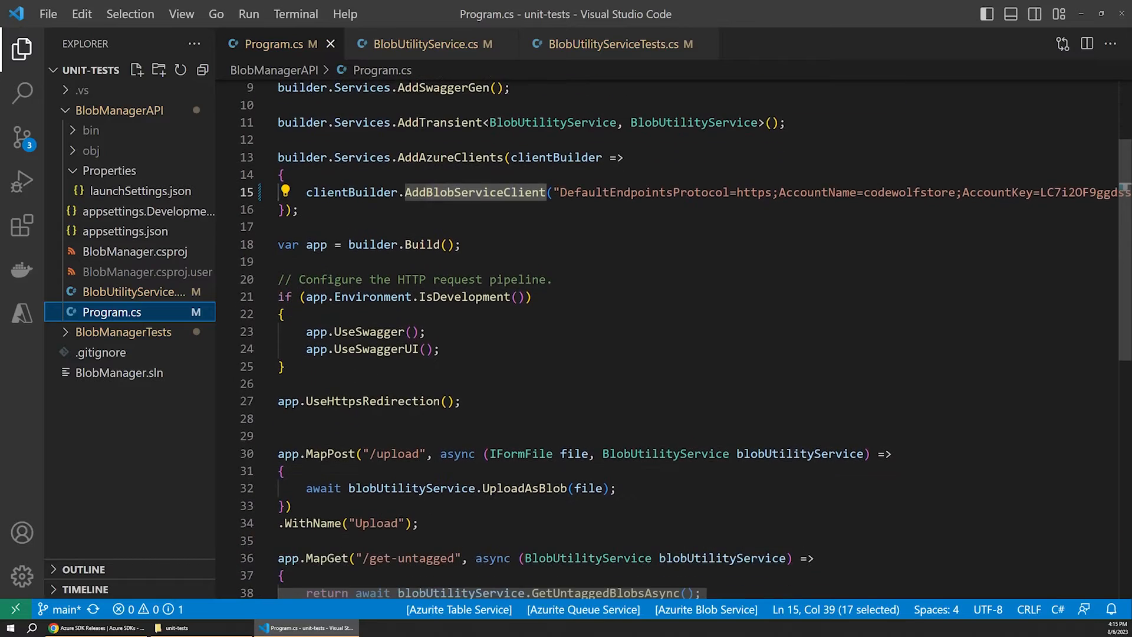
{"action": "scroll", "scroll_direction": "down", "scroll_amount": 3}
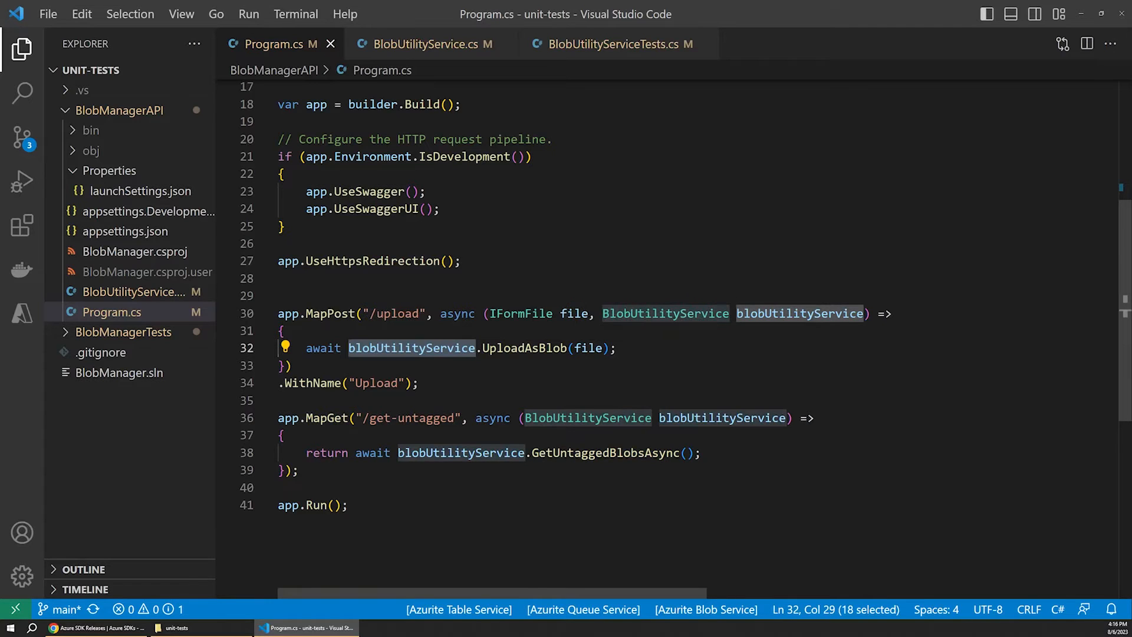
{"action": "left_click", "coordinate": [439, 452]}
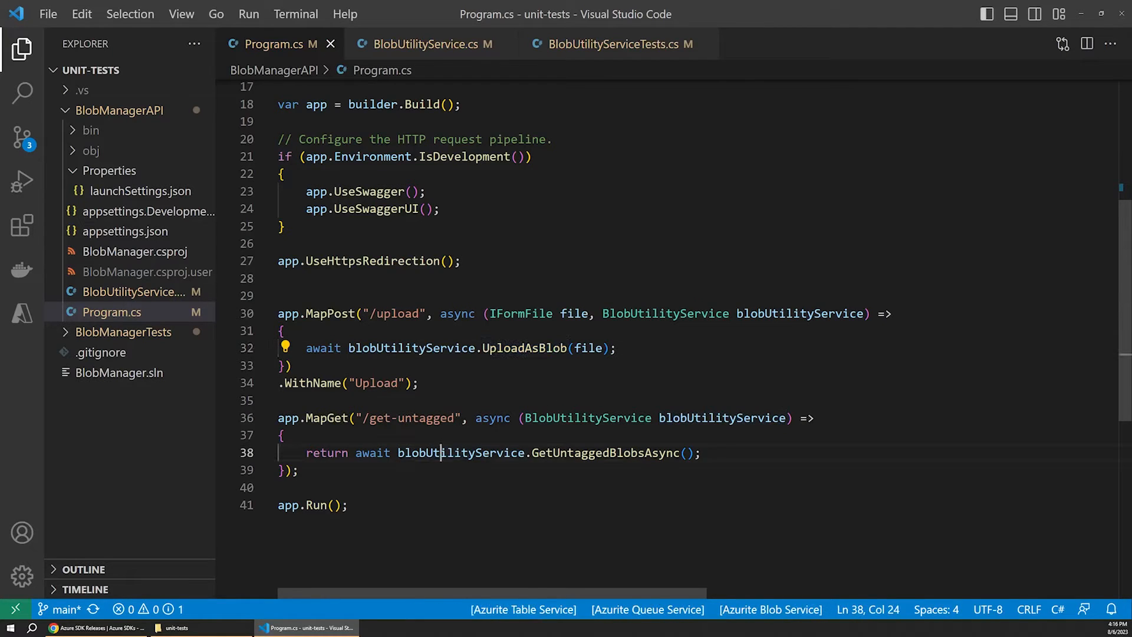
{"action": "double_click", "coordinate": [605, 453]}
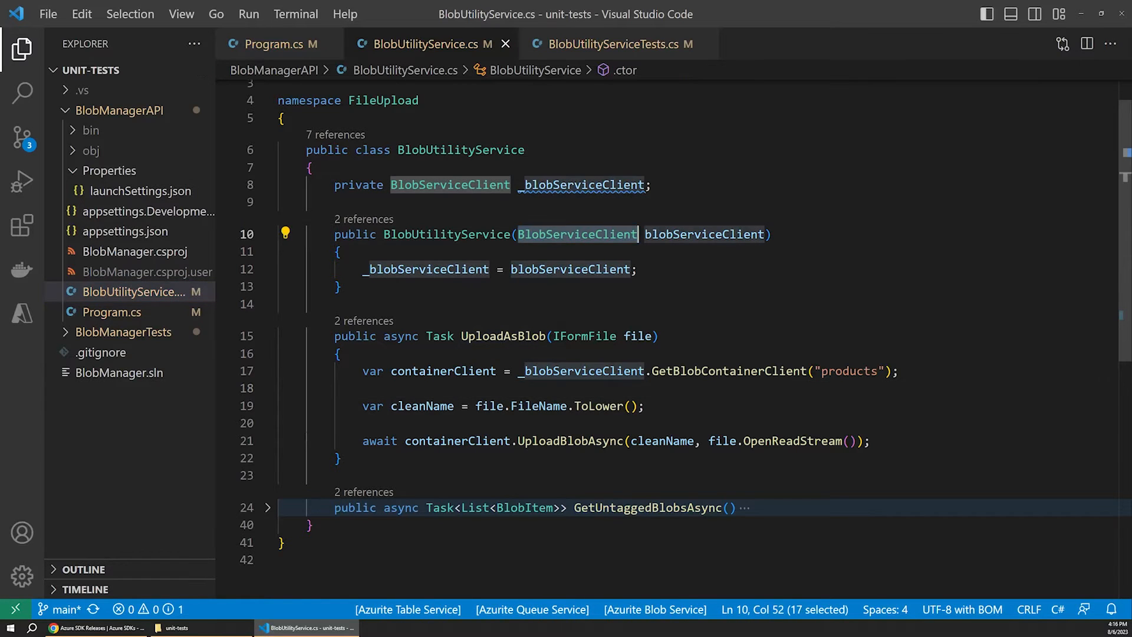
- Highlight the client field and constructor, revisit Program.cs, then return to BlobUtilityService.cs
{"action": "left_click", "coordinate": [342, 285]}
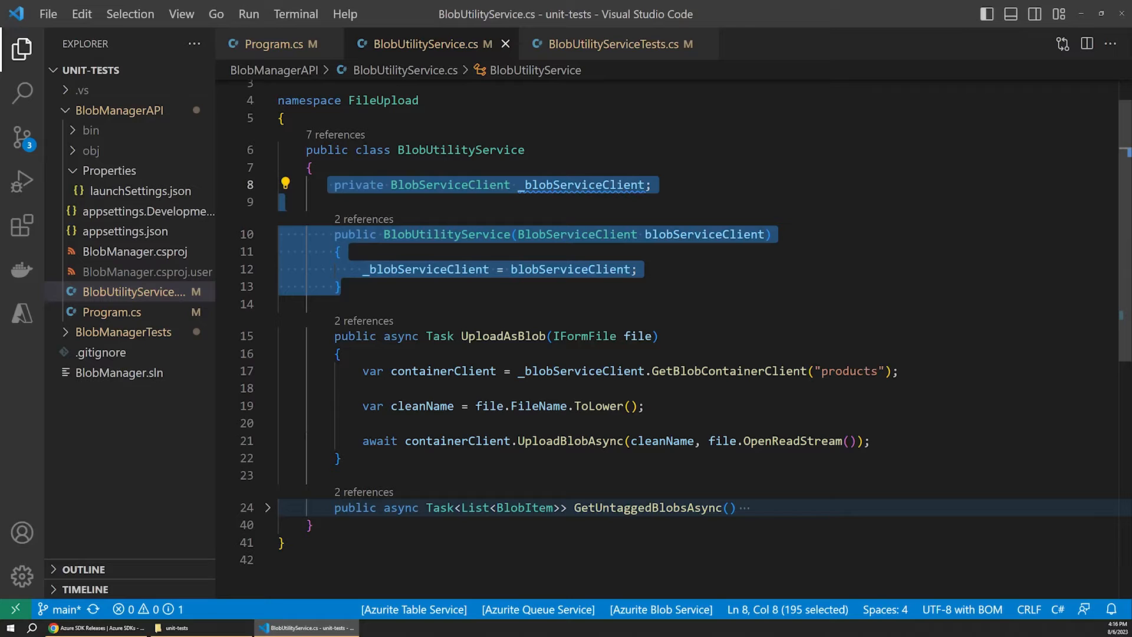
{"action": "left_click", "coordinate": [272, 44]}
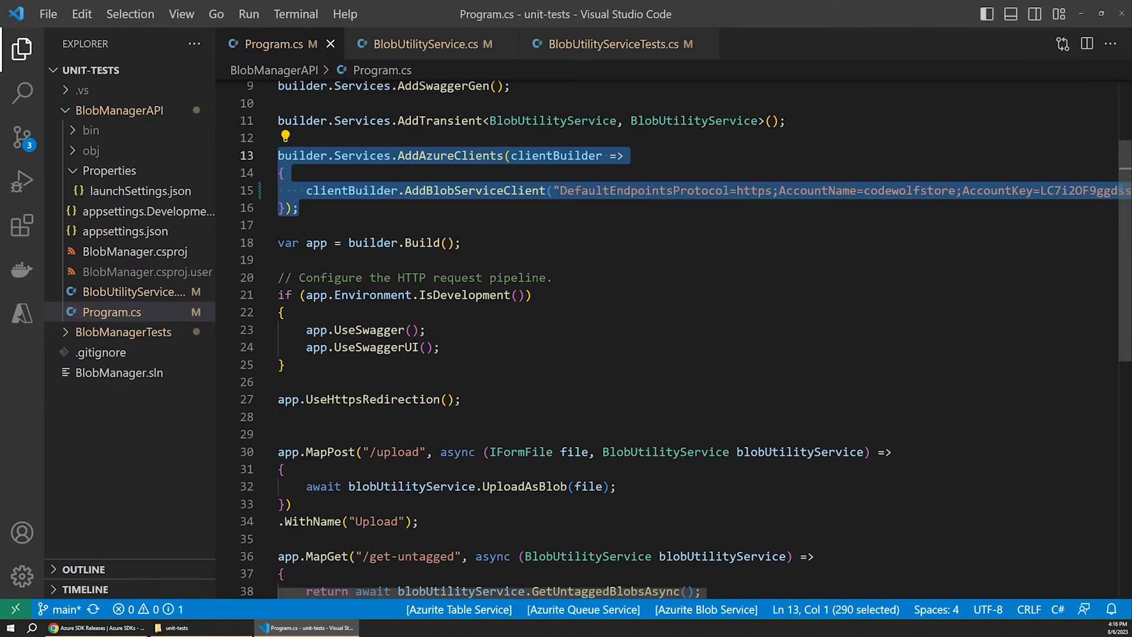
{"action": "left_click", "coordinate": [426, 44]}
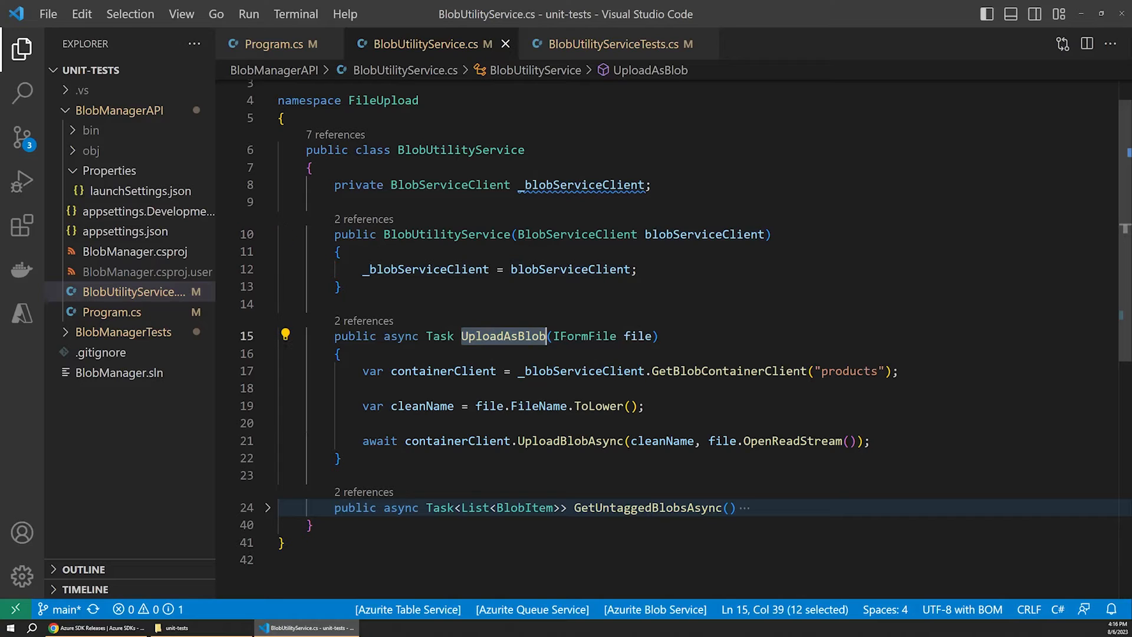
{"action": "left_click", "coordinate": [655, 371]}
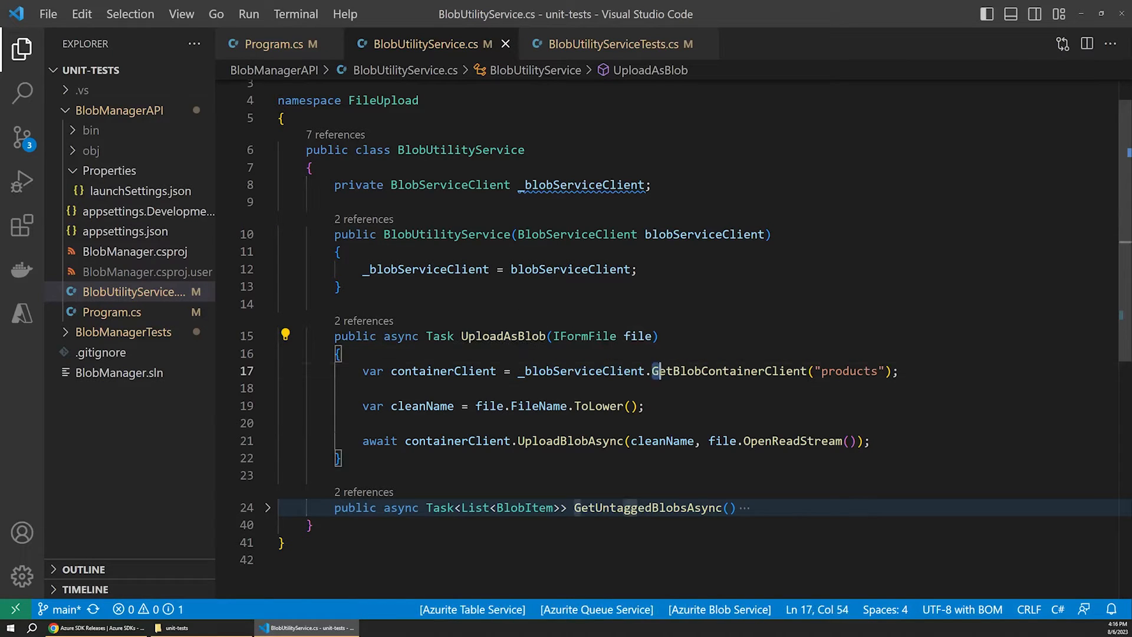
{"action": "double_click", "coordinate": [728, 370]}
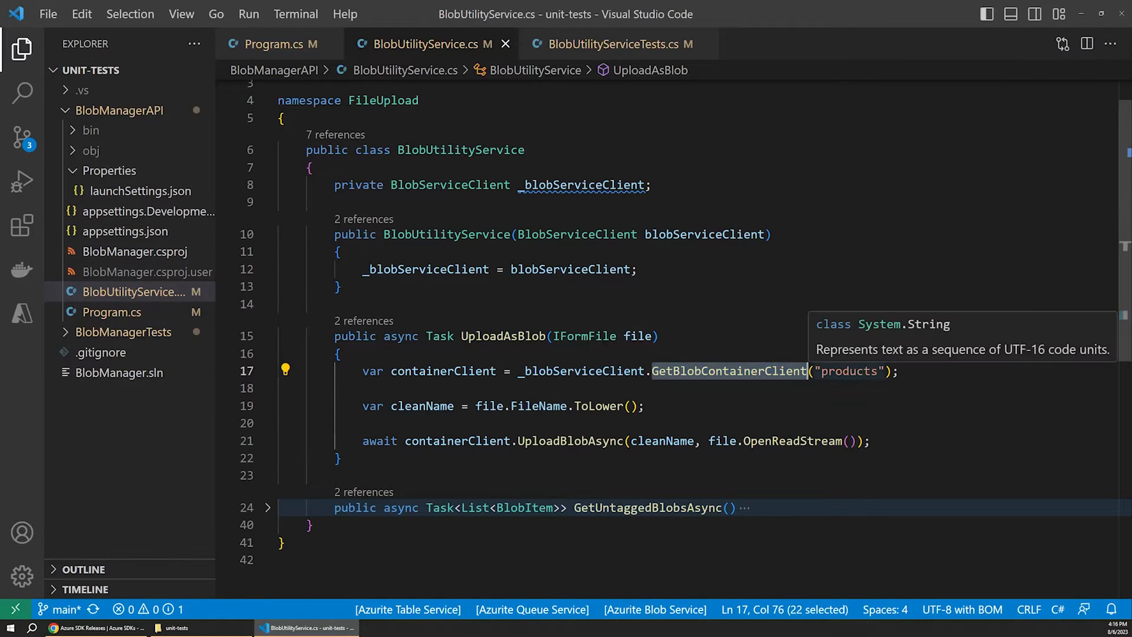
{"action": "double_click", "coordinate": [848, 371]}
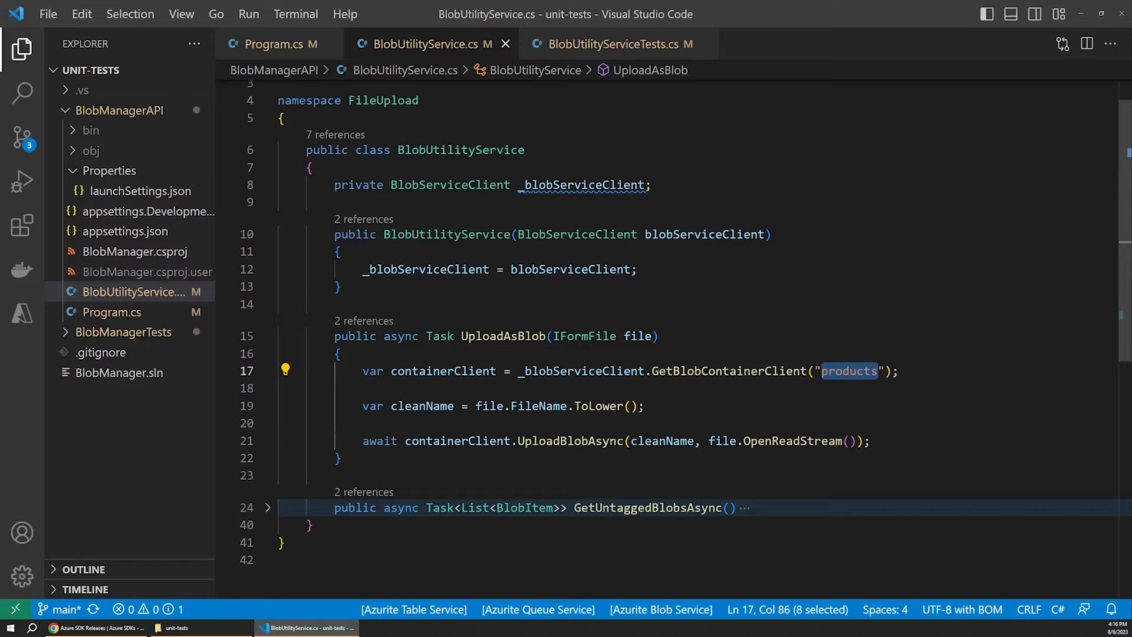
{"action": "double_click", "coordinate": [443, 370]}
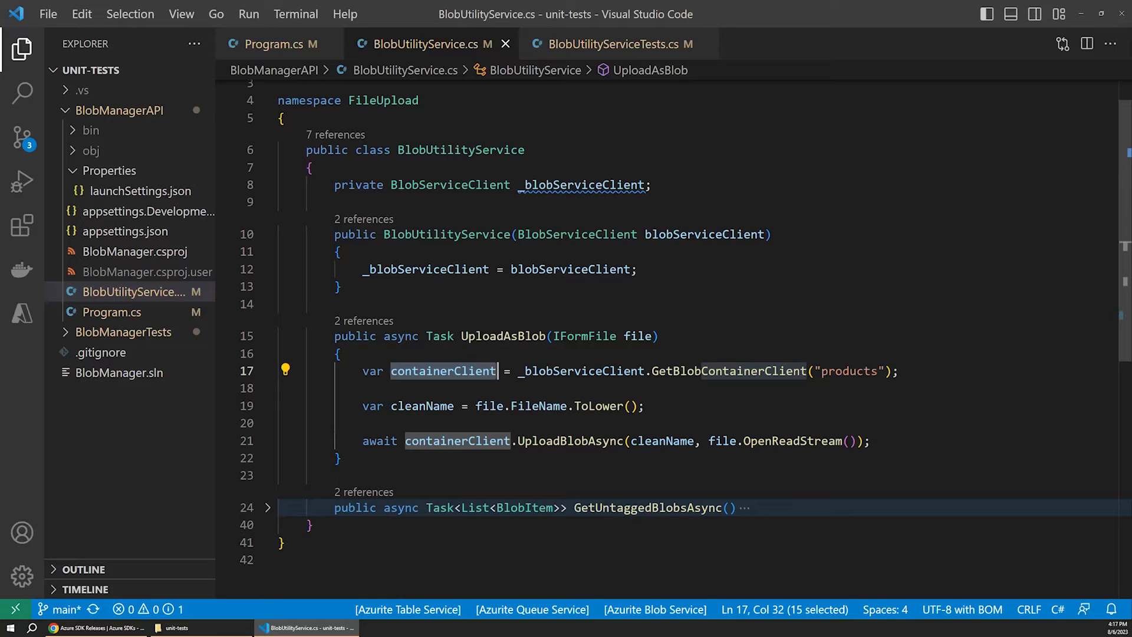
{"action": "mouse_move", "coordinate": [444, 371]}
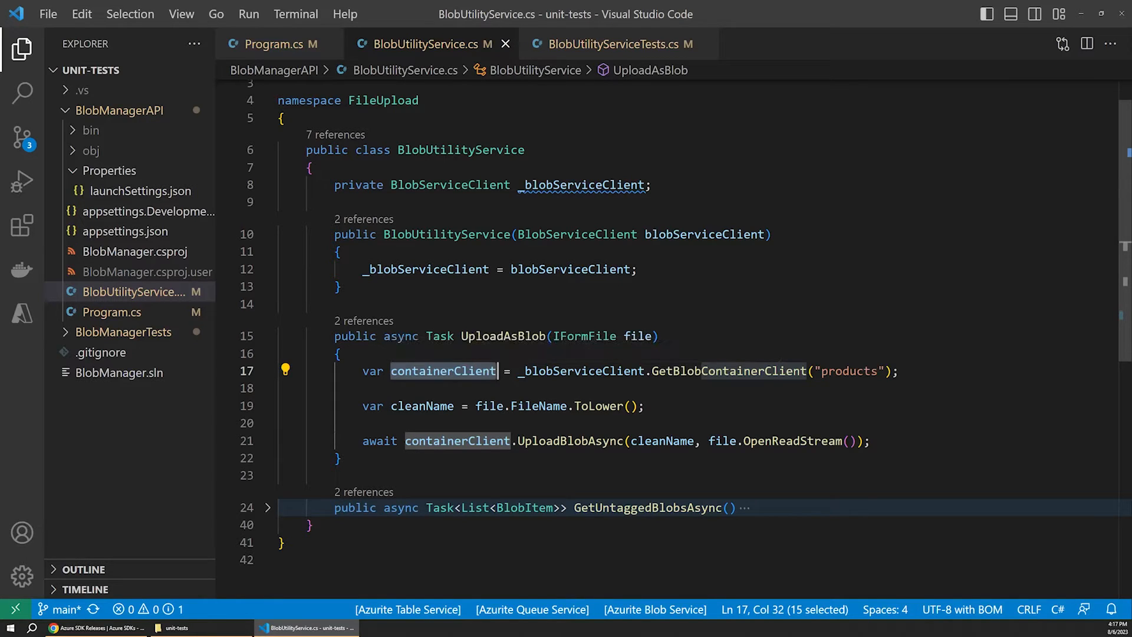
{"action": "left_click", "coordinate": [645, 406]}
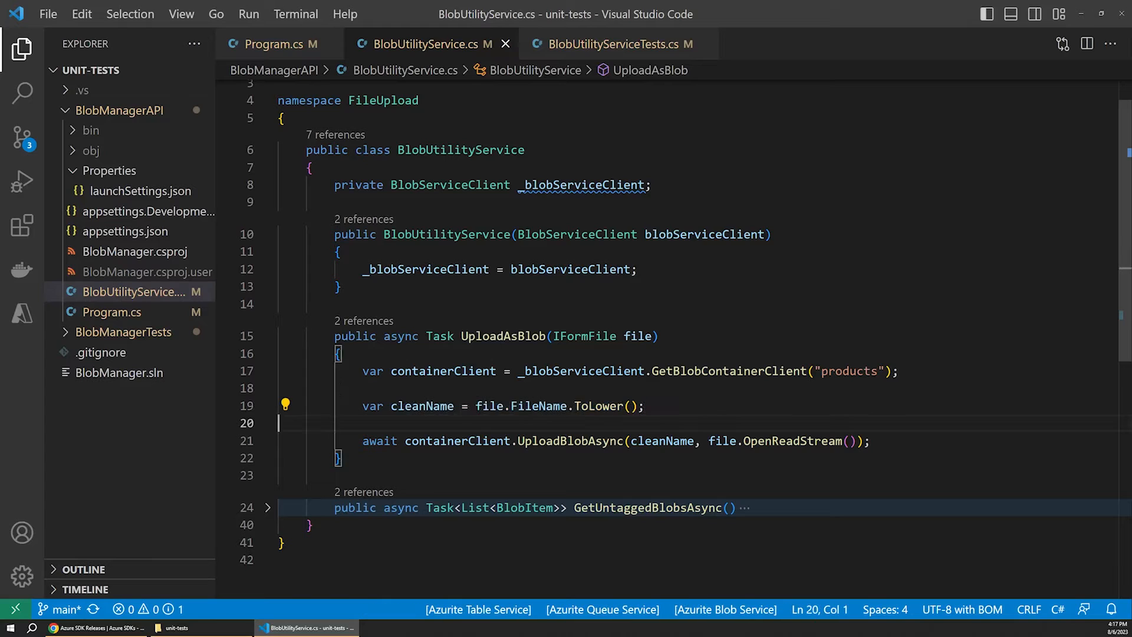
{"action": "double_click", "coordinate": [489, 406]}
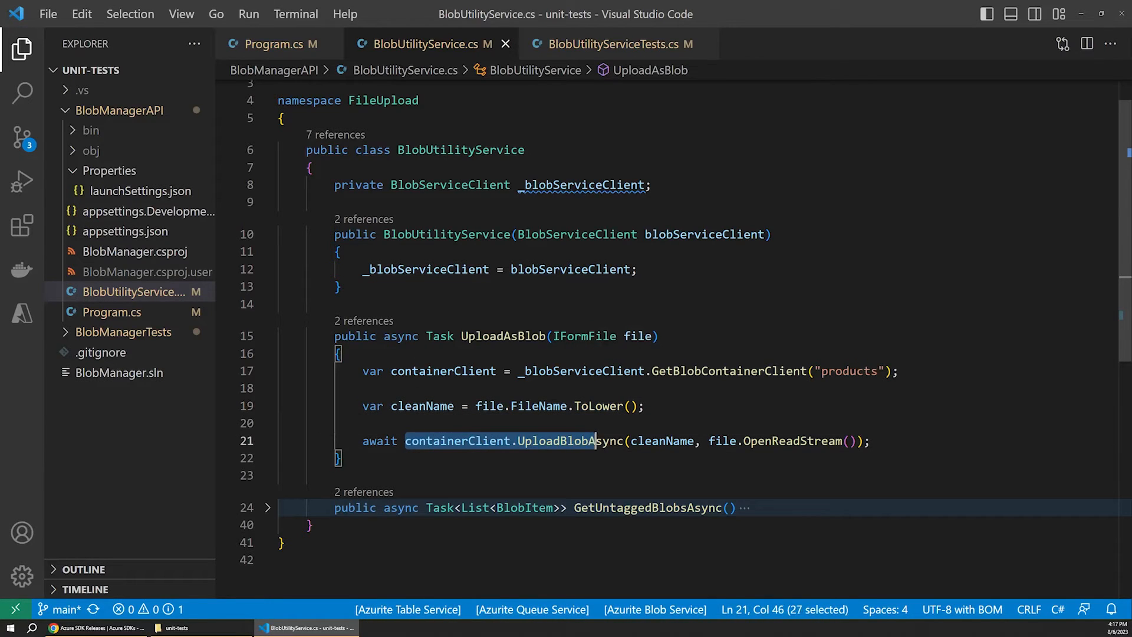
{"action": "double_click", "coordinate": [570, 440]}
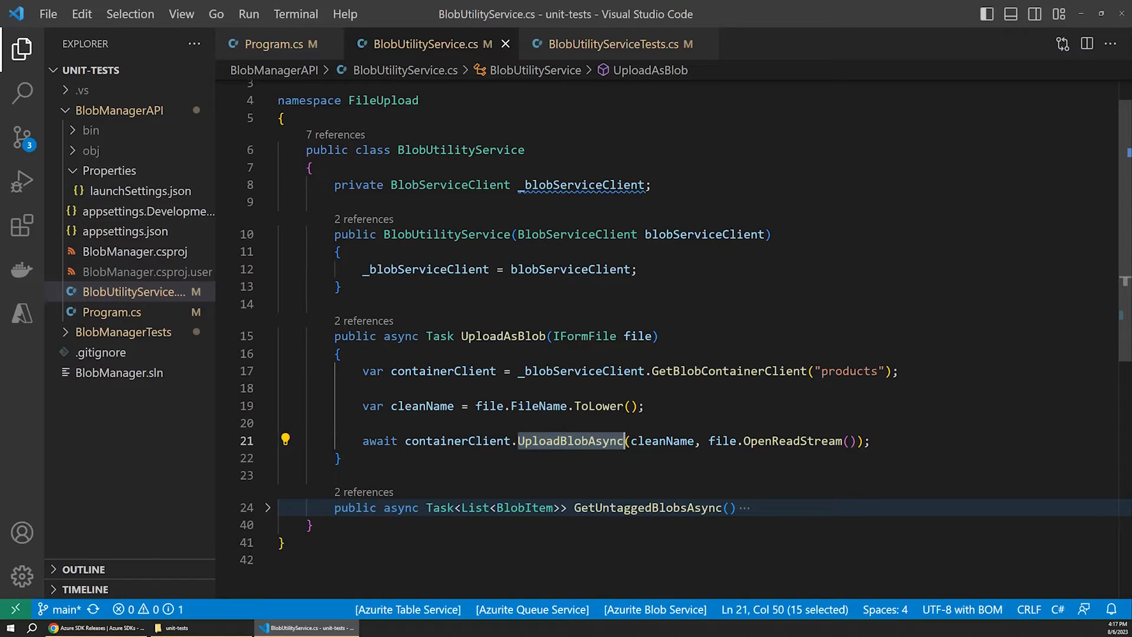
{"action": "double_click", "coordinate": [662, 440]}
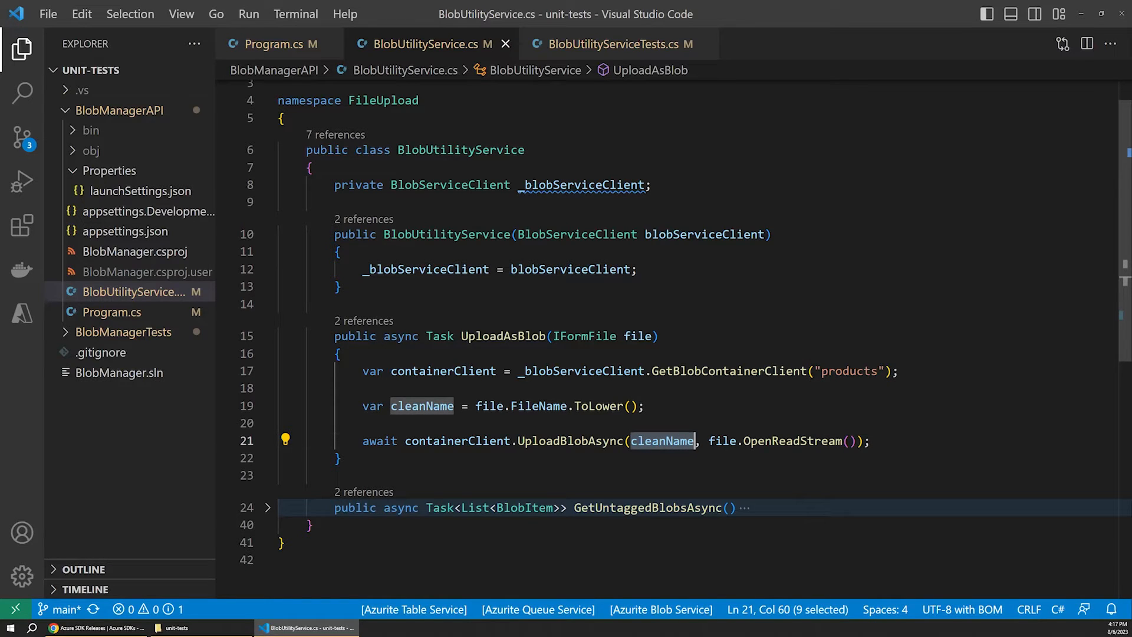
{"action": "double_click", "coordinate": [776, 441]}
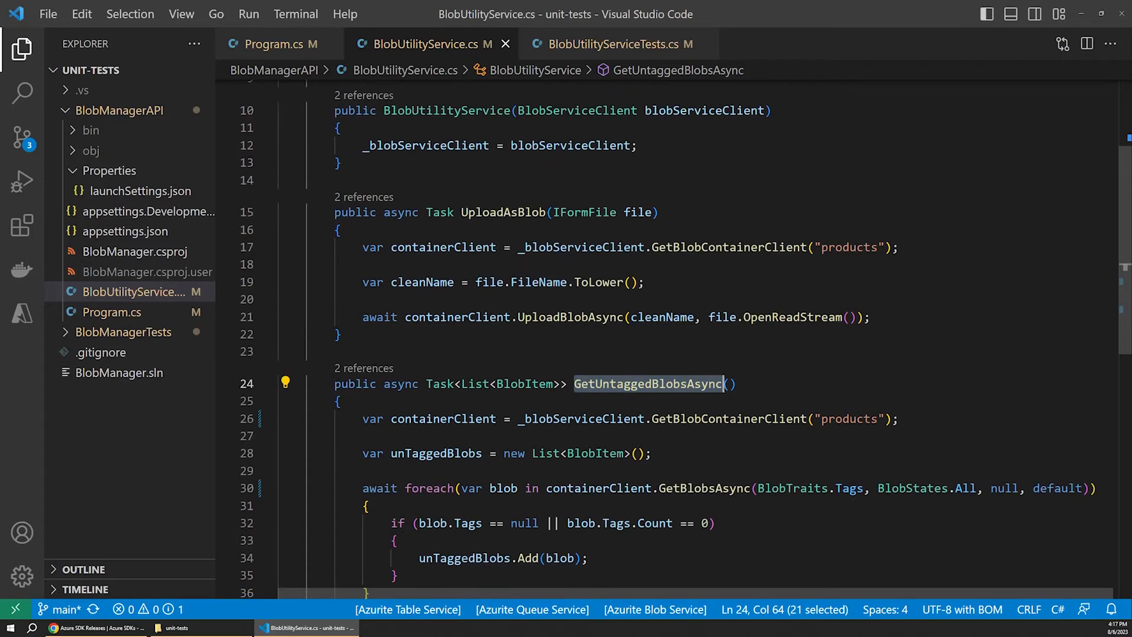
{"action": "scroll", "scroll_direction": "down", "scroll_amount": 3}
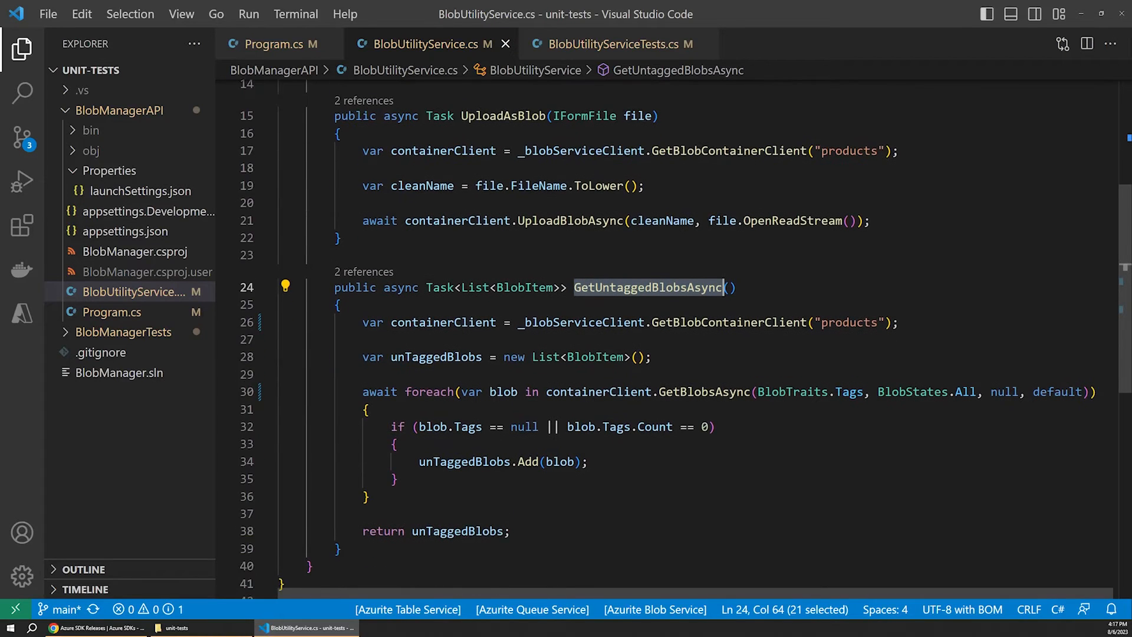
{"action": "scroll", "scroll_direction": "up", "scroll_amount": 3}
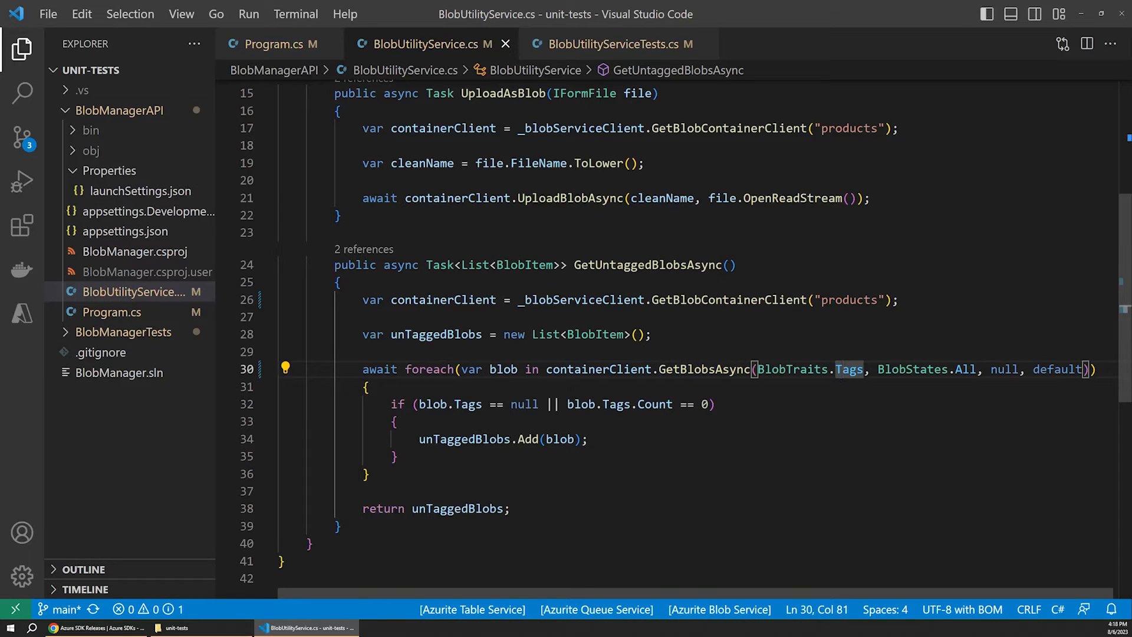
{"action": "double_click", "coordinate": [704, 369]}
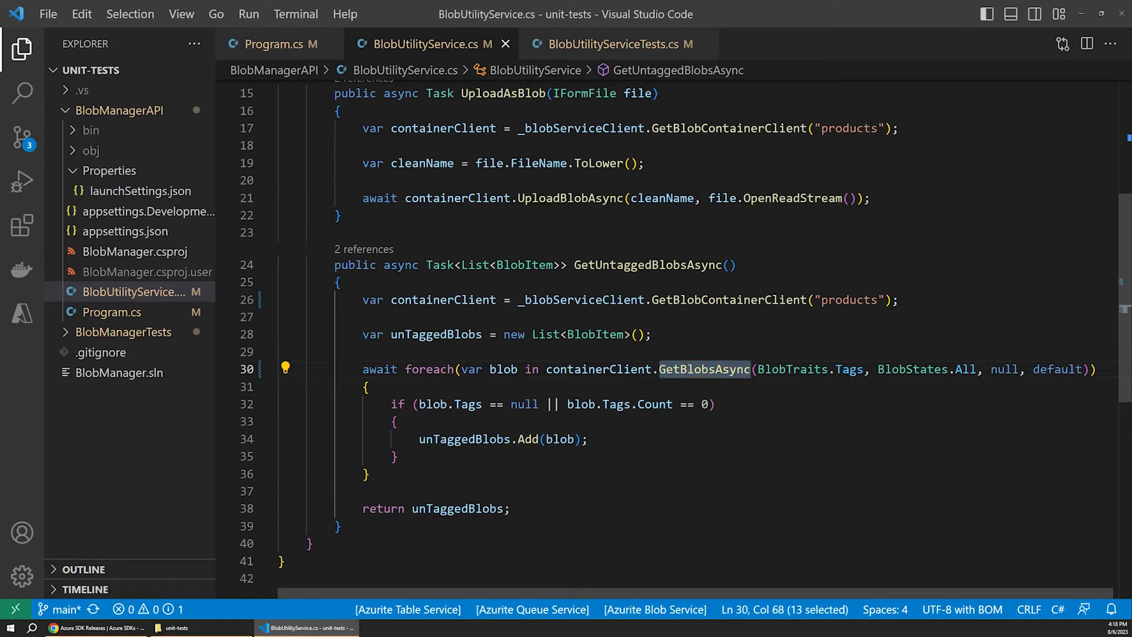
{"action": "mouse_move", "coordinate": [792, 369]}
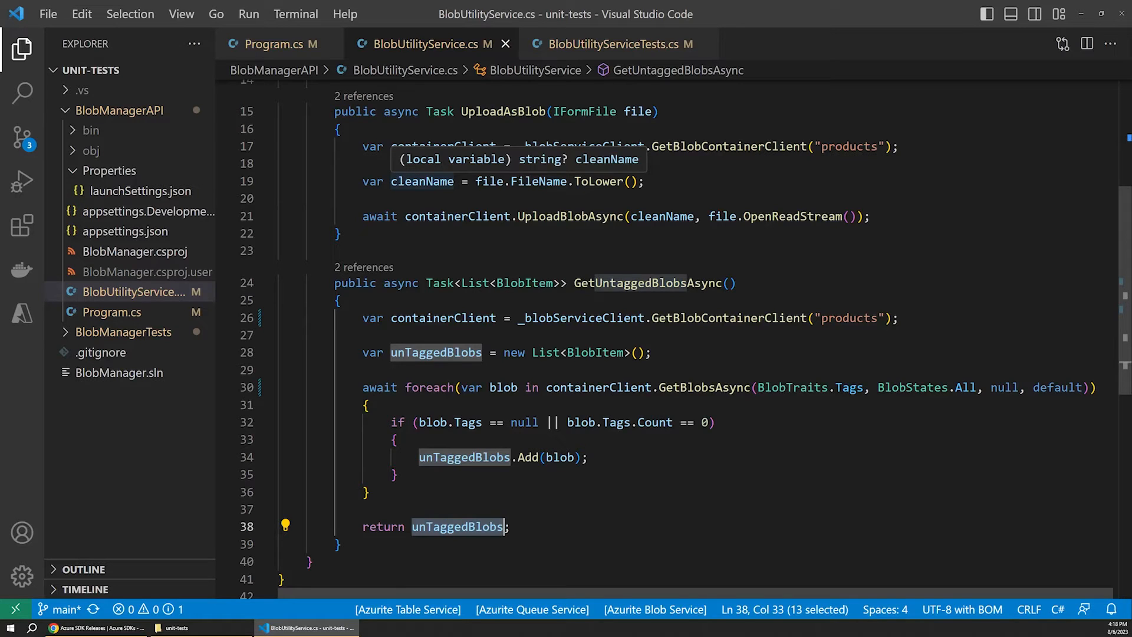
{"action": "left_click", "coordinate": [502, 181]}
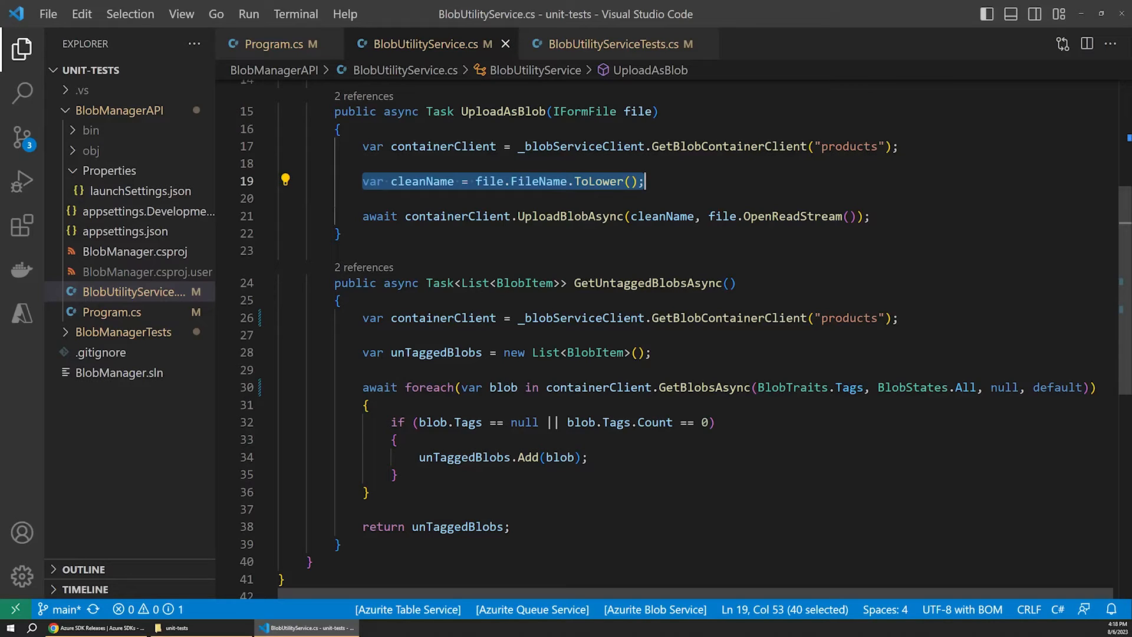
{"action": "left_click", "coordinate": [362, 182]}
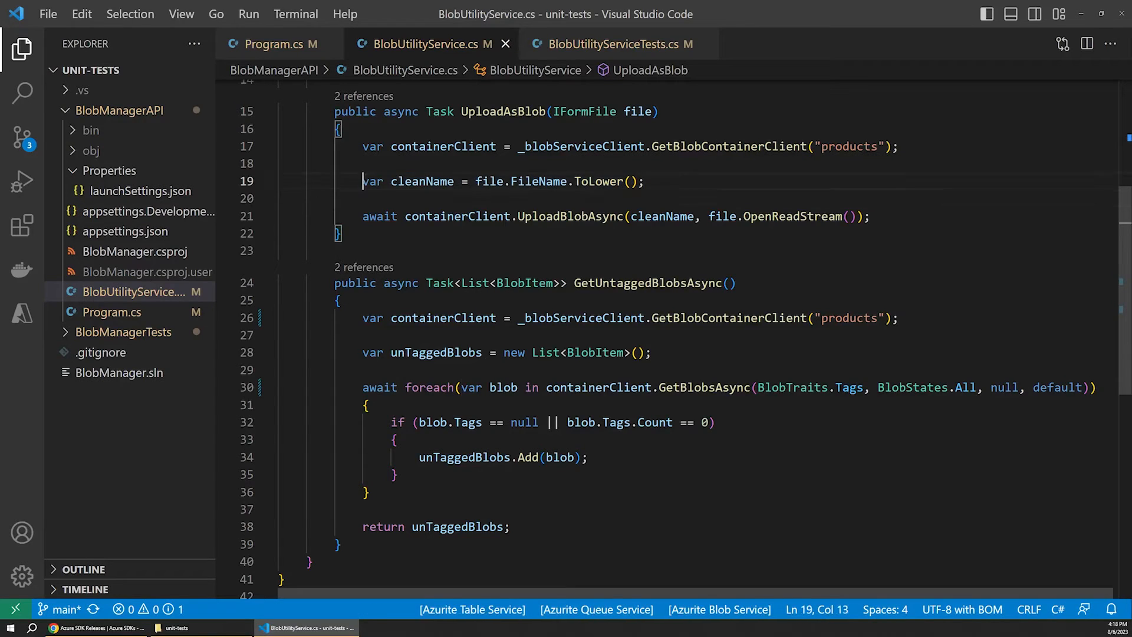
{"action": "triple_click", "coordinate": [502, 181]}
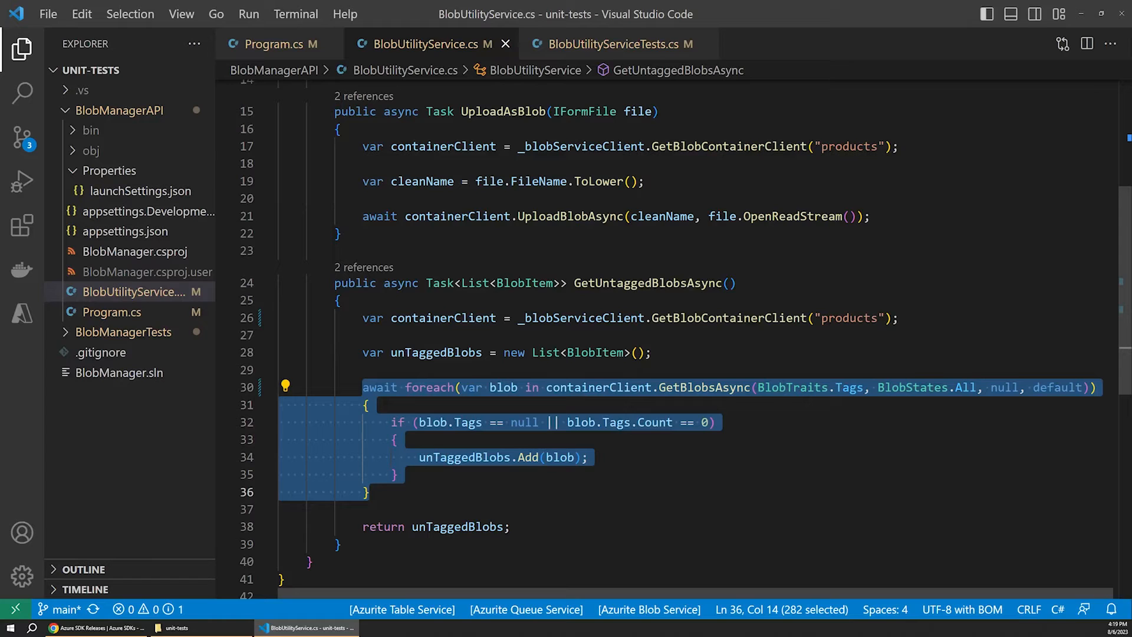
{"action": "left_click", "coordinate": [546, 386]}
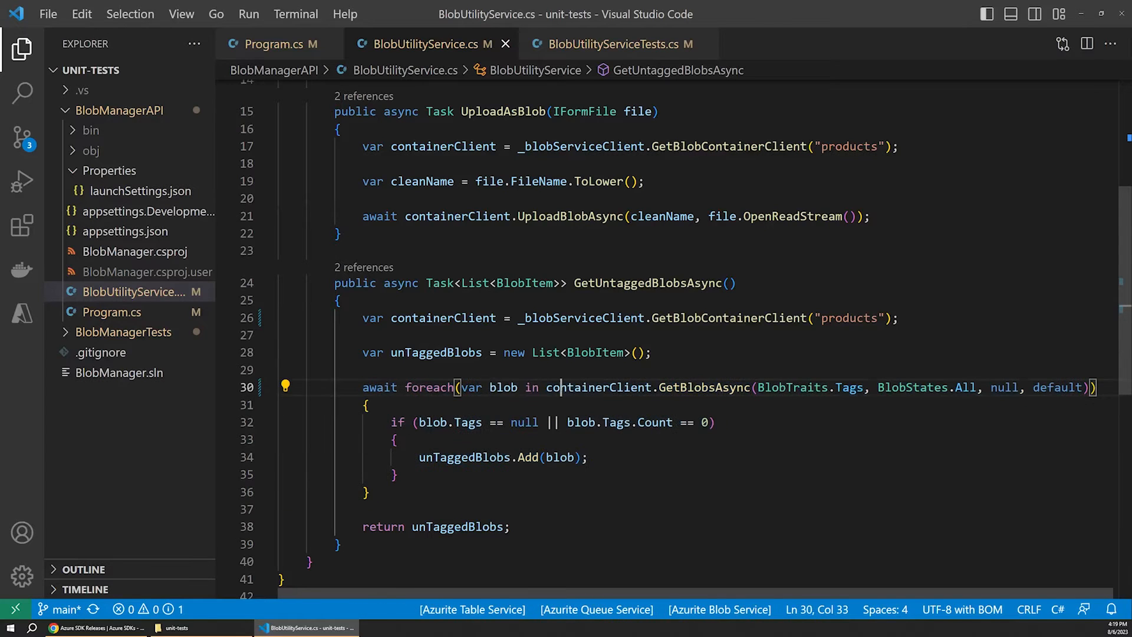
{"action": "double_click", "coordinate": [581, 317]}
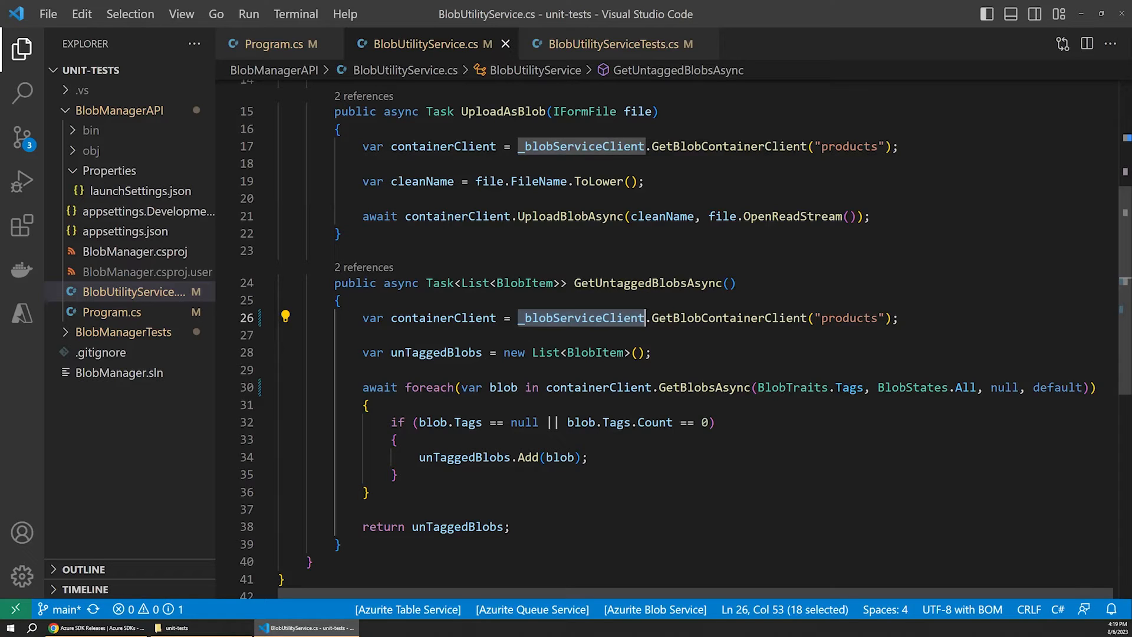
{"action": "mouse_move", "coordinate": [81, 358]}
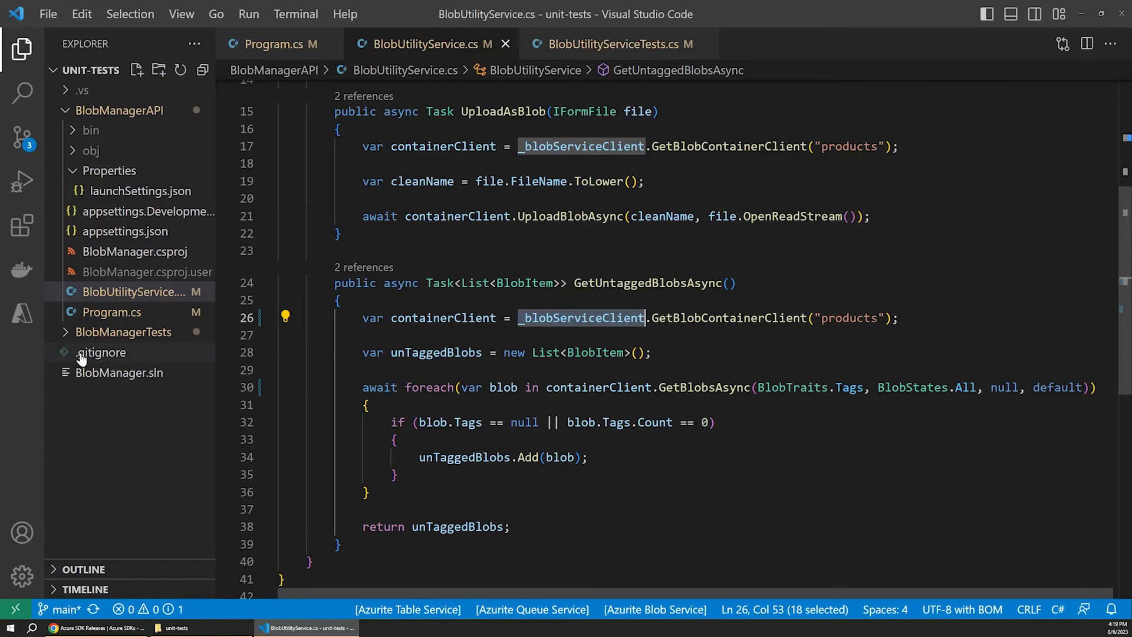
- Bring up BlobUtilityServiceTests.cs and highlight the mocked BlobServiceClient type
{"action": "left_click", "coordinate": [614, 43]}
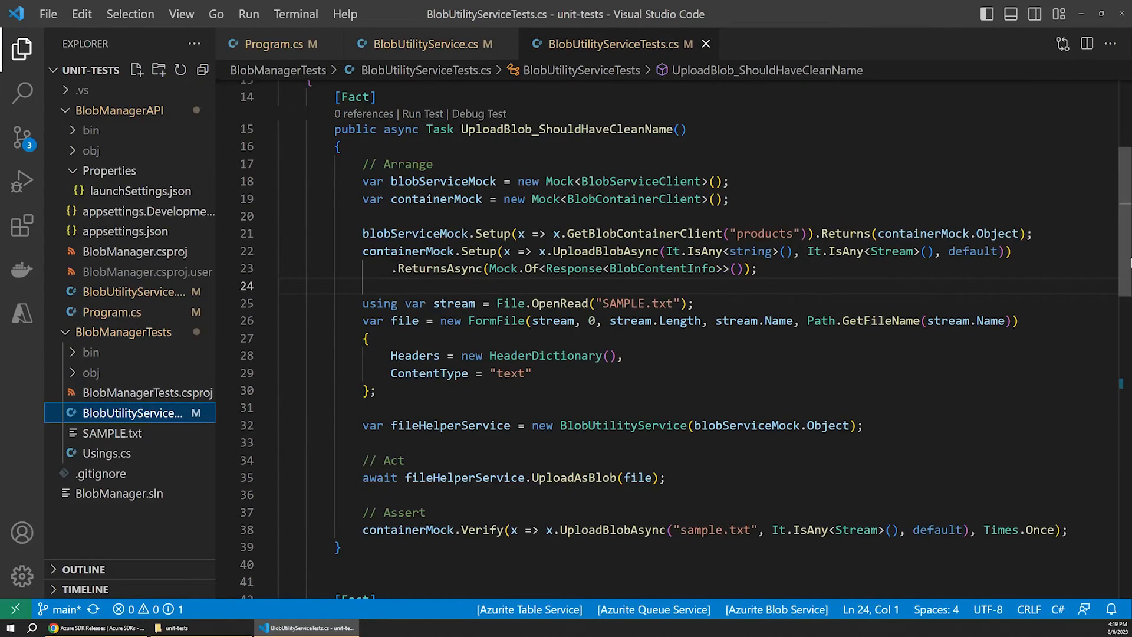
{"action": "scroll", "scroll_direction": "up", "scroll_amount": 3}
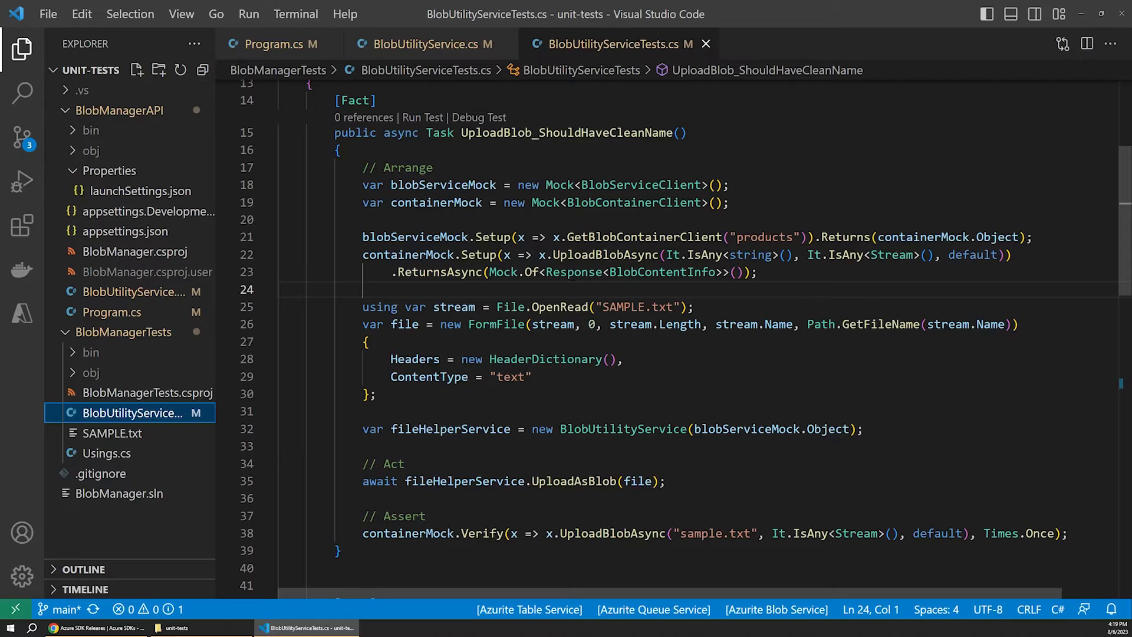
{"action": "double_click", "coordinate": [640, 185]}
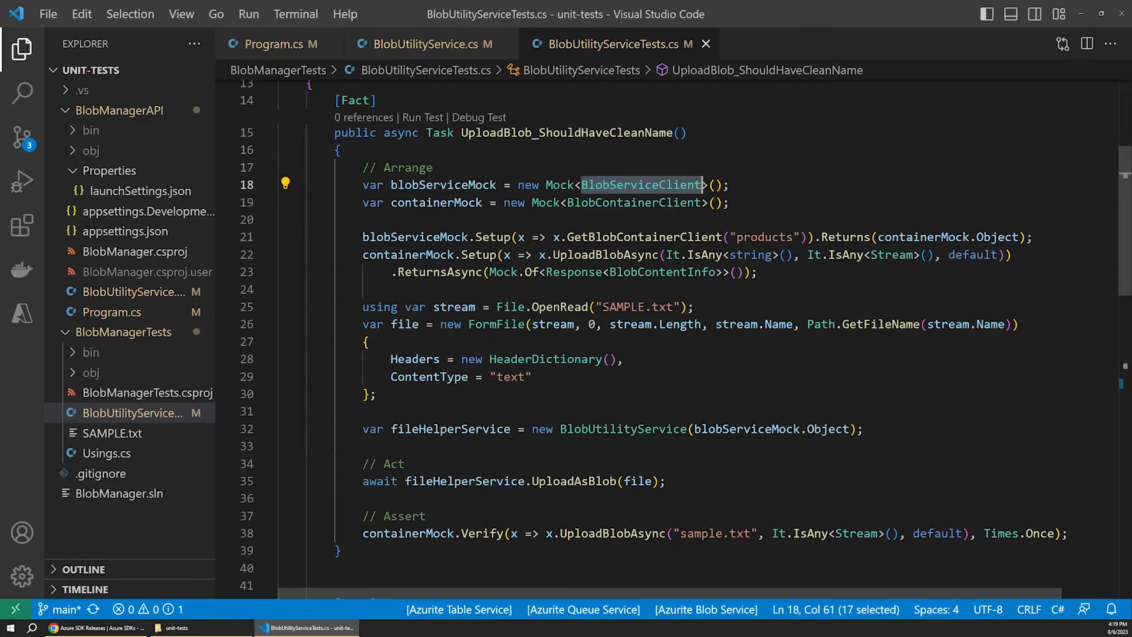
{"action": "scroll", "scroll_direction": "up", "scroll_amount": 3}
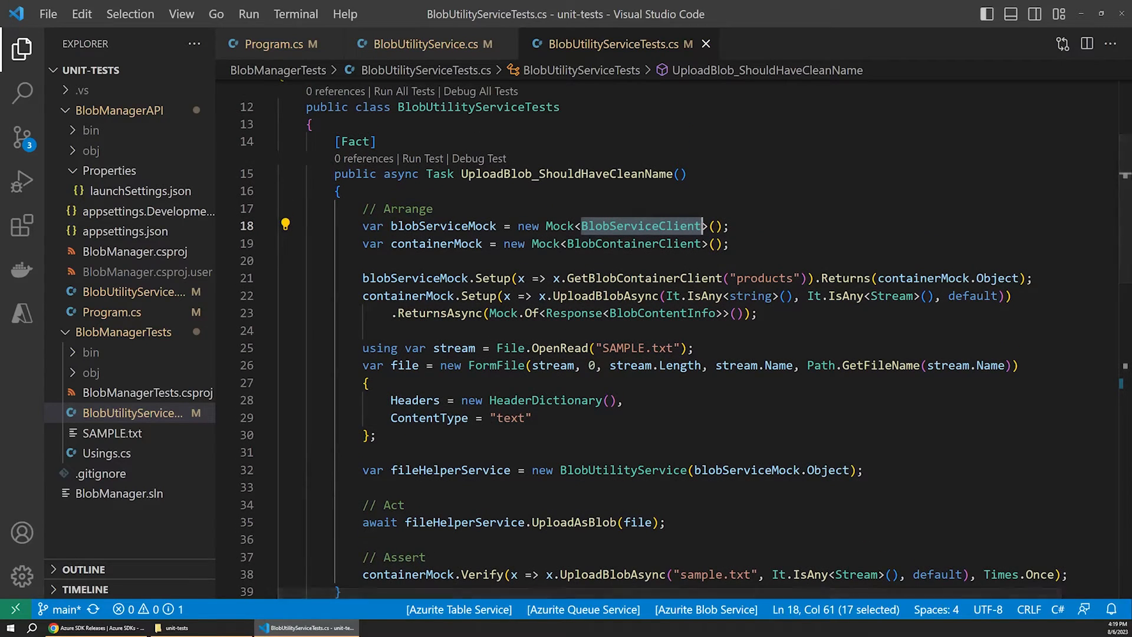
{"action": "scroll", "scroll_direction": "up", "scroll_amount": 3}
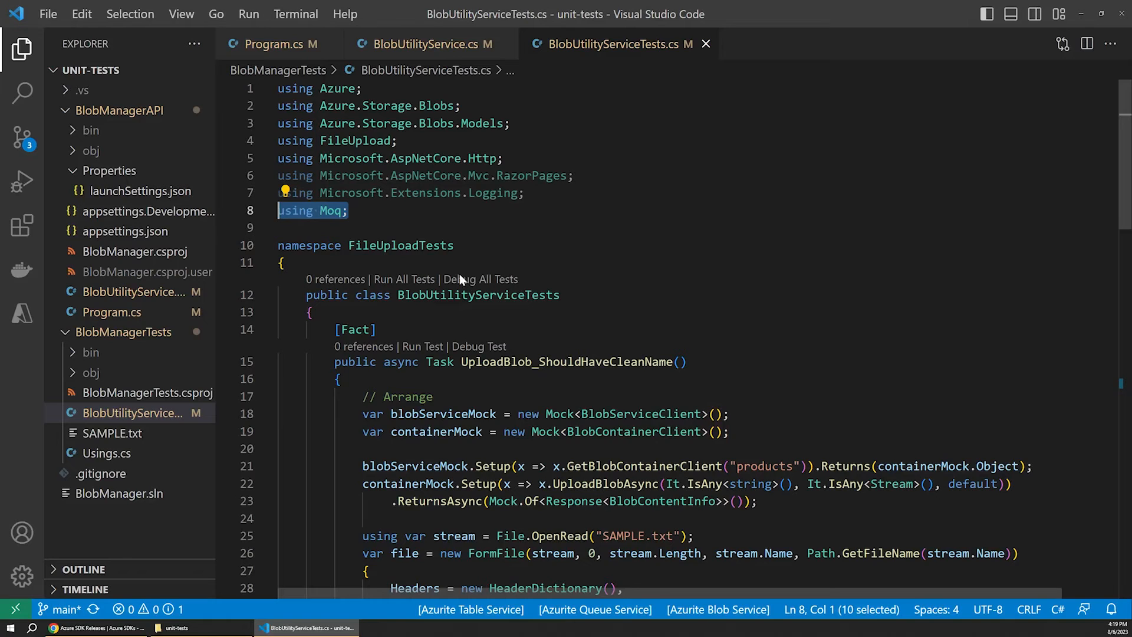
{"action": "scroll", "scroll_direction": "down", "scroll_amount": 3}
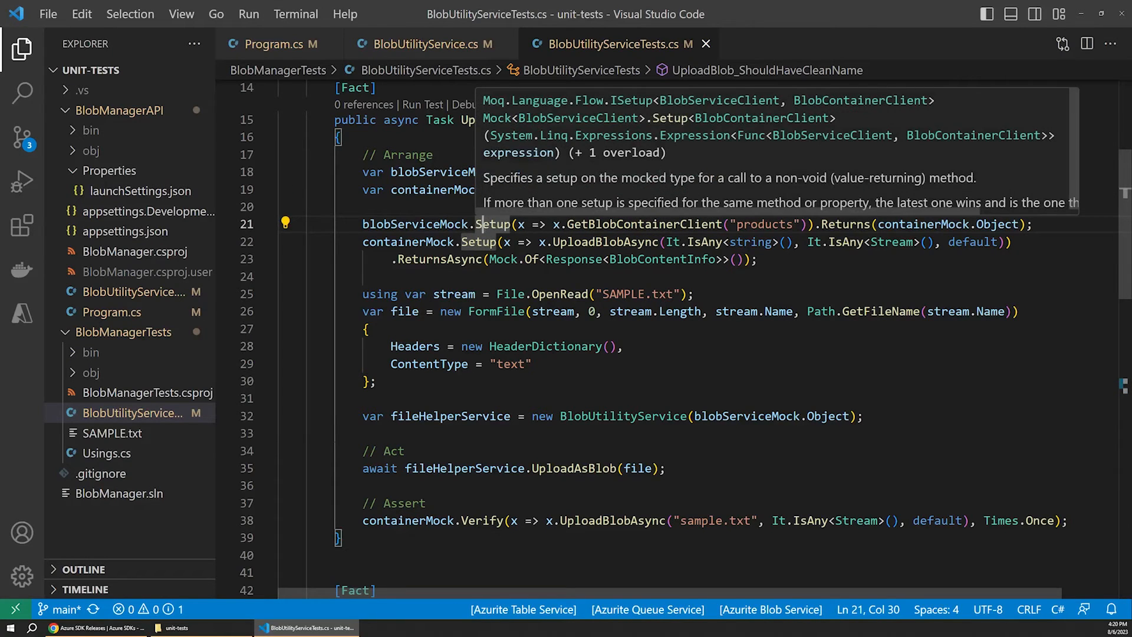
- Highlight the GetBlobContainerClient products setup and the UploadBlobAsync mock setup
{"action": "double_click", "coordinate": [634, 224]}
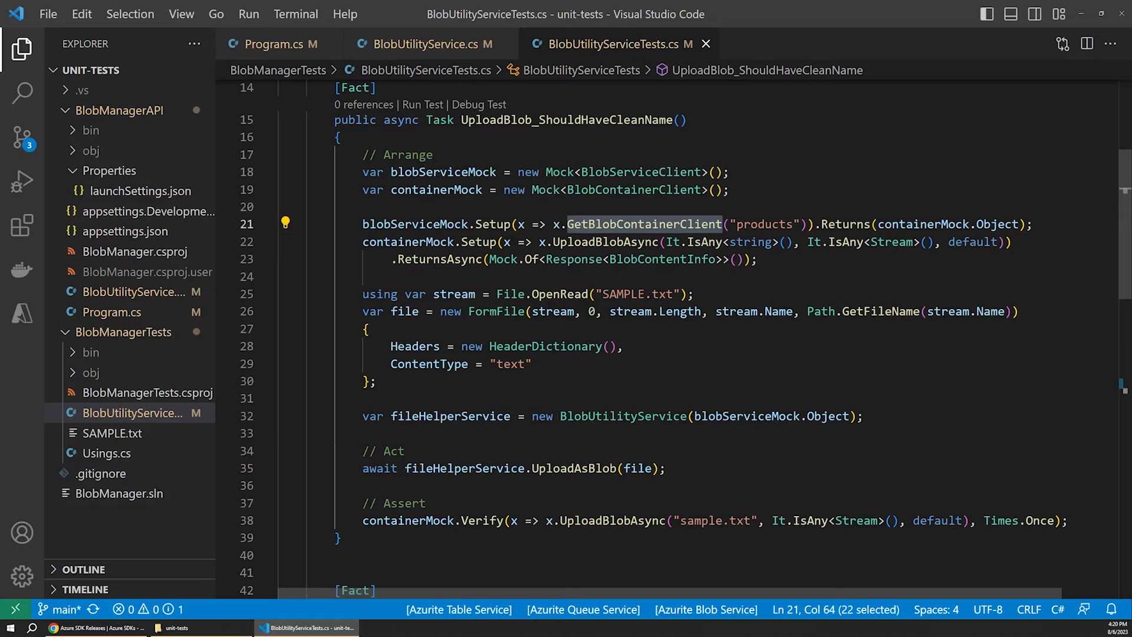
{"action": "left_click", "coordinate": [575, 224]}
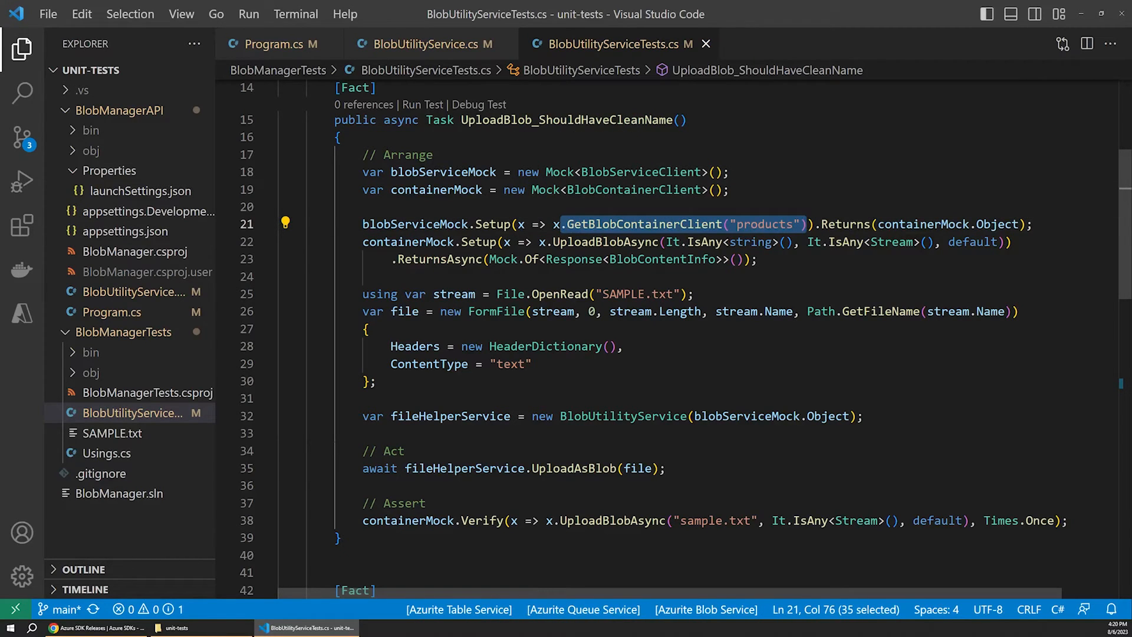
{"action": "double_click", "coordinate": [946, 224]}
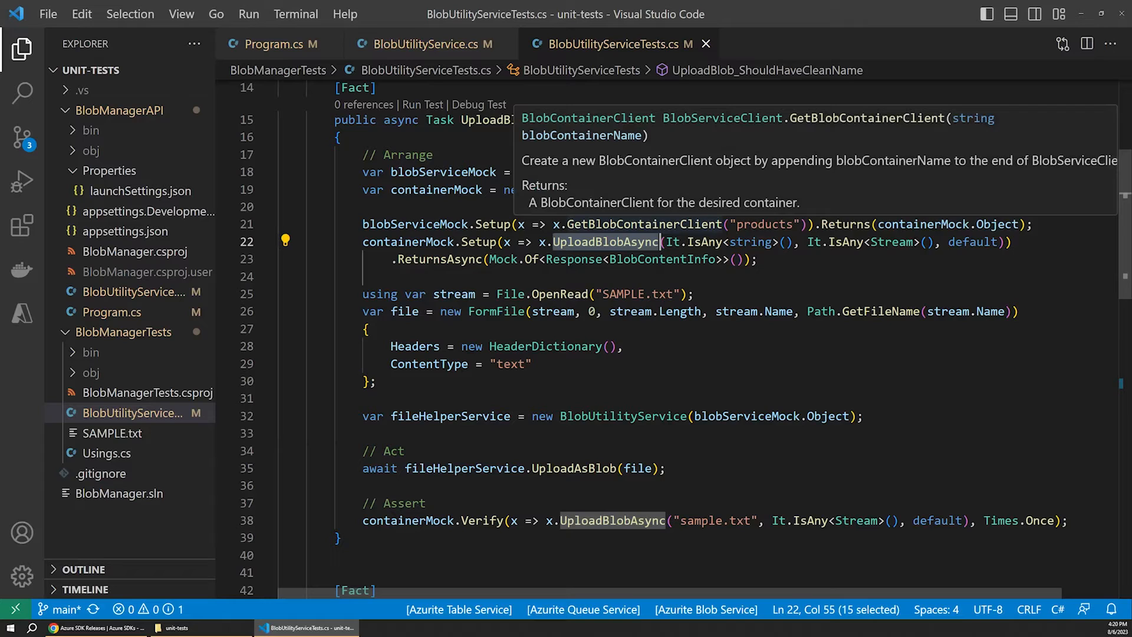
{"action": "type", "text": "deUploadBlobAsyncfault"}
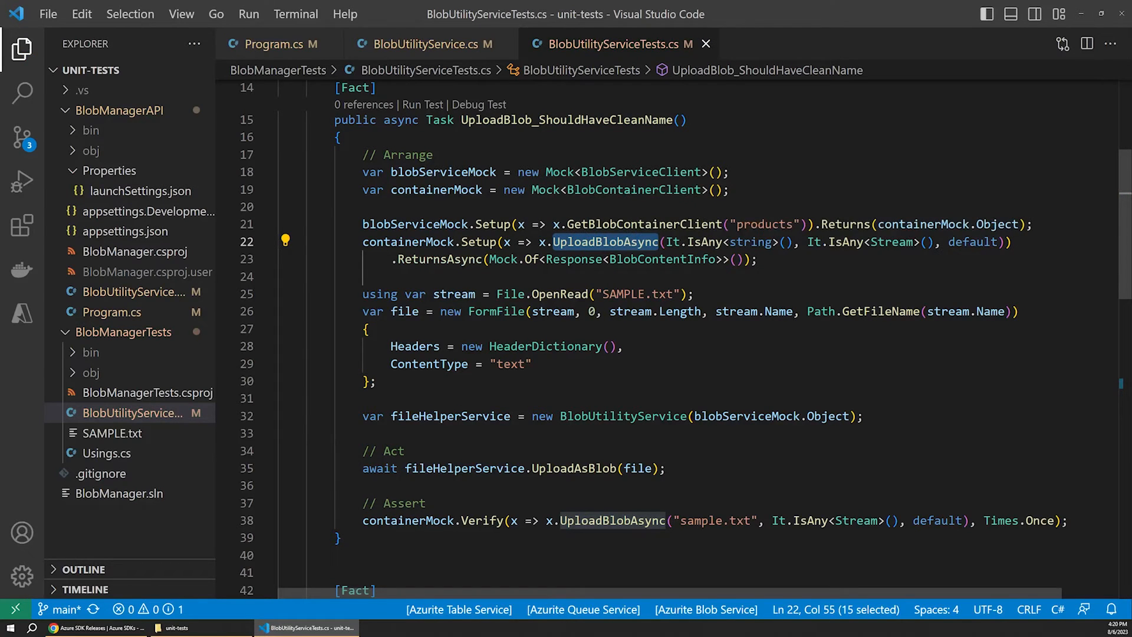
{"action": "left_click", "coordinate": [427, 259]}
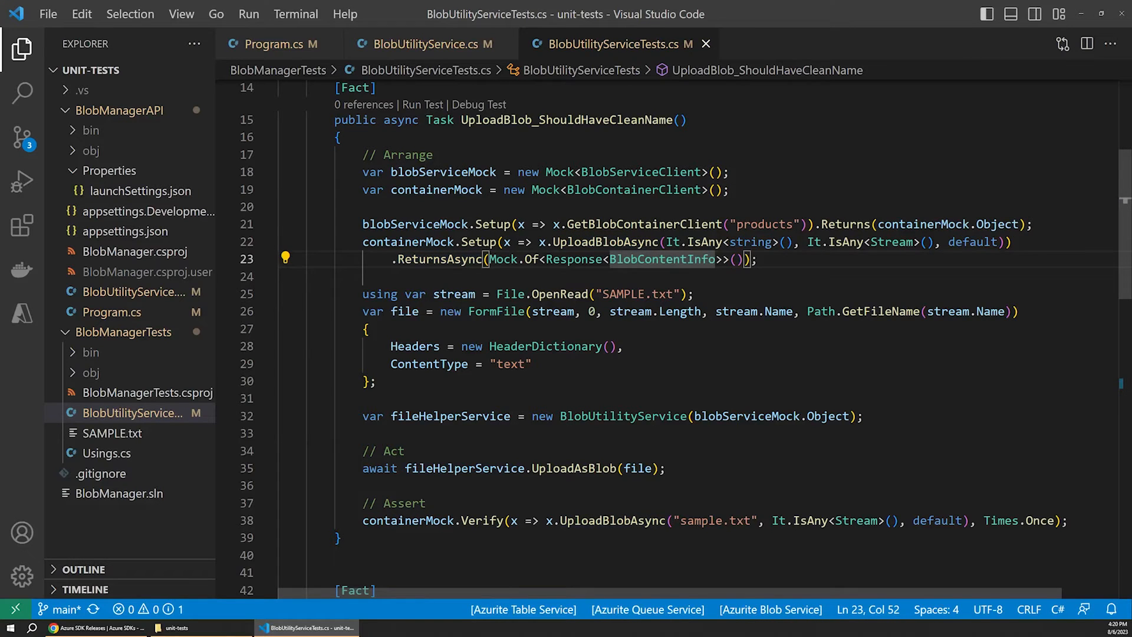
{"action": "mouse_move", "coordinate": [585, 242]}
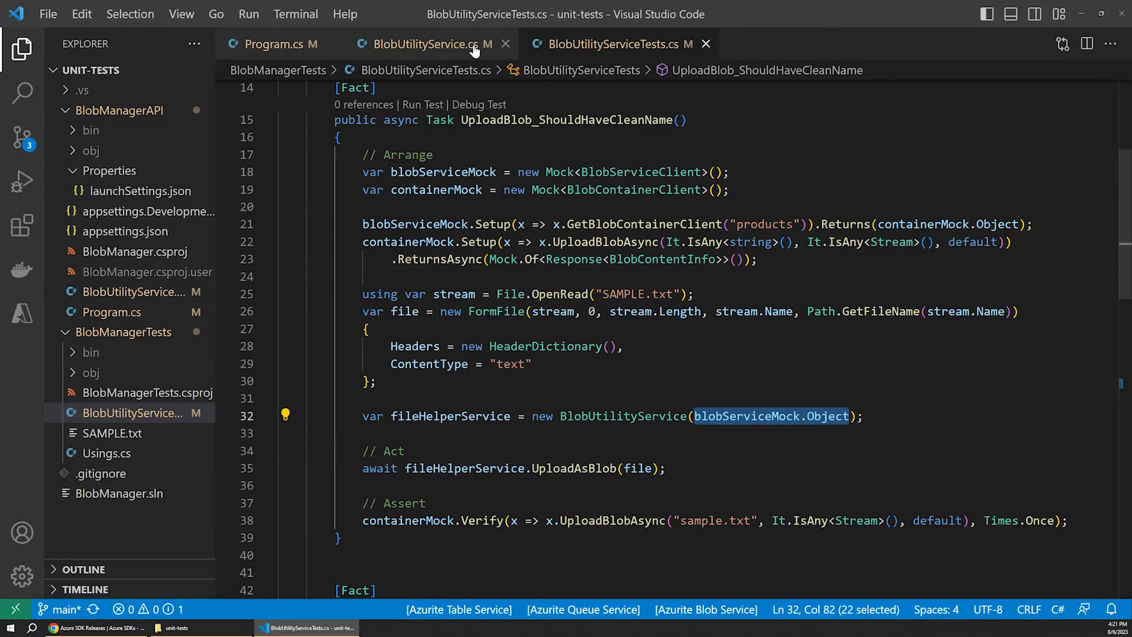
- Revisit the service constructor in BlobUtilityService.cs, then scroll the test's SAMPLE.txt FormFile block
{"action": "left_click", "coordinate": [425, 44]}
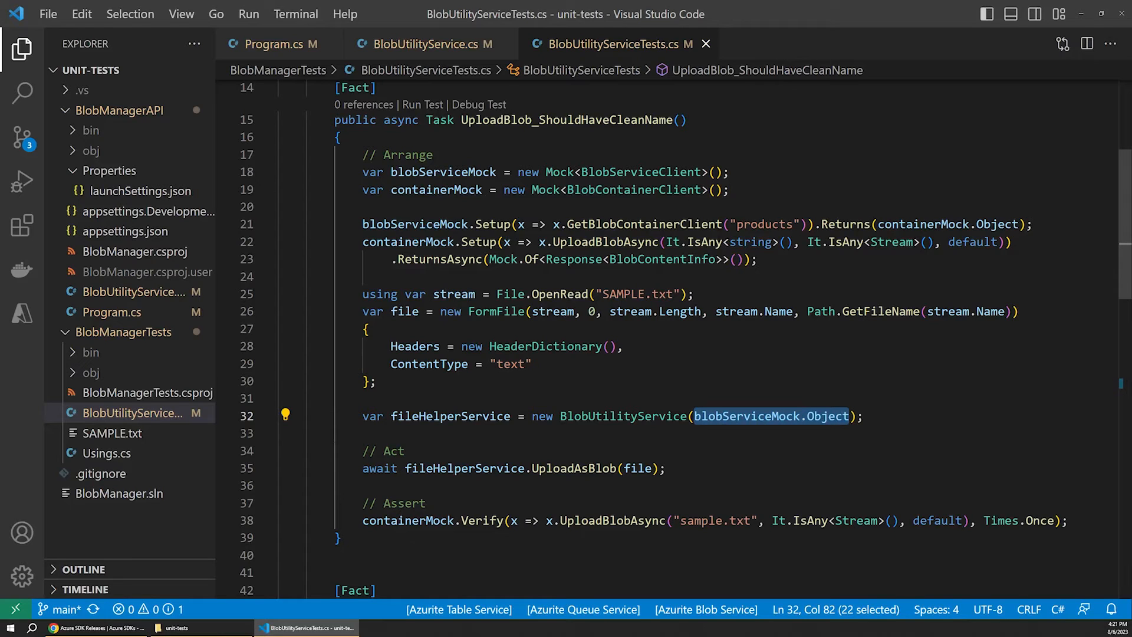
{"action": "left_click", "coordinate": [426, 44]}
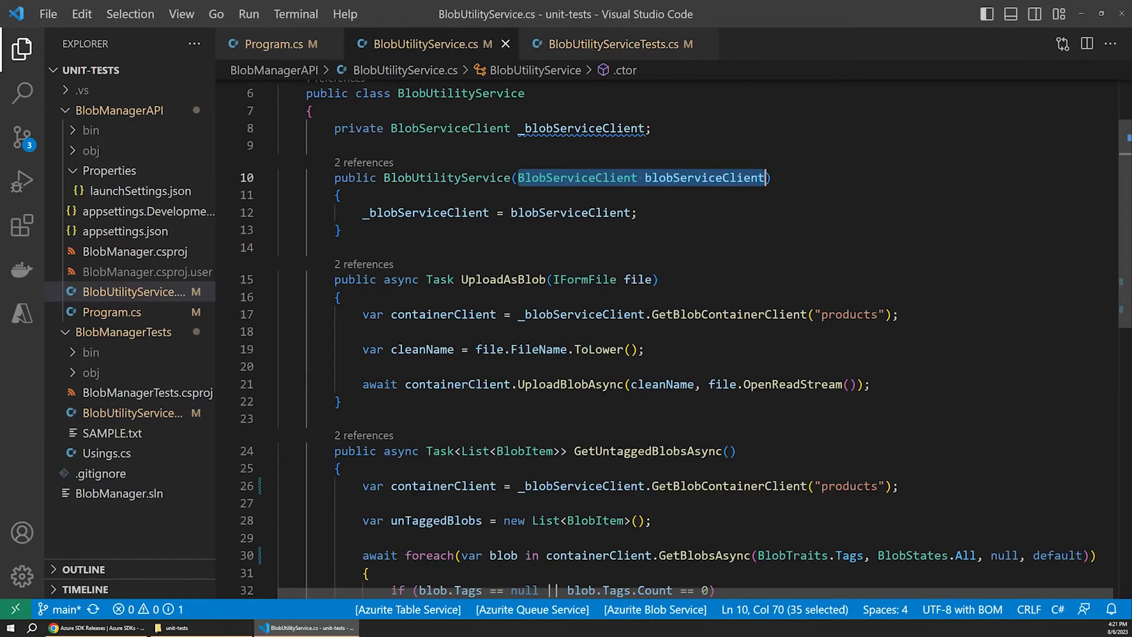
{"action": "mouse_move", "coordinate": [597, 44]}
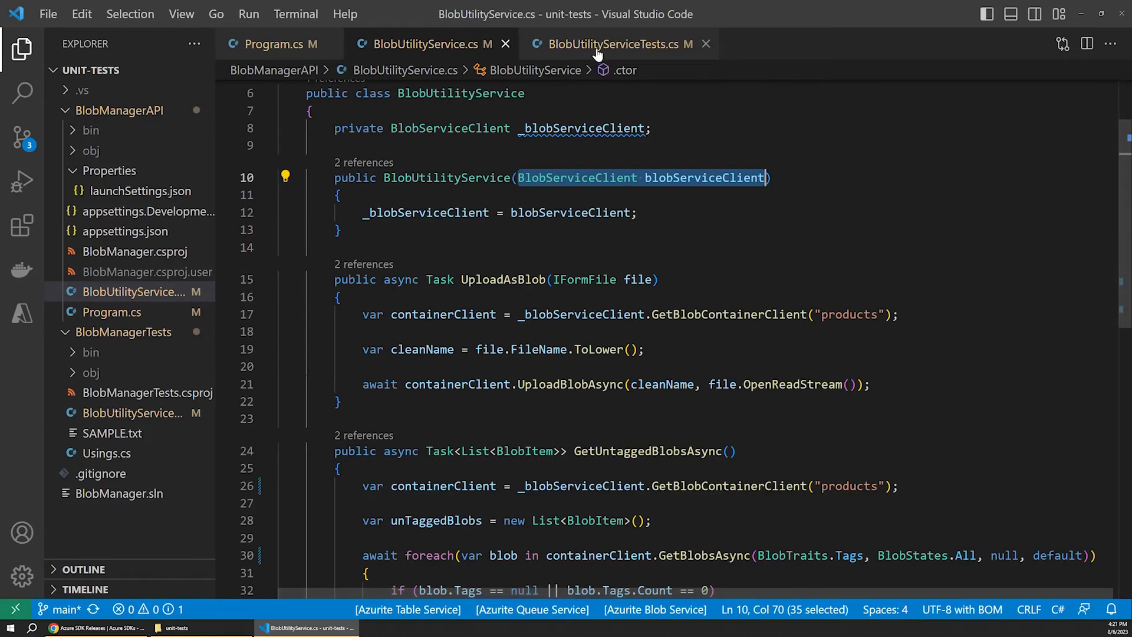
{"action": "left_click", "coordinate": [613, 43]}
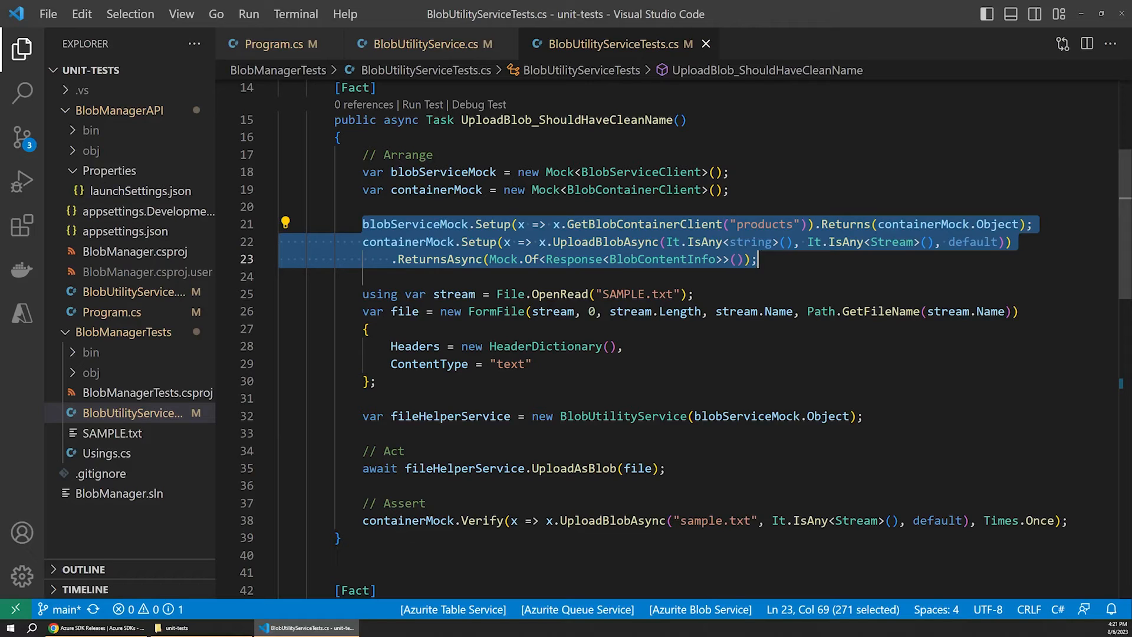
{"action": "mouse_move", "coordinate": [885, 242]}
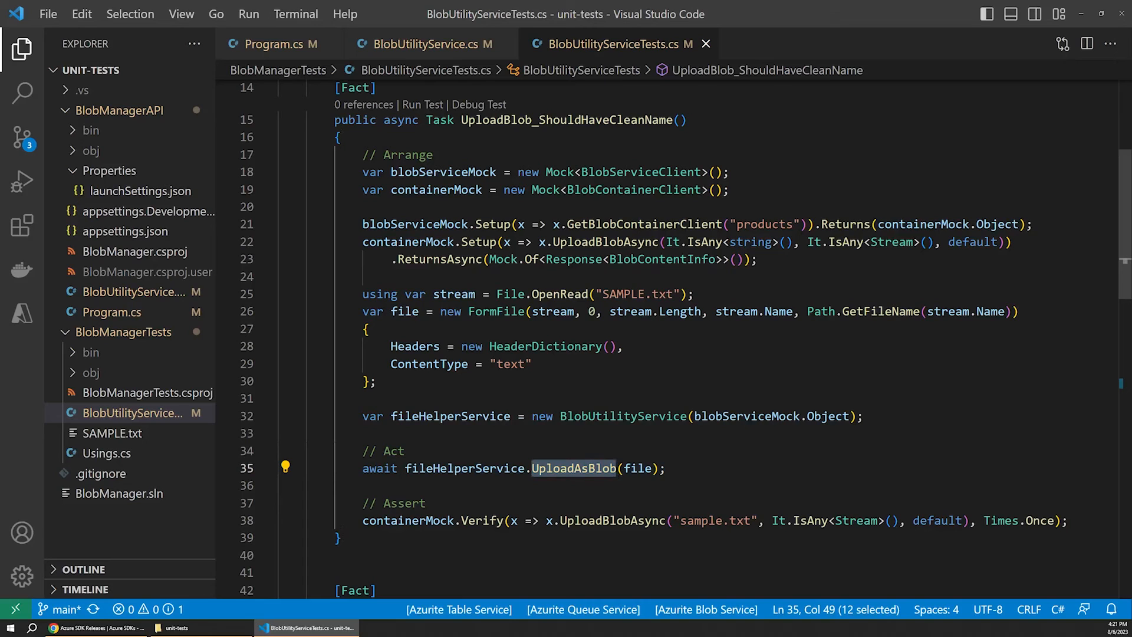
{"action": "scroll", "scroll_direction": "down", "scroll_amount": 3}
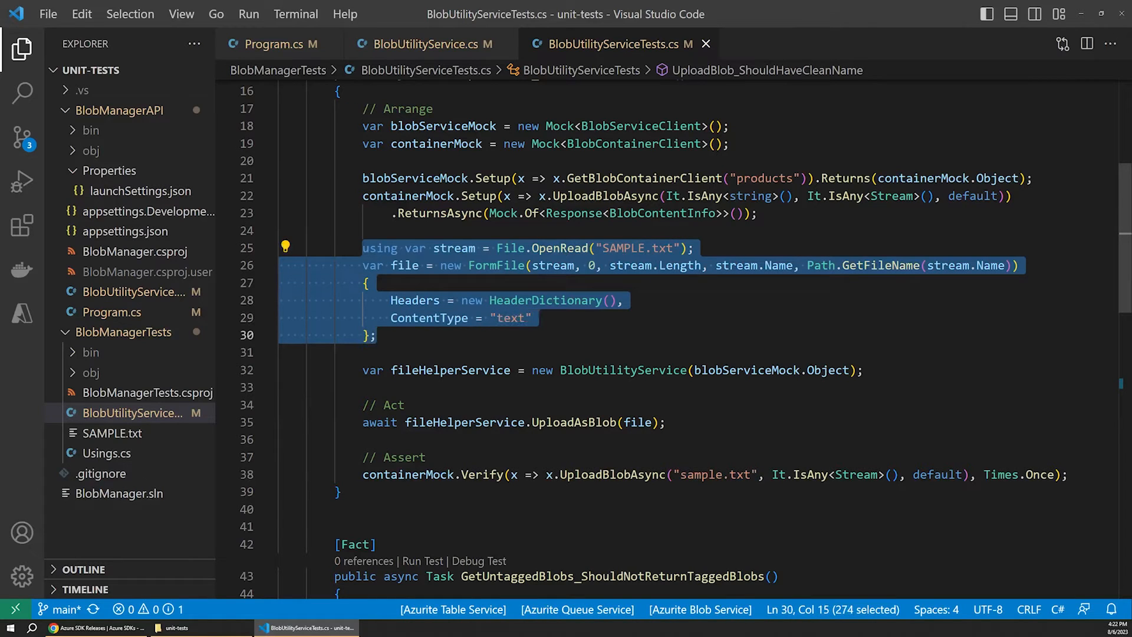
{"action": "mouse_move", "coordinate": [121, 443]}
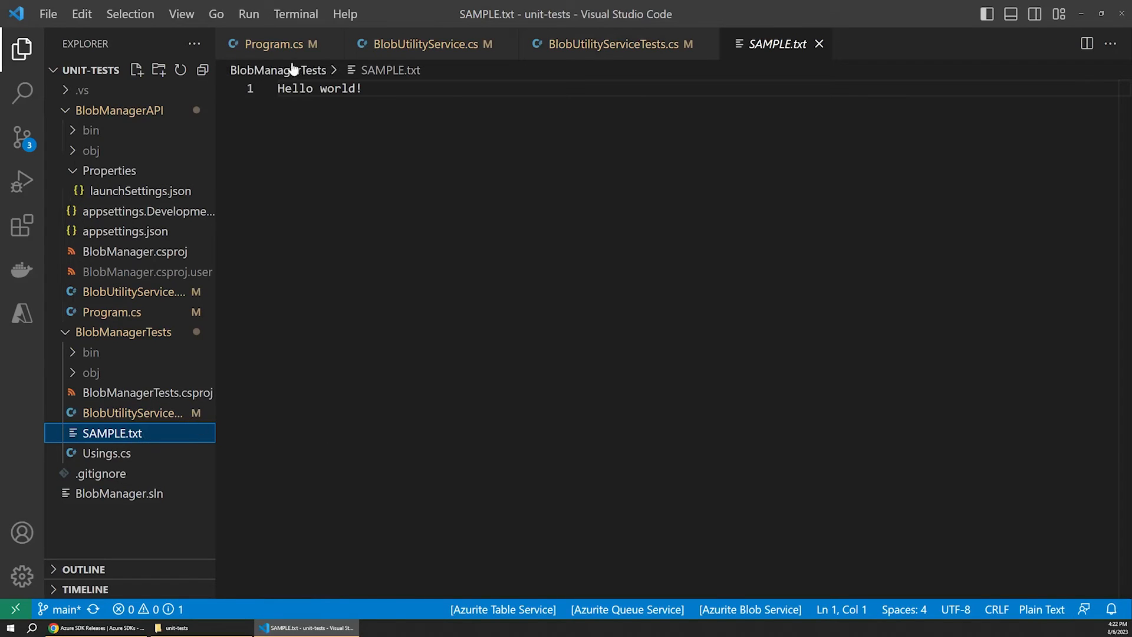
{"action": "mouse_move", "coordinate": [129, 433]}
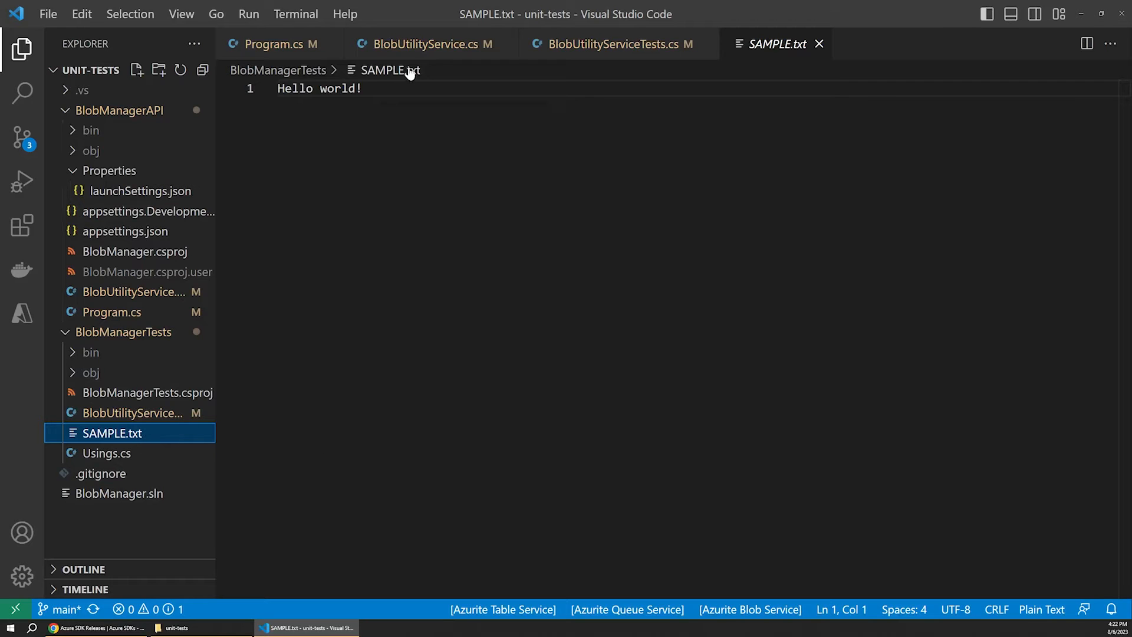
- Highlight the expected file name sample.txt in the upload test's Verify assertion
{"action": "left_click", "coordinate": [614, 44]}
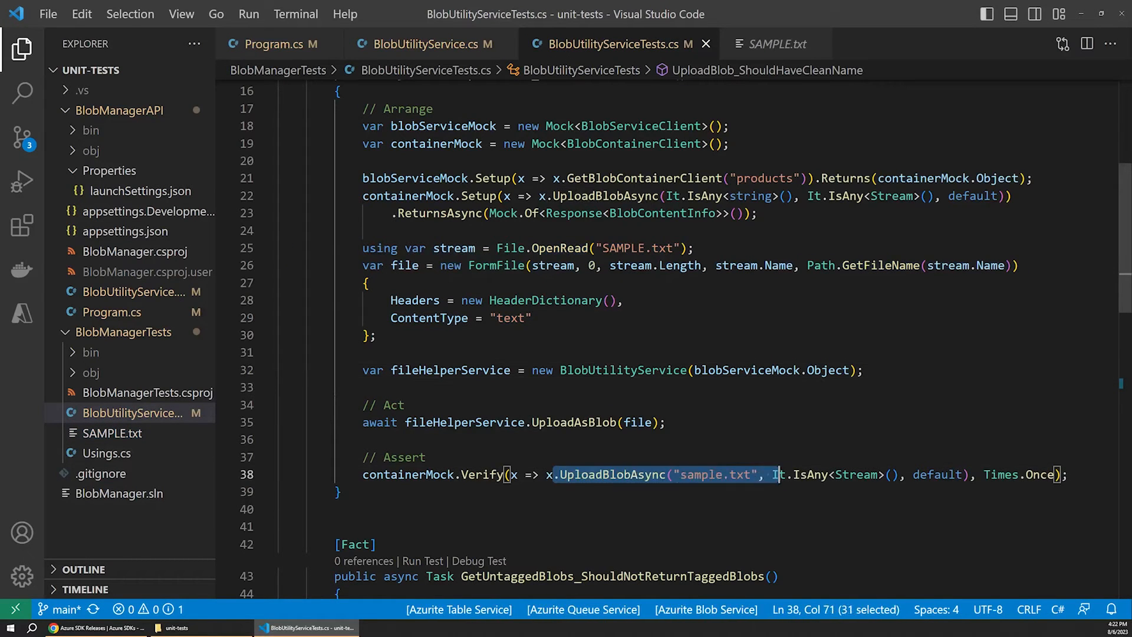
{"action": "left_click", "coordinate": [683, 474]}
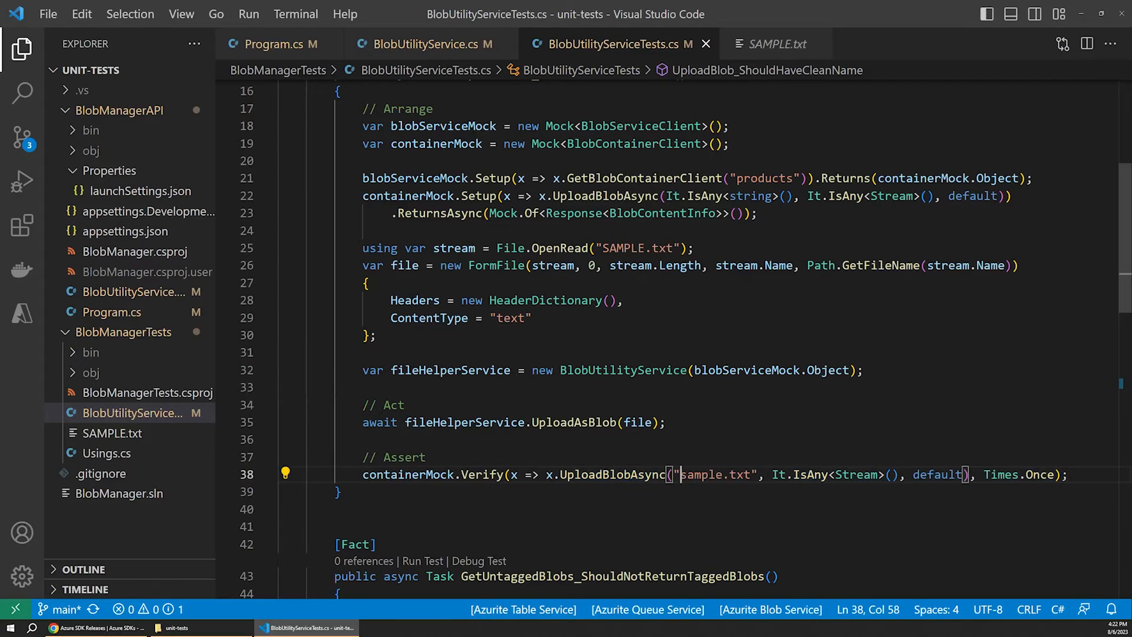
{"action": "double_click", "coordinate": [715, 474]}
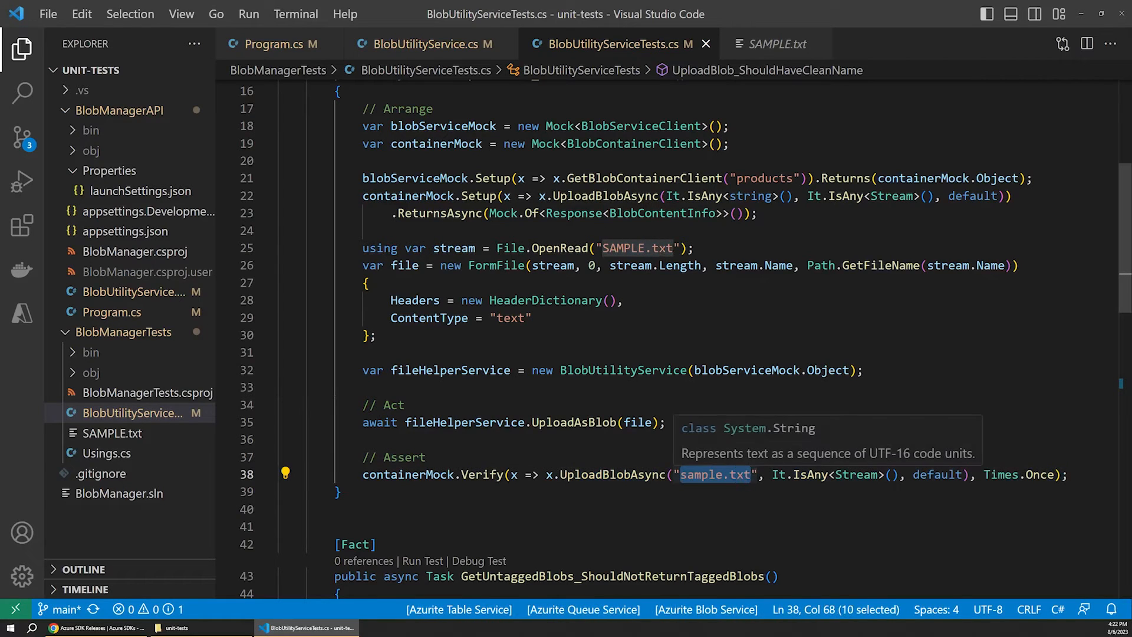
- Review how UploadAsBlob lowercases the file name in BlobUtilityService.cs, then return to the tests
{"action": "left_click", "coordinate": [422, 44]}
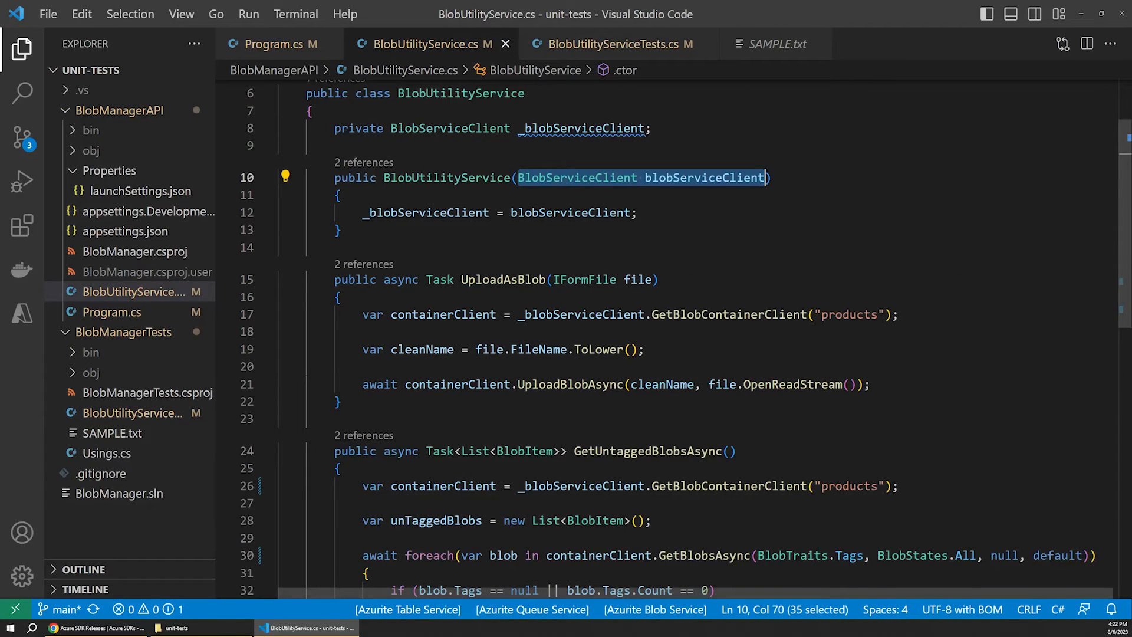
{"action": "left_click", "coordinate": [503, 348]}
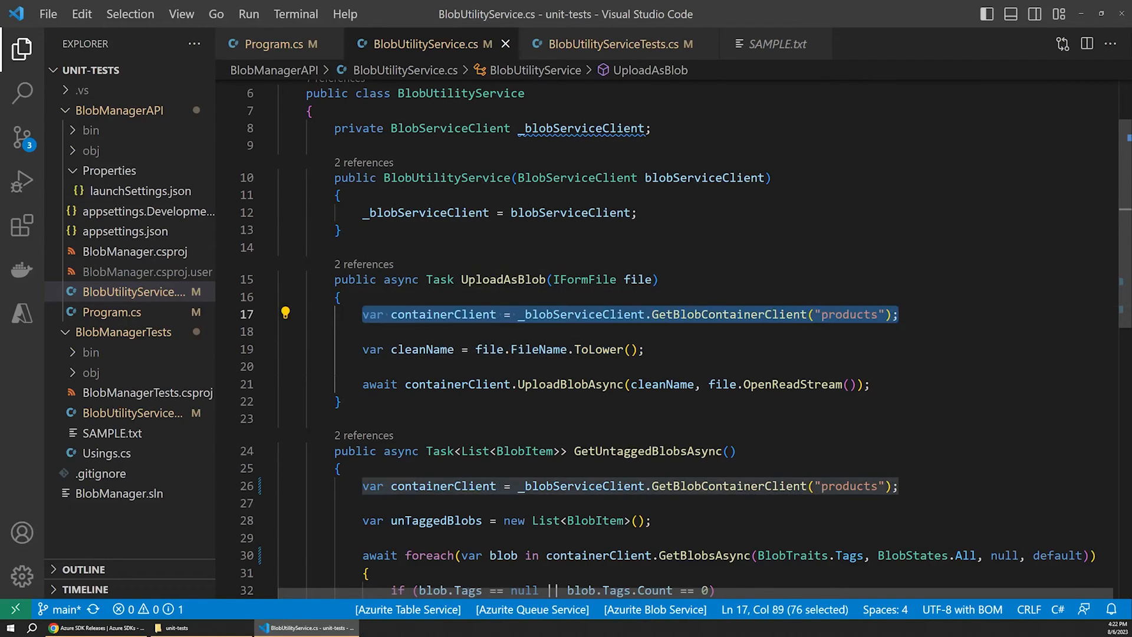
{"action": "left_click", "coordinate": [615, 383]}
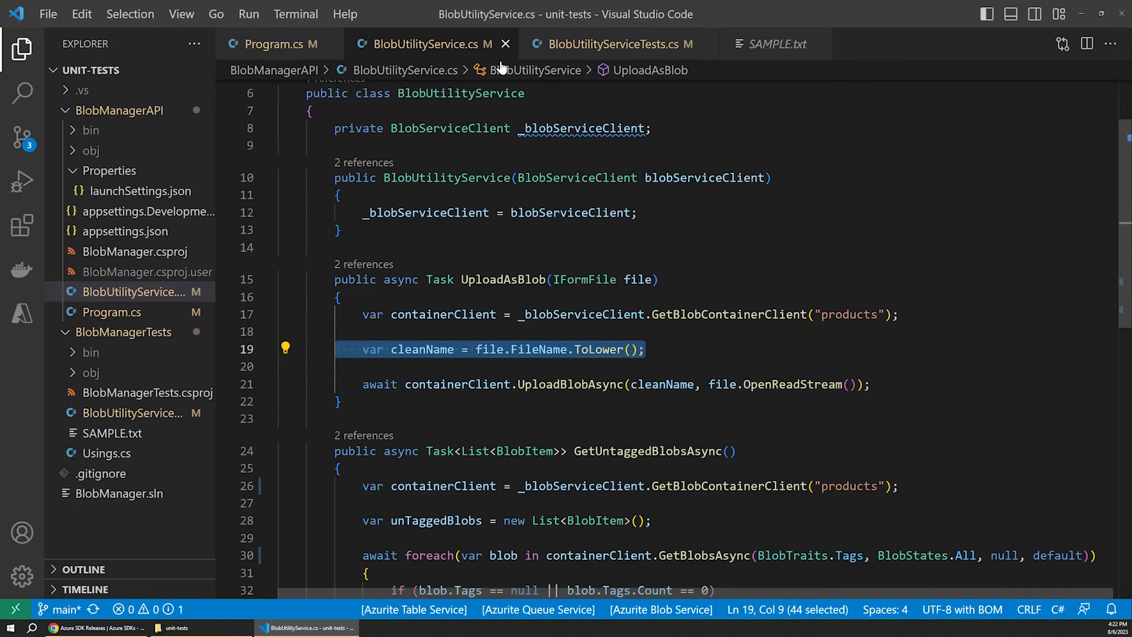
{"action": "left_click", "coordinate": [609, 44]}
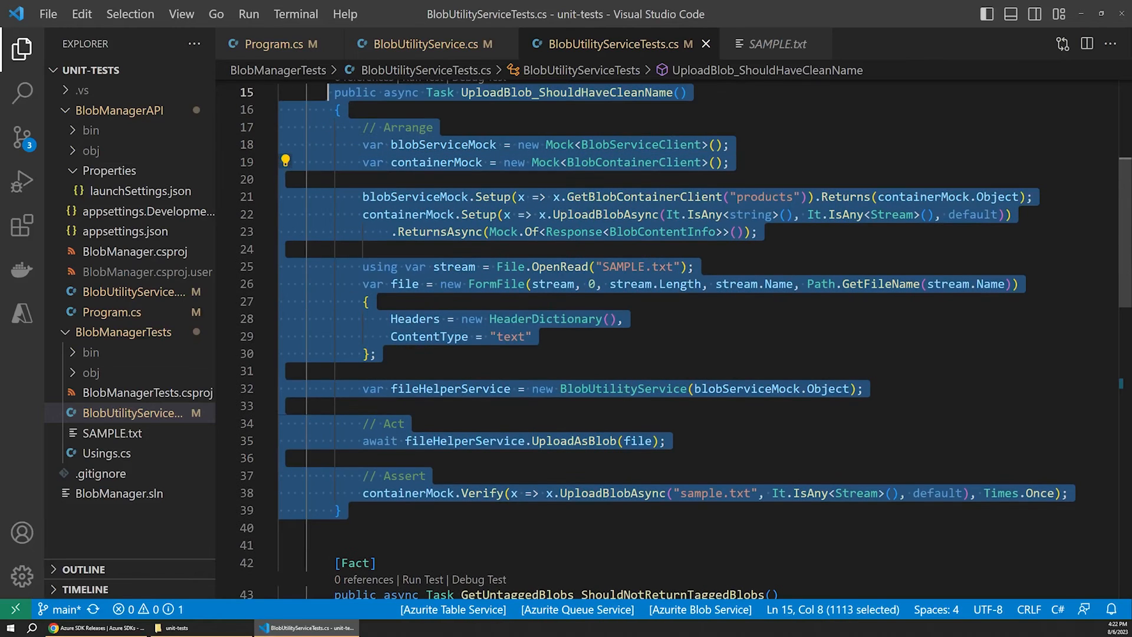
{"action": "left_click", "coordinate": [731, 161]}
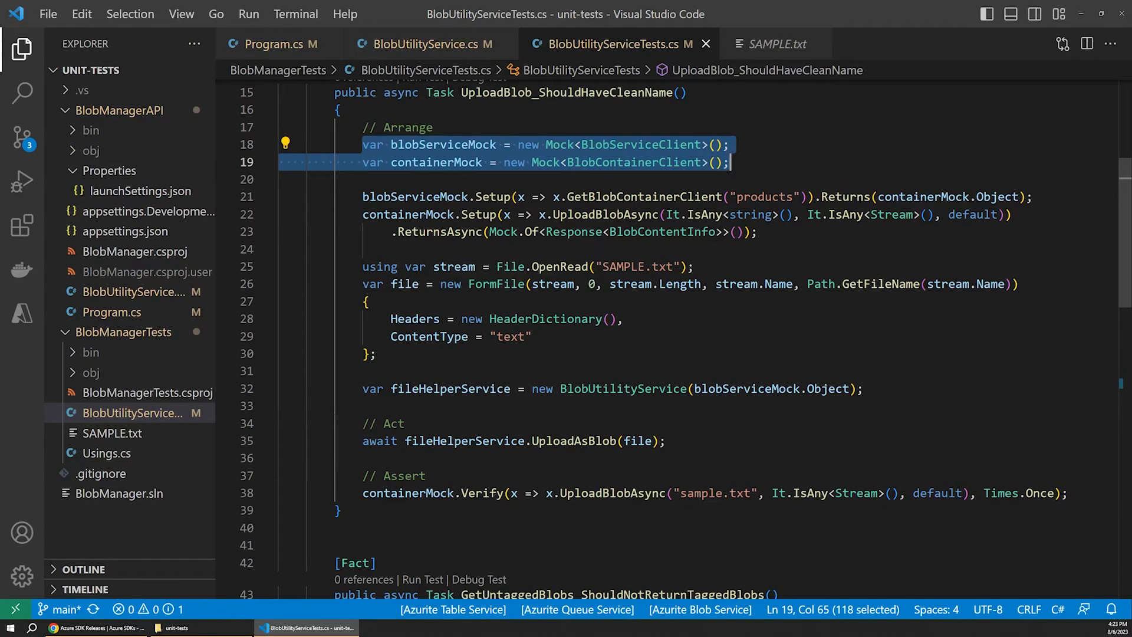
{"action": "scroll", "scroll_direction": "down", "scroll_amount": 3}
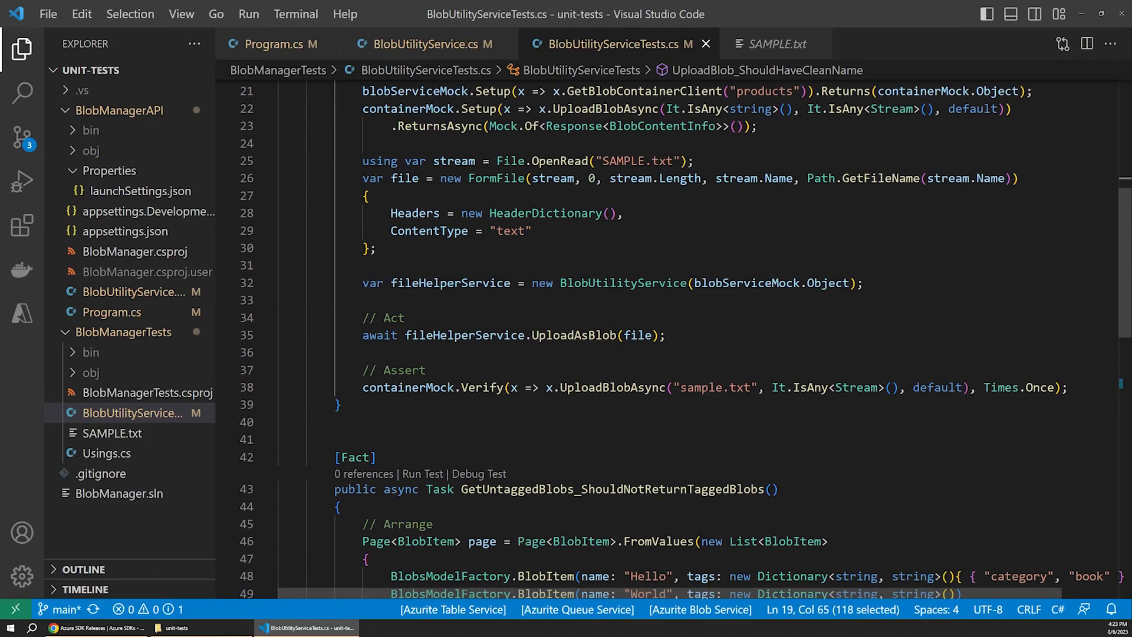
- Inspect the mocked GetBlobsAsync call in the untagged blobs test's arrange section
{"action": "scroll", "scroll_direction": "down", "scroll_amount": 3}
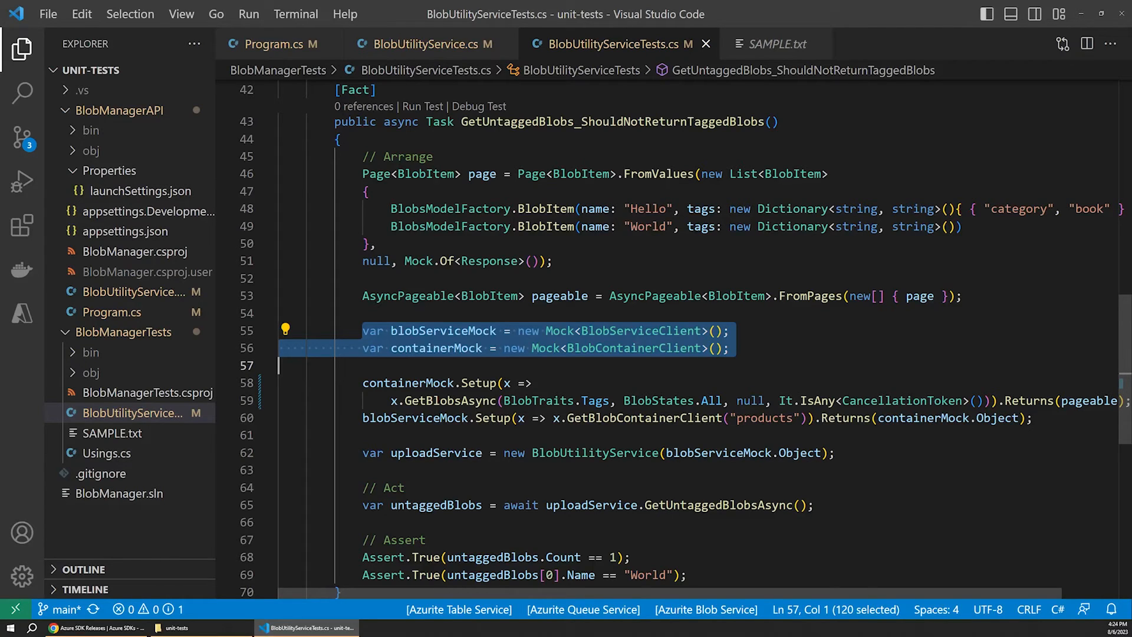
{"action": "mouse_move", "coordinate": [497, 106]}
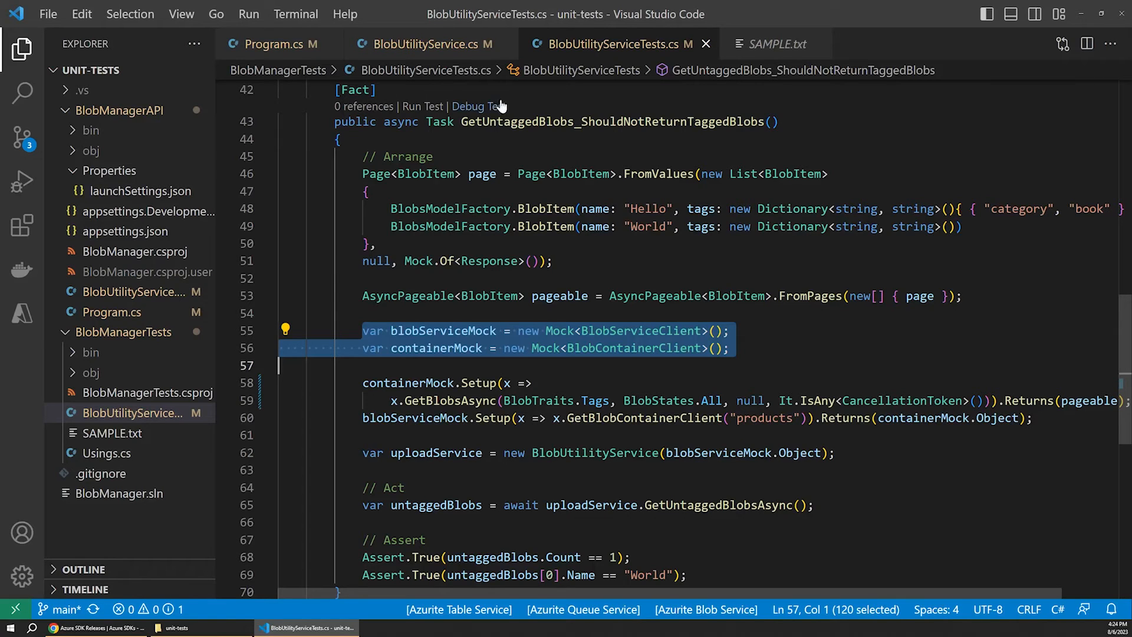
{"action": "mouse_move", "coordinate": [496, 107]}
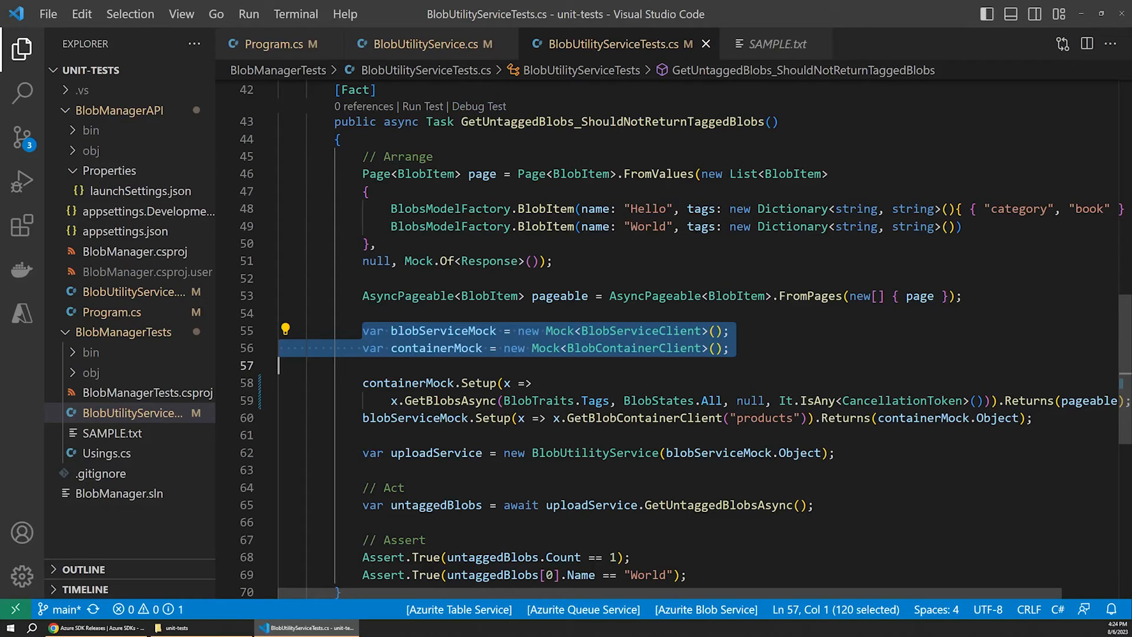
{"action": "double_click", "coordinate": [559, 295]}
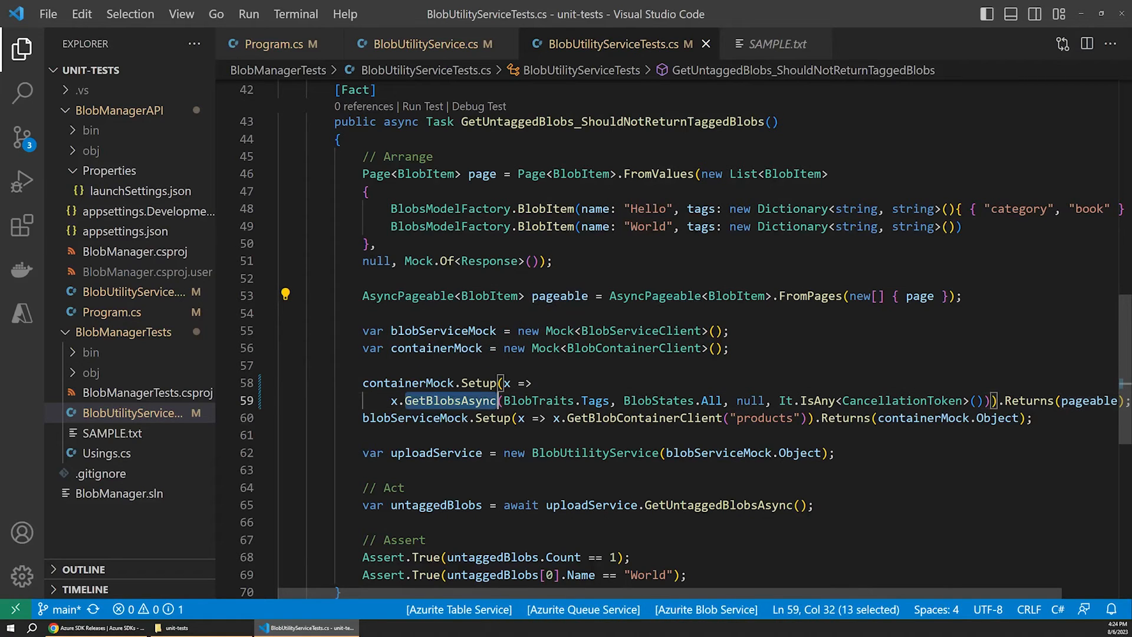
{"action": "mouse_move", "coordinate": [449, 401]}
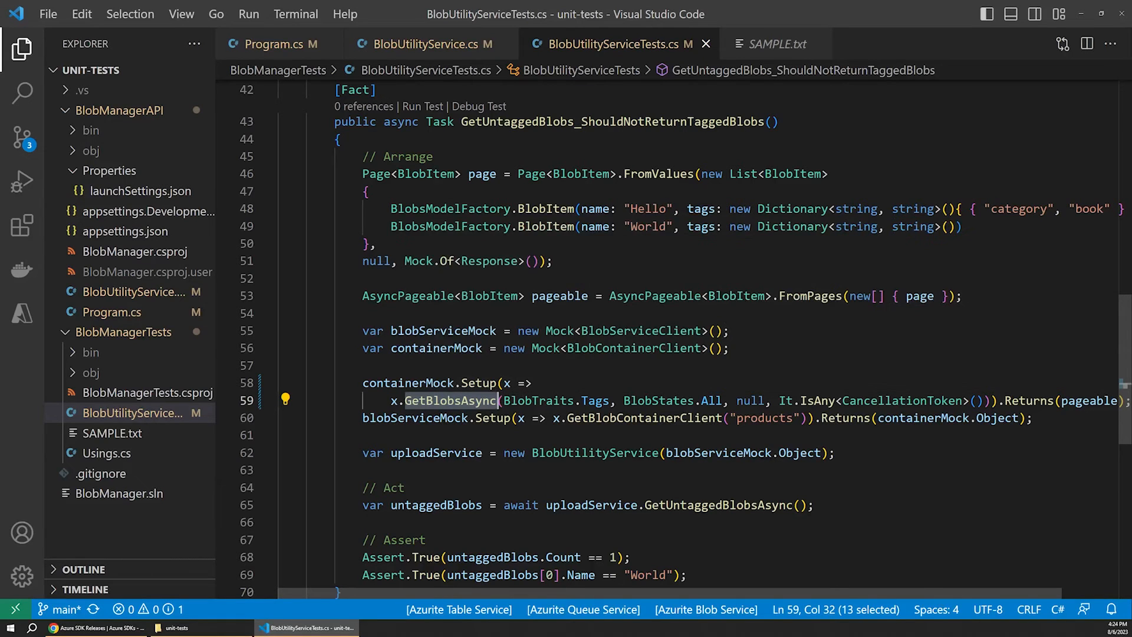
{"action": "mouse_move", "coordinate": [448, 401]}
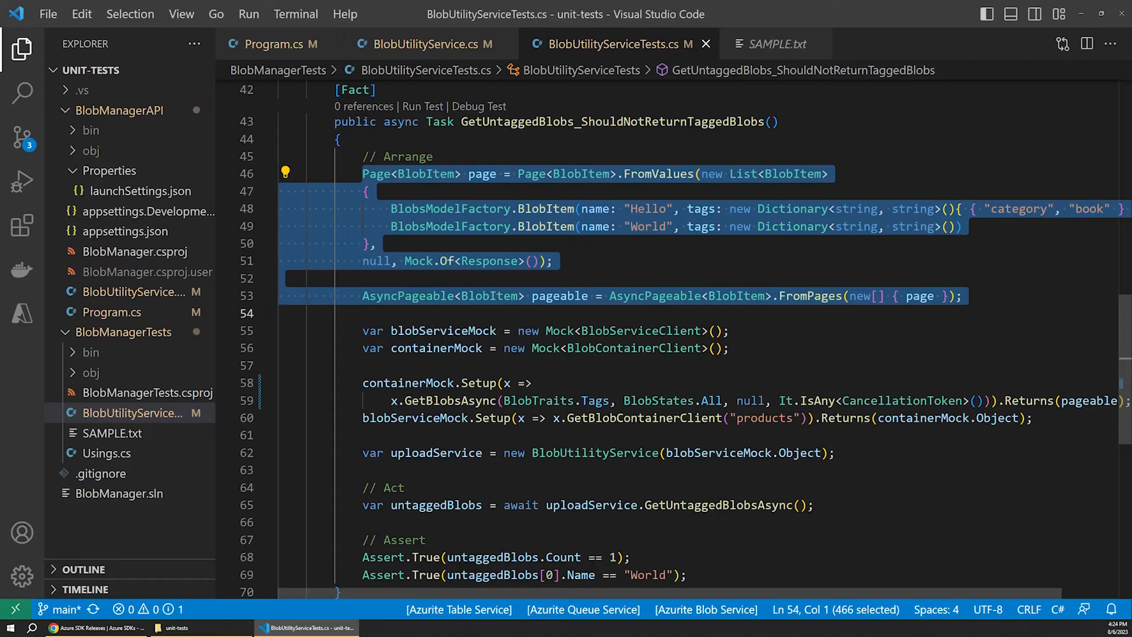
{"action": "mouse_move", "coordinate": [559, 295]}
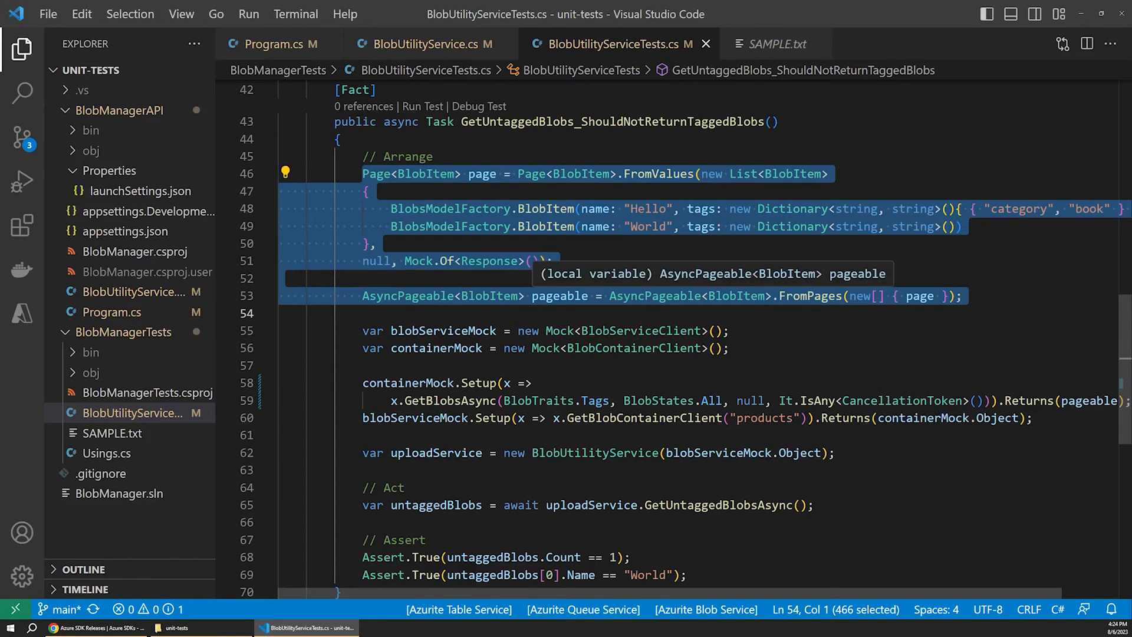
{"action": "left_click", "coordinate": [369, 191]}
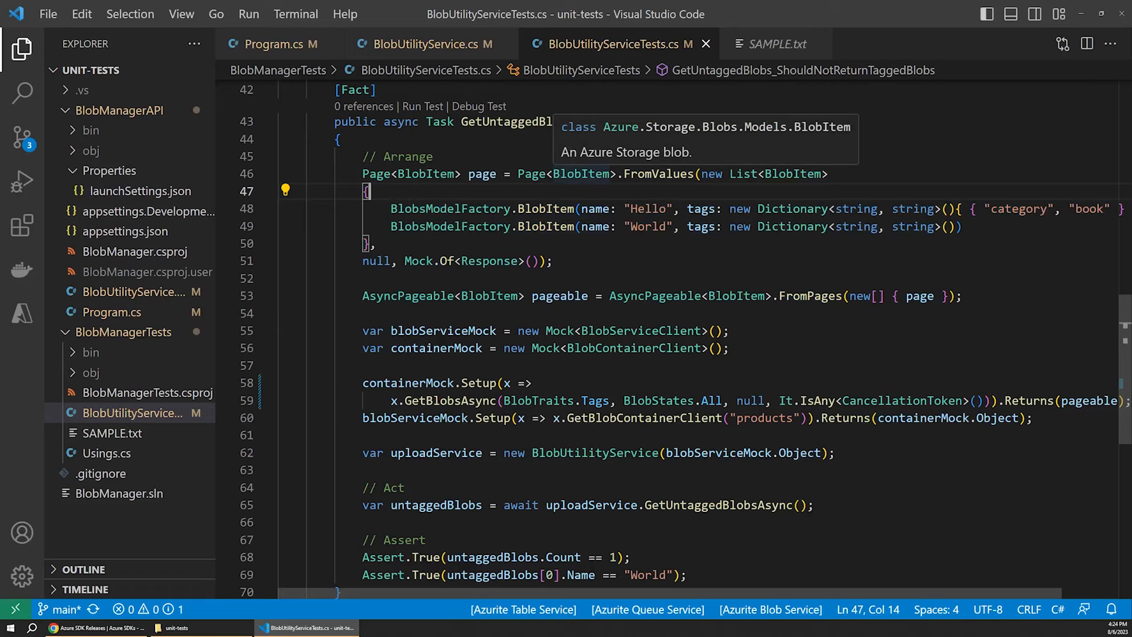
{"action": "mouse_move", "coordinate": [581, 173]}
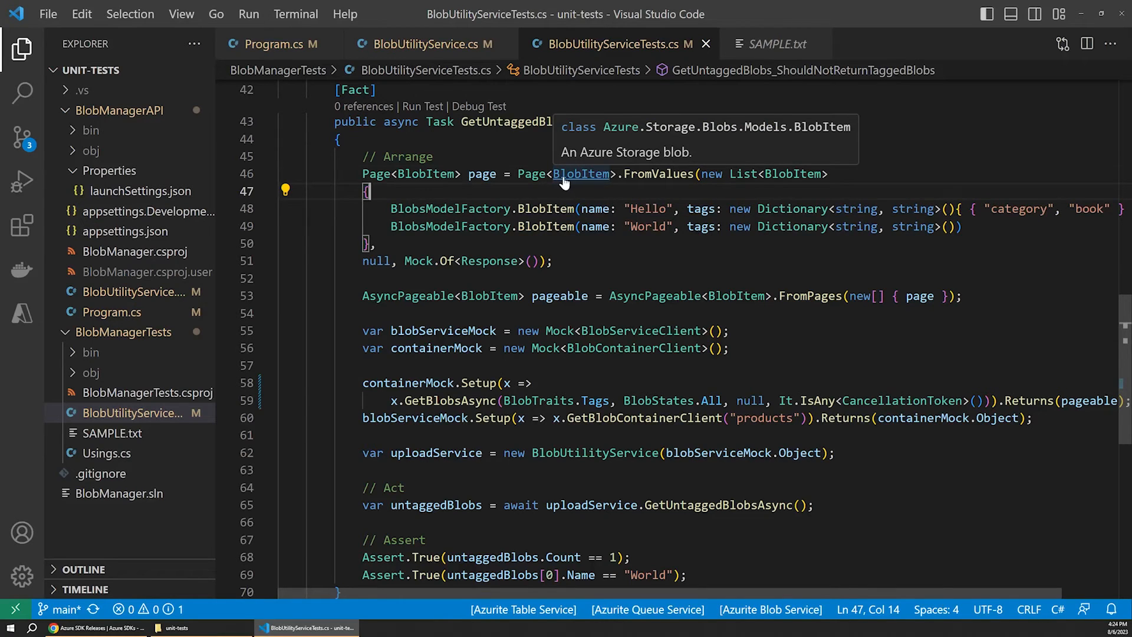
- Look up the BlobItem class definition in BlobItem.cs and come back to the GetUntaggedBlobs test
{"action": "left_click", "coordinate": [581, 173]}
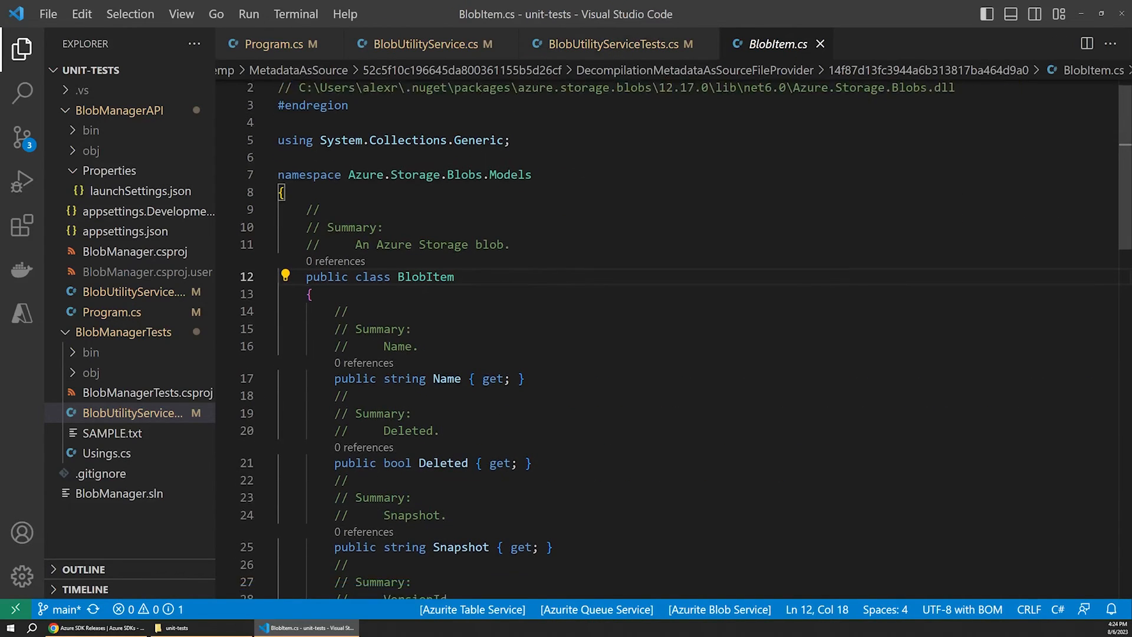
{"action": "scroll", "scroll_direction": "up", "scroll_amount": 3}
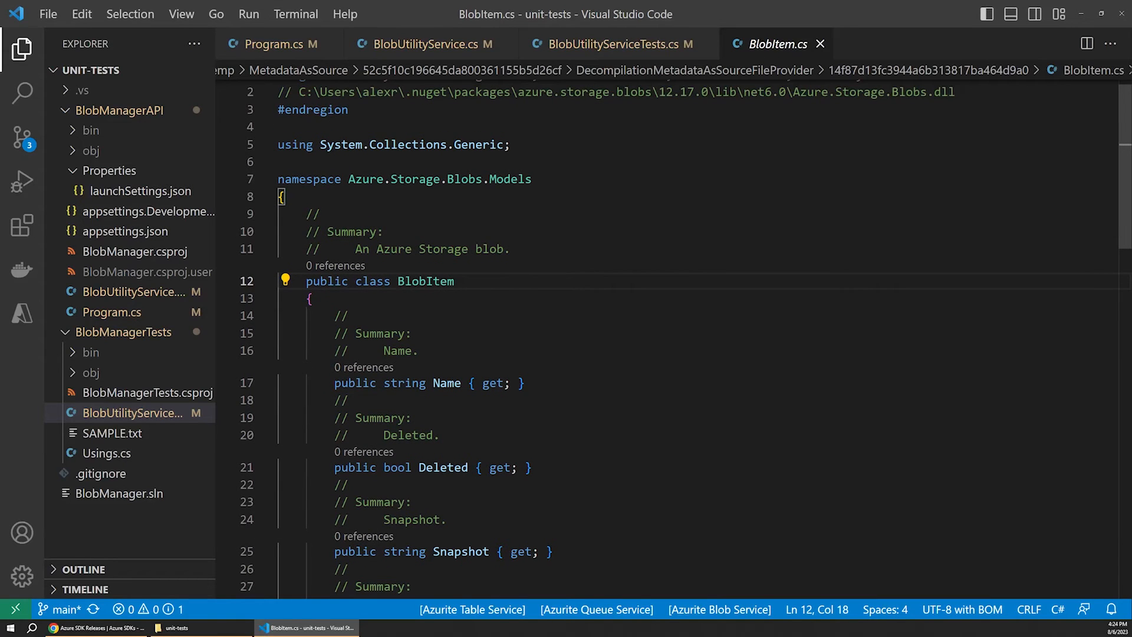
{"action": "mouse_move", "coordinate": [619, 43]}
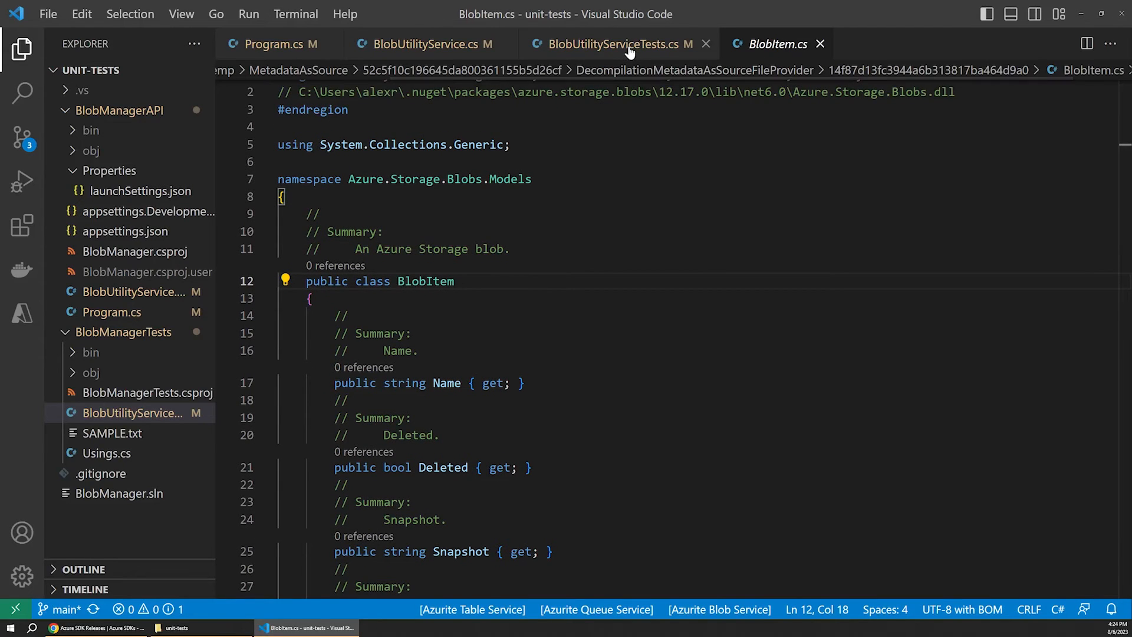
{"action": "left_click", "coordinate": [616, 44]}
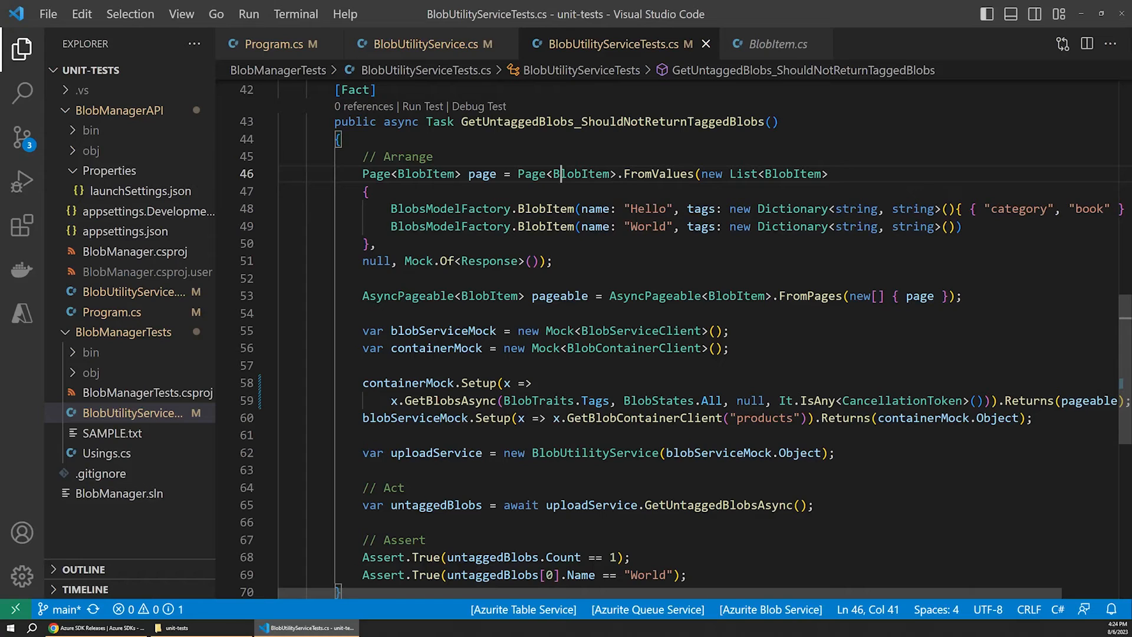
{"action": "double_click", "coordinate": [449, 208]}
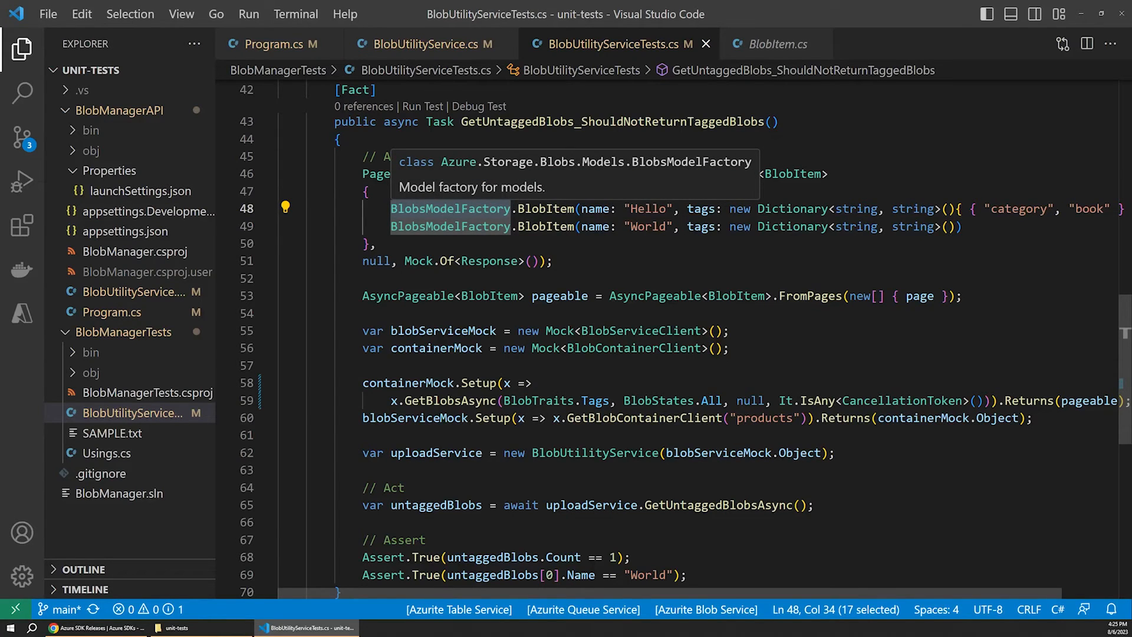
{"action": "left_click", "coordinate": [546, 209]}
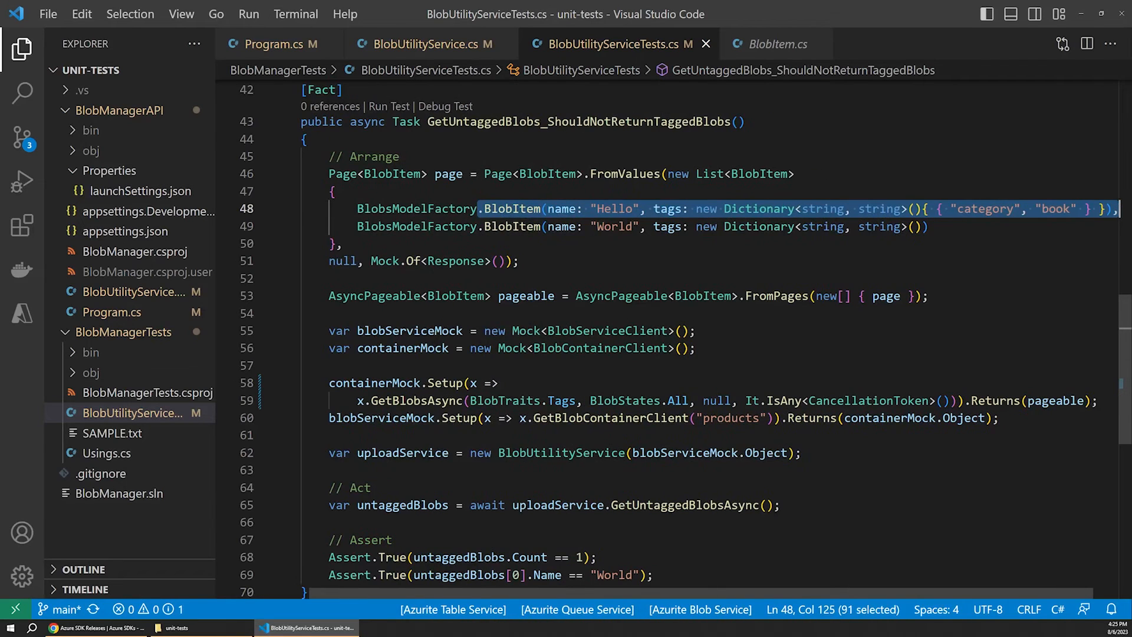
{"action": "left_click", "coordinate": [519, 260]}
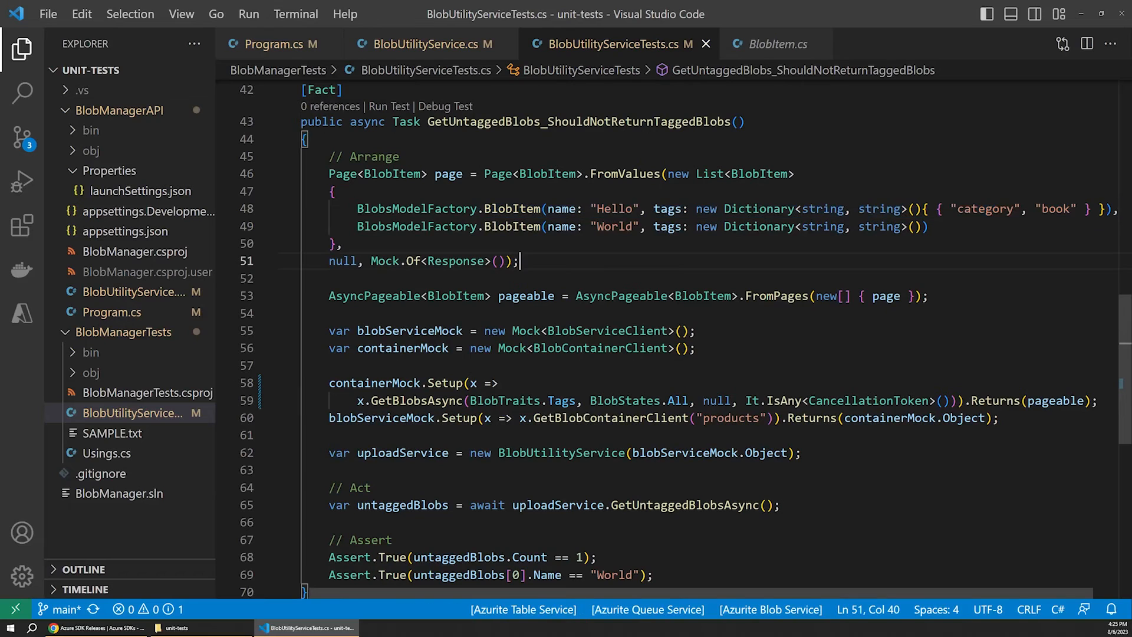
{"action": "type", "text": "new"}
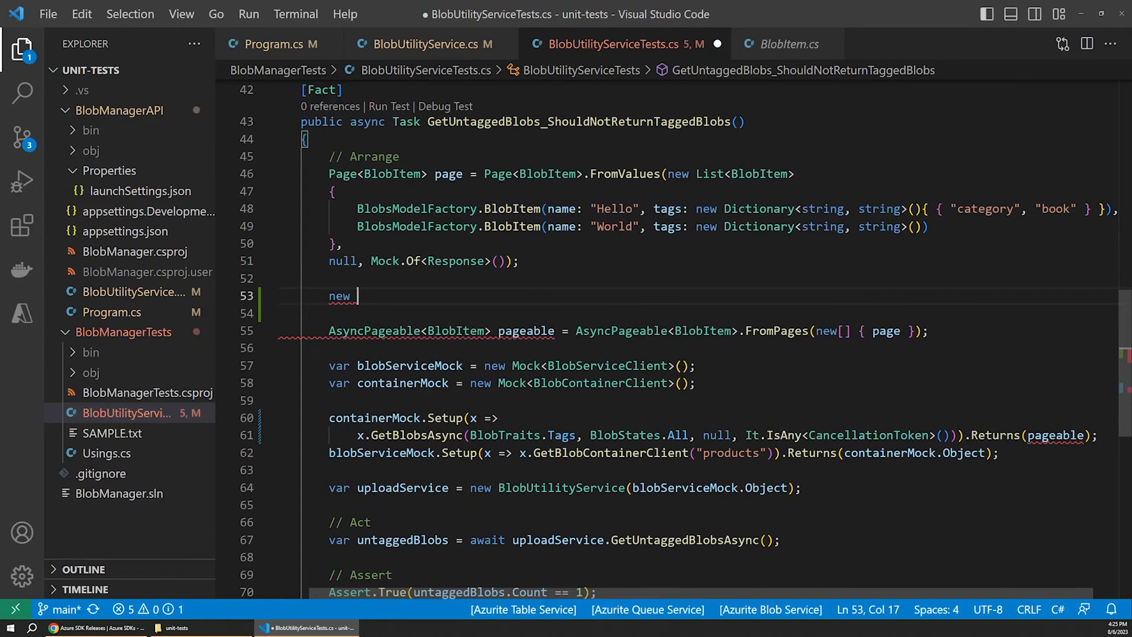
- Draft a new BlobItem() with a "hello" value in the untagged blobs test setup
{"action": "type", "text": "BlobItem();"}
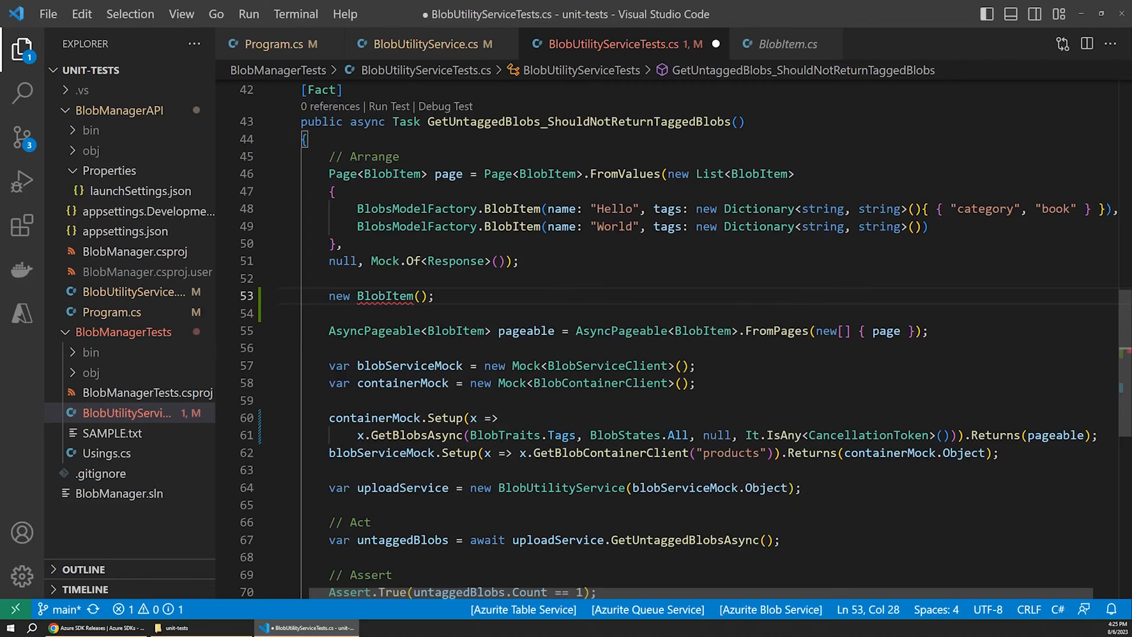
{"action": "mouse_move", "coordinate": [384, 296]}
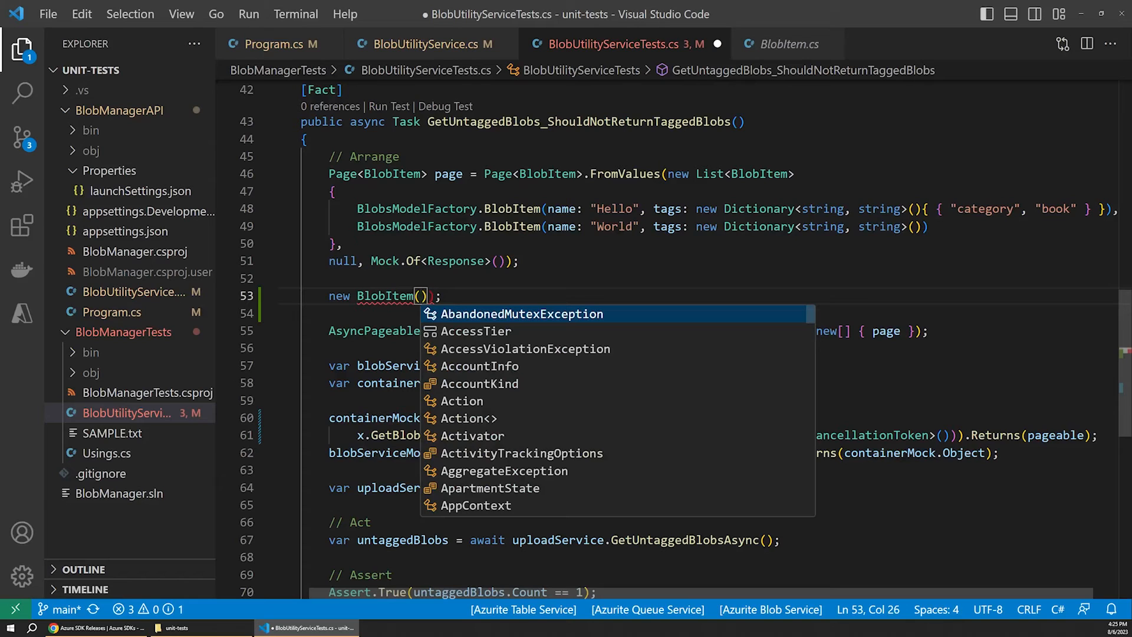
{"action": "type", "text": "\"hello\""}
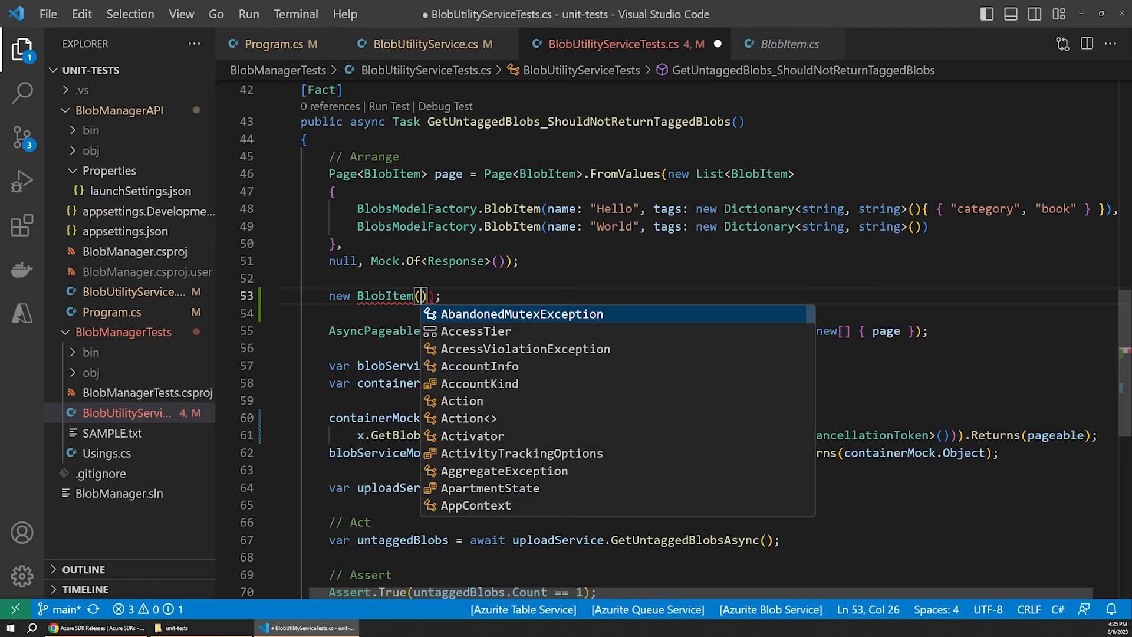
{"action": "scroll", "scroll_direction": "down", "scroll_amount": 3}
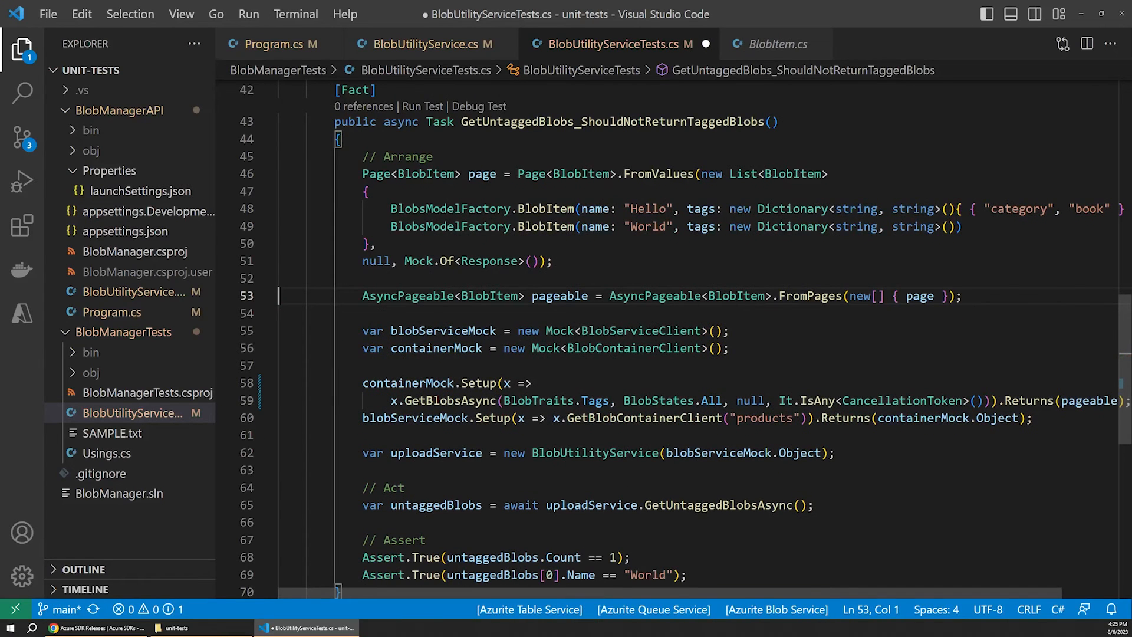
{"action": "double_click", "coordinate": [459, 209]}
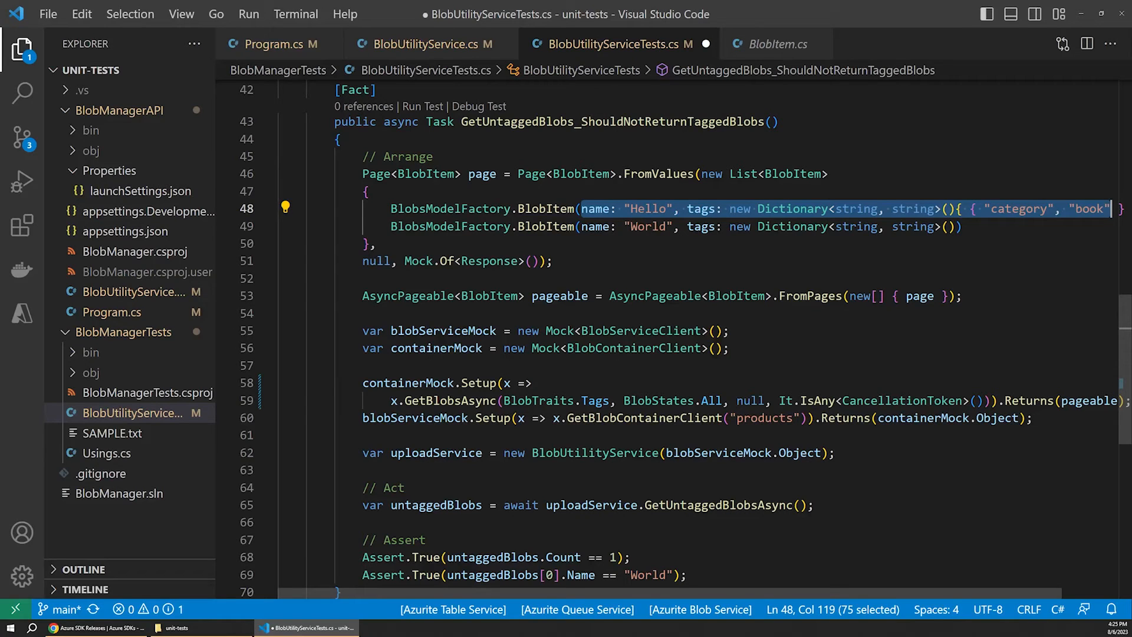
{"action": "double_click", "coordinate": [481, 174]}
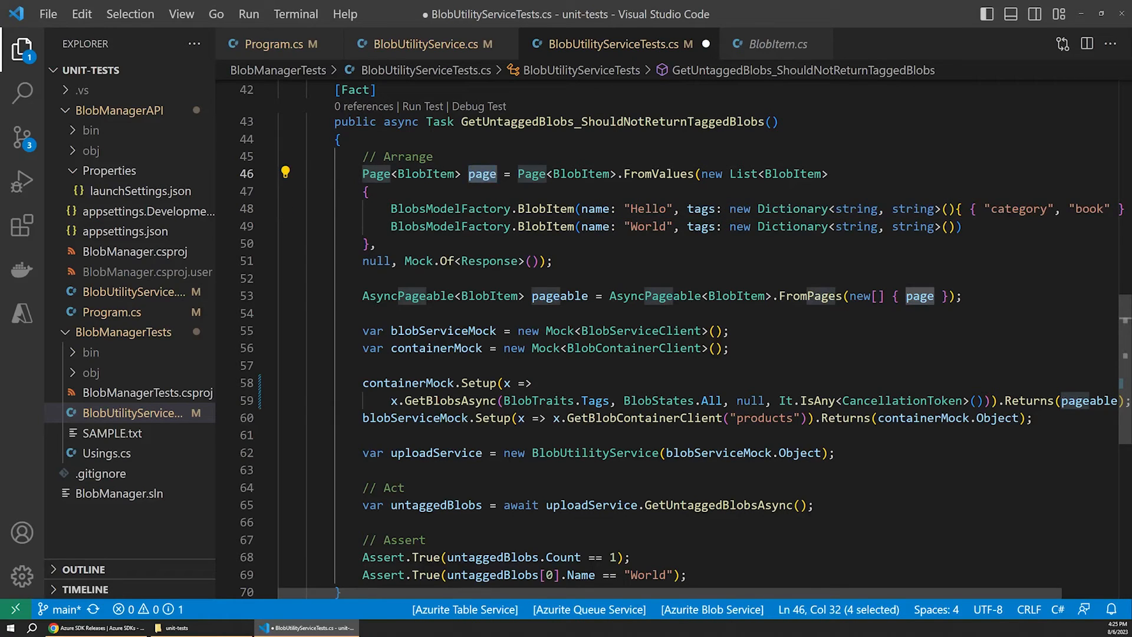
{"action": "mouse_move", "coordinate": [481, 175]}
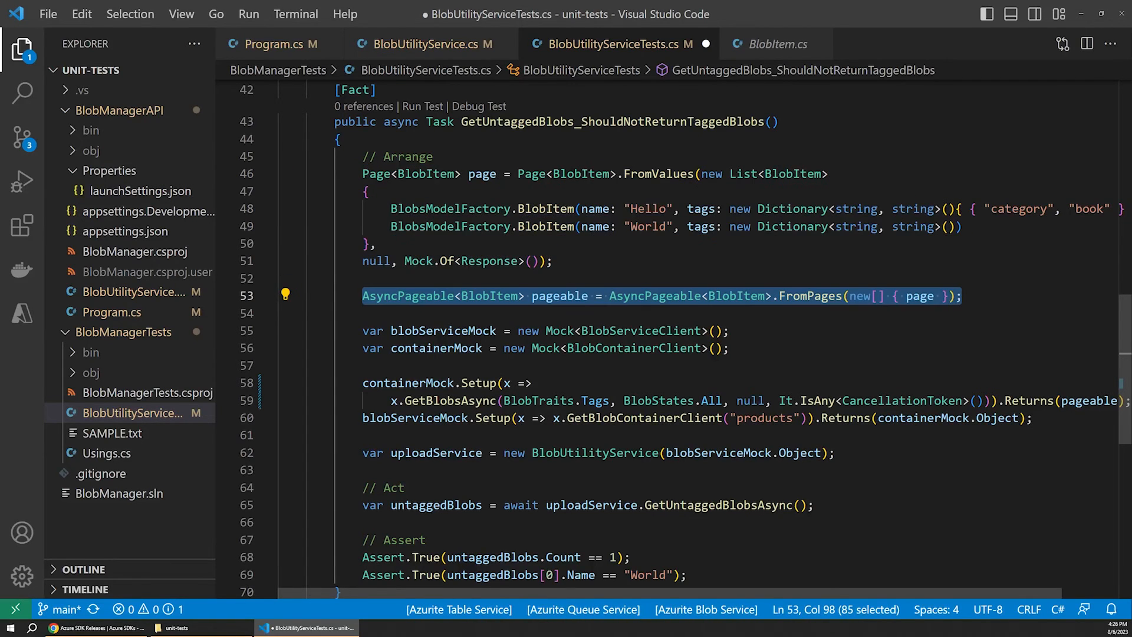
{"action": "double_click", "coordinate": [805, 296]}
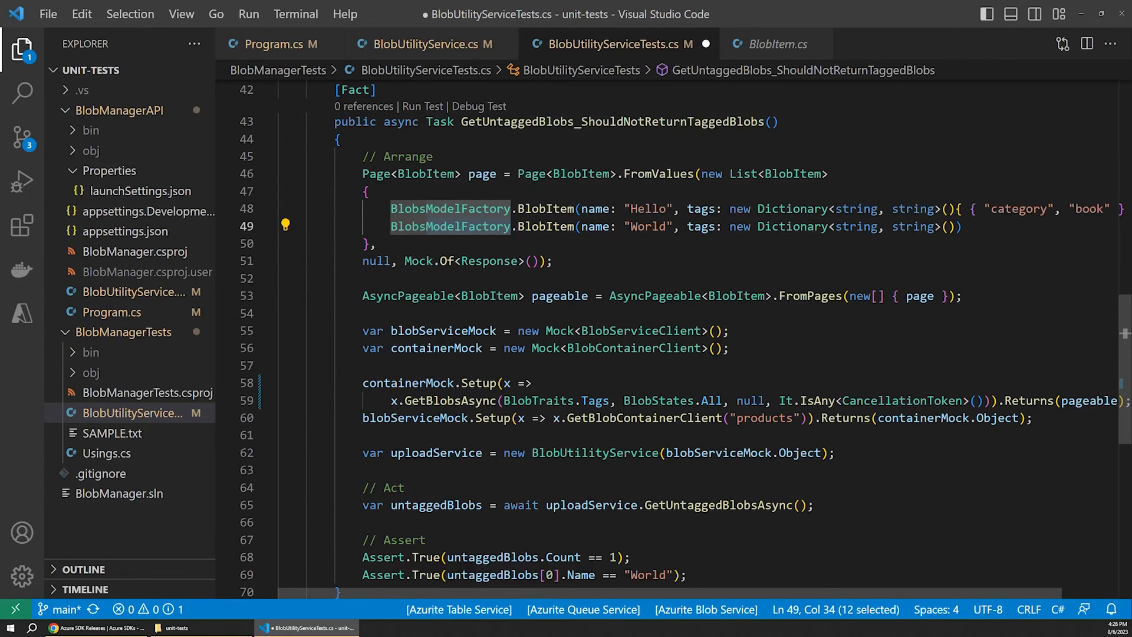
{"action": "mouse_move", "coordinate": [449, 226]}
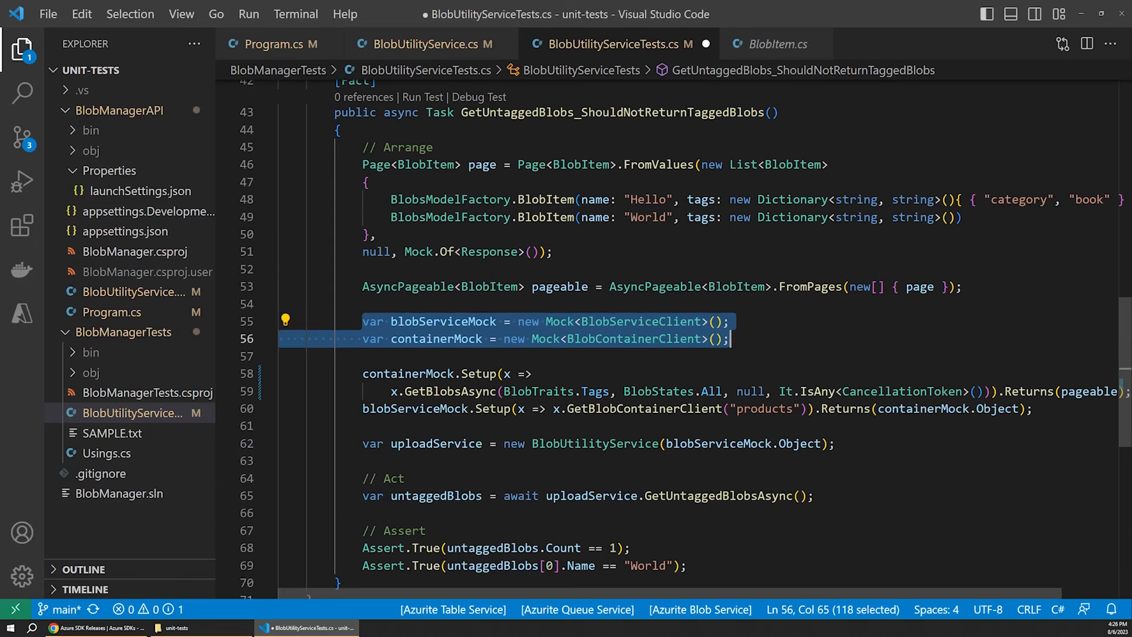
{"action": "scroll", "scroll_direction": "up", "scroll_amount": 3}
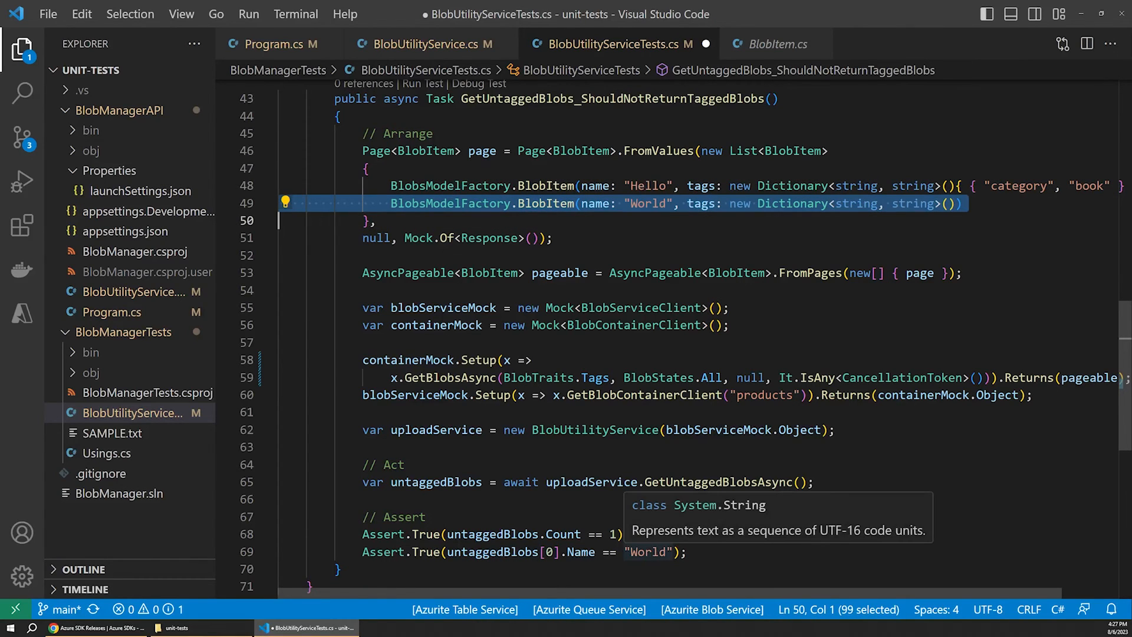
- Run dotnet test in the terminal and confirm both tests pass with zero failures
{"action": "left_click", "coordinate": [419, 552]}
{"action": "type", "text": "d"}
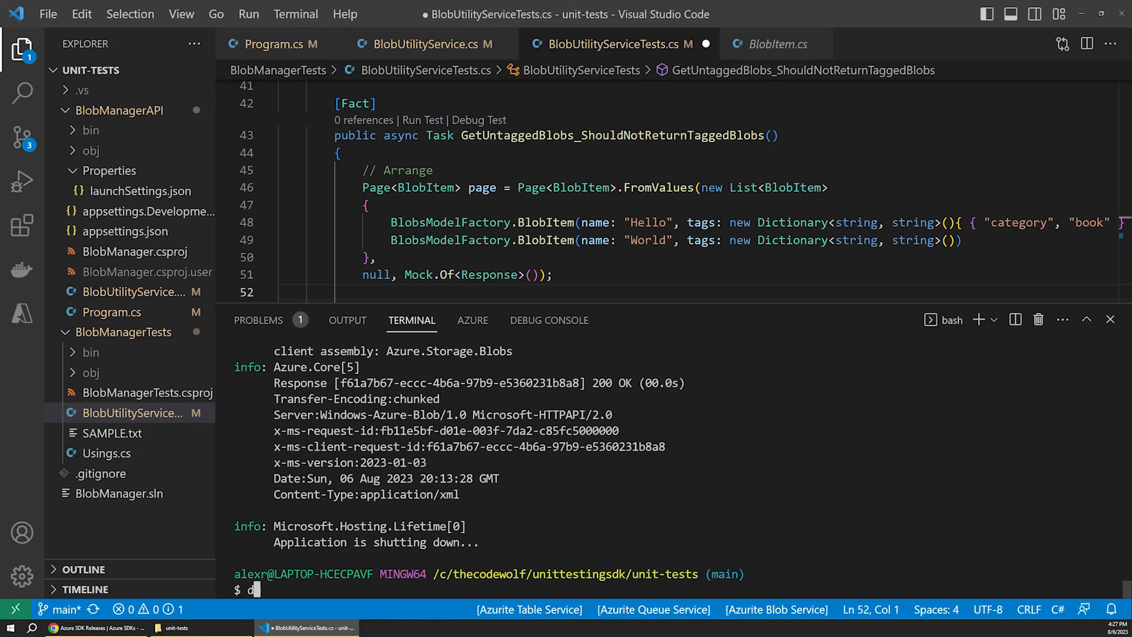
{"action": "type", "text": "otnet test"}
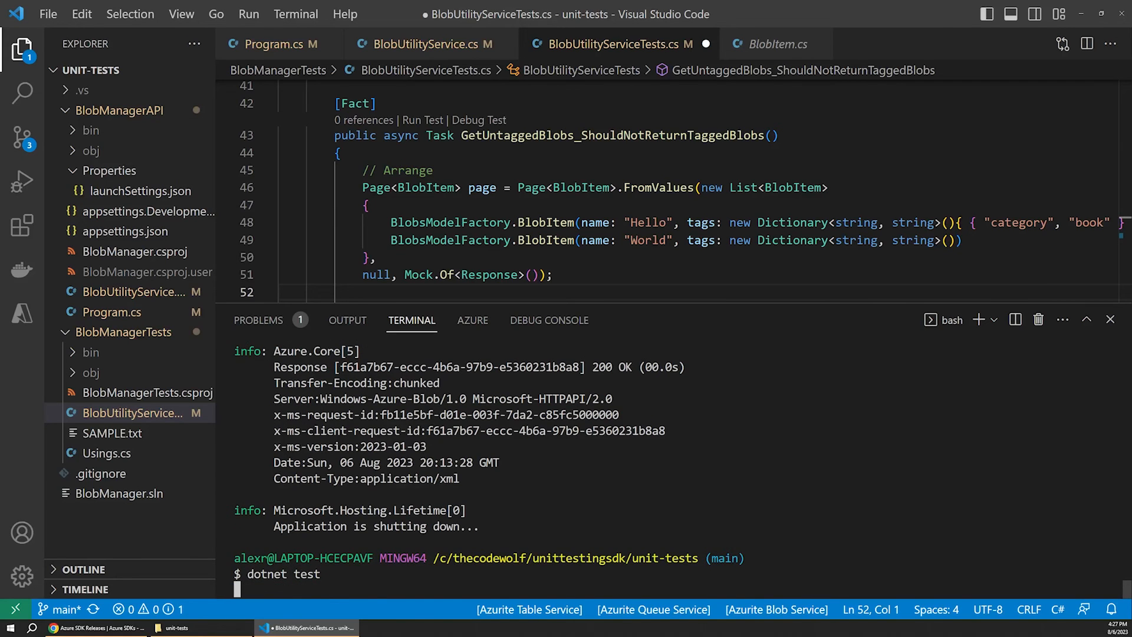
{"action": "key", "text": "Return"}
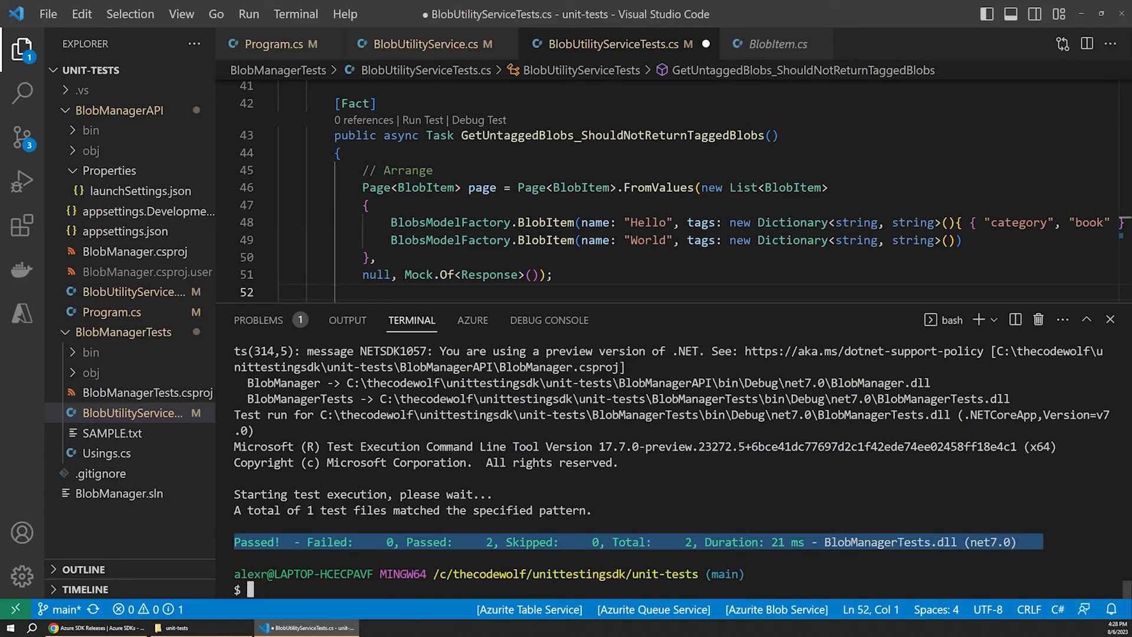
{"action": "mouse_move", "coordinate": [450, 222]}
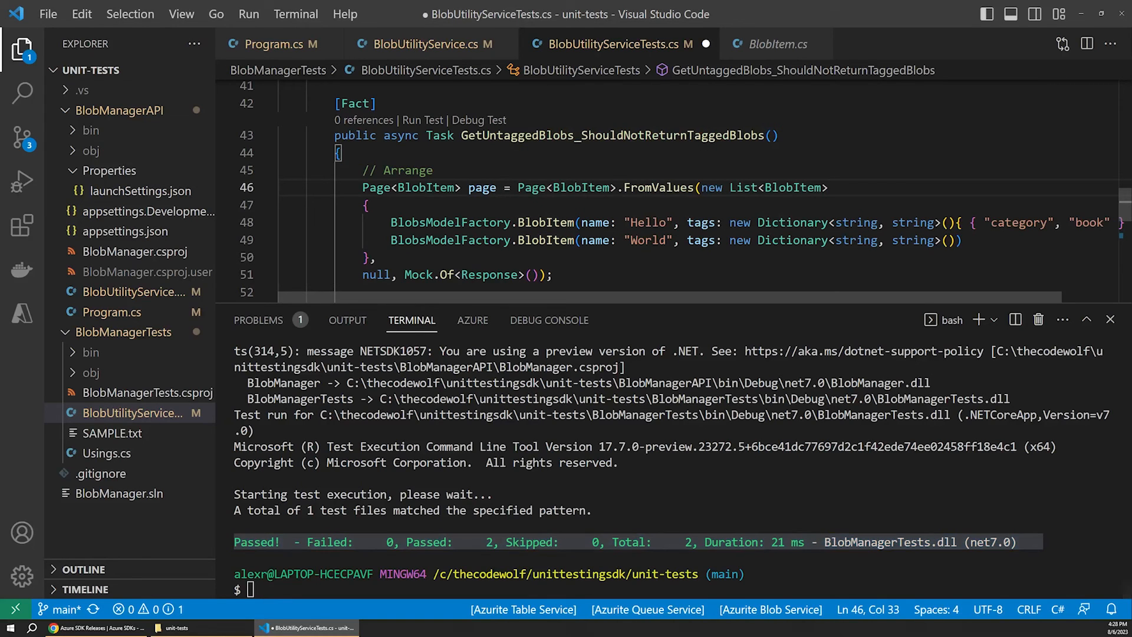
{"action": "key", "text": "ctrl+s"}
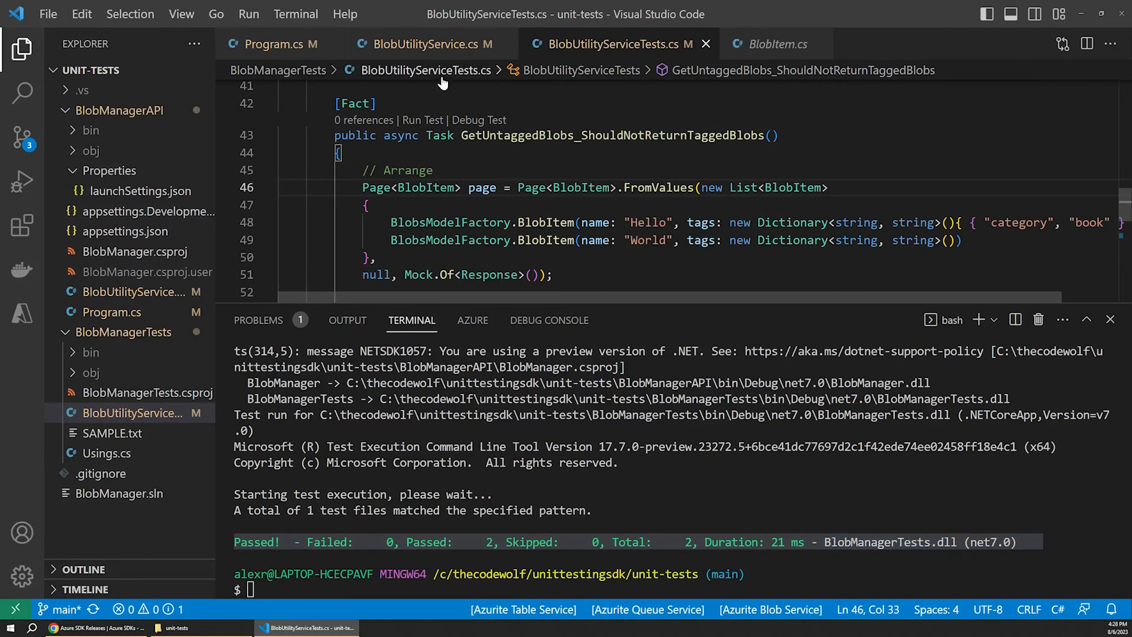
- Remove the cleanName line in UploadAsBlob and upload with file.Name instead
{"action": "left_click", "coordinate": [422, 43]}
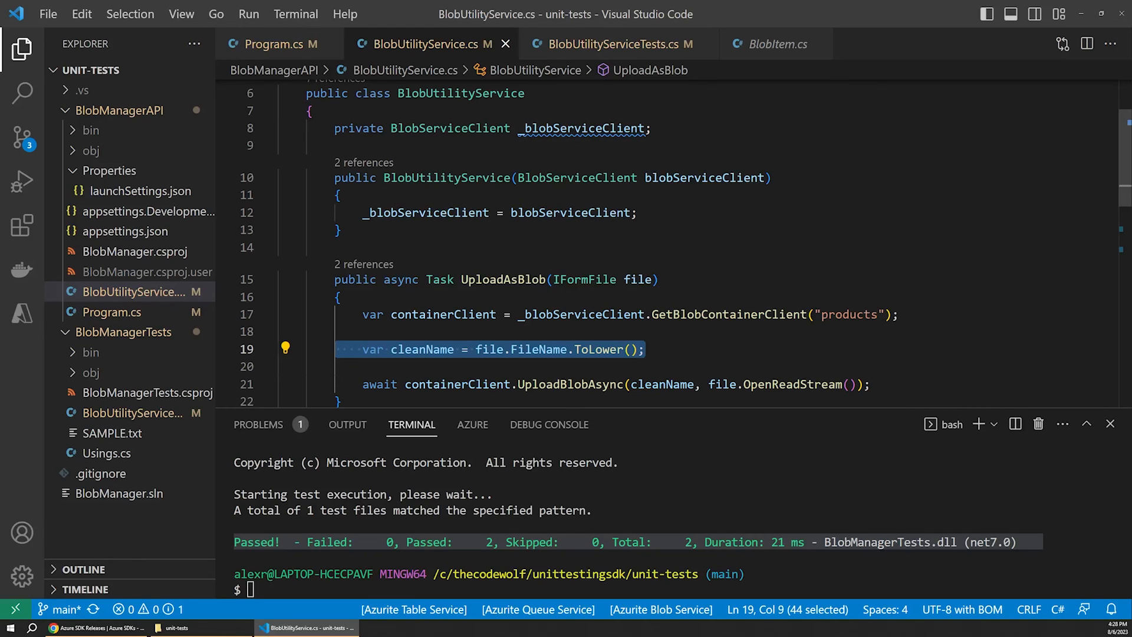
{"action": "mouse_move", "coordinate": [640, 280]}
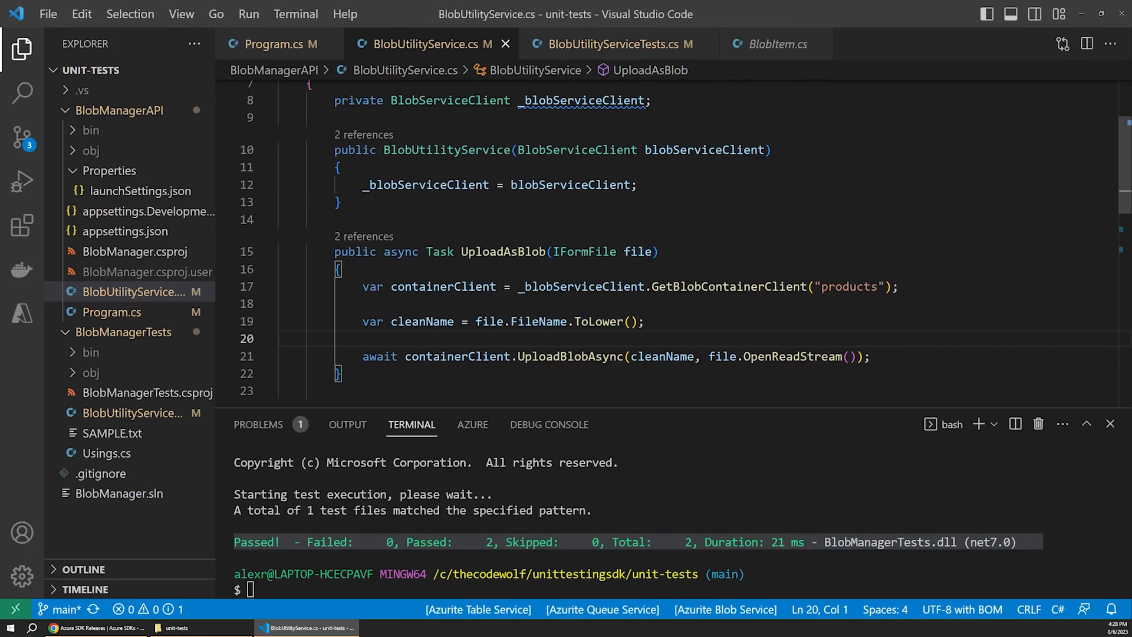
{"action": "mouse_move", "coordinate": [422, 321]}
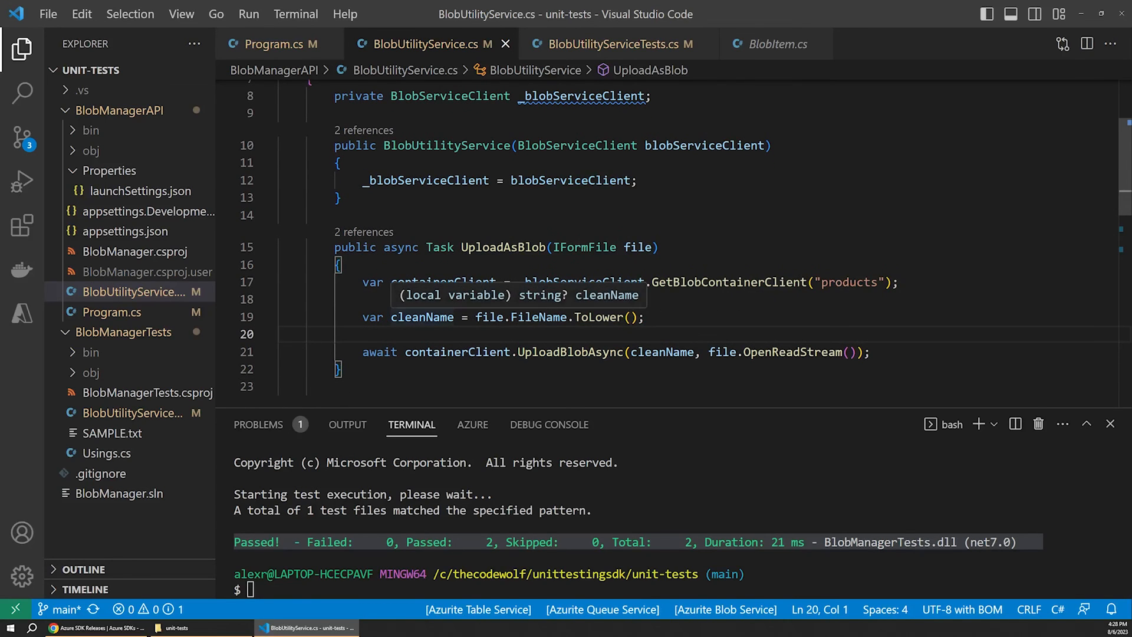
{"action": "key", "text": "Backspace"}
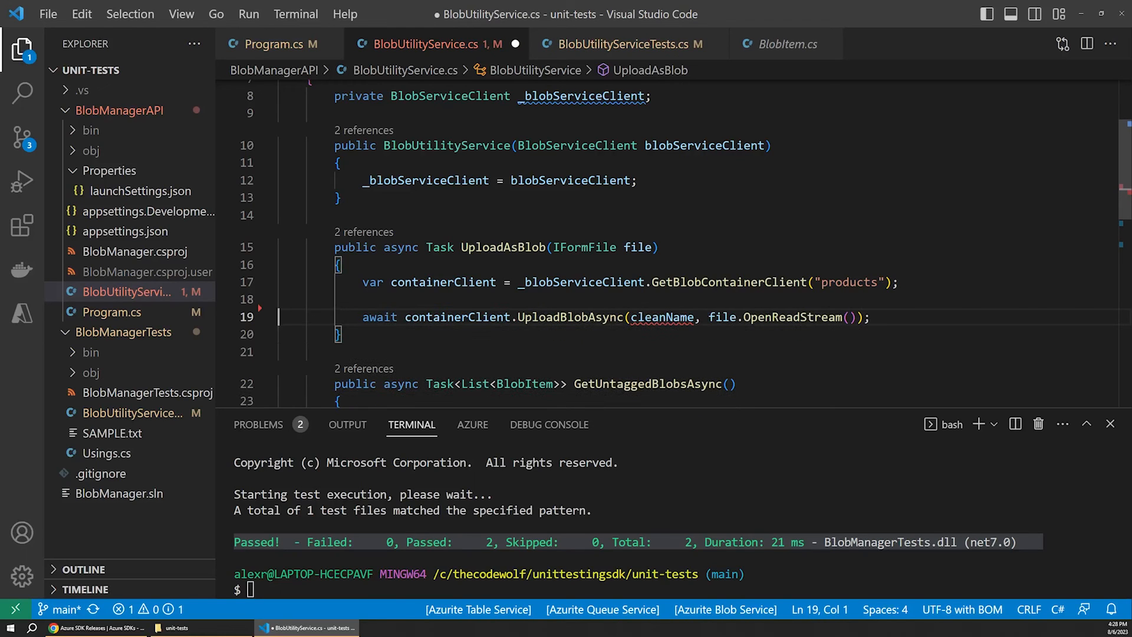
{"action": "double_click", "coordinate": [660, 317]}
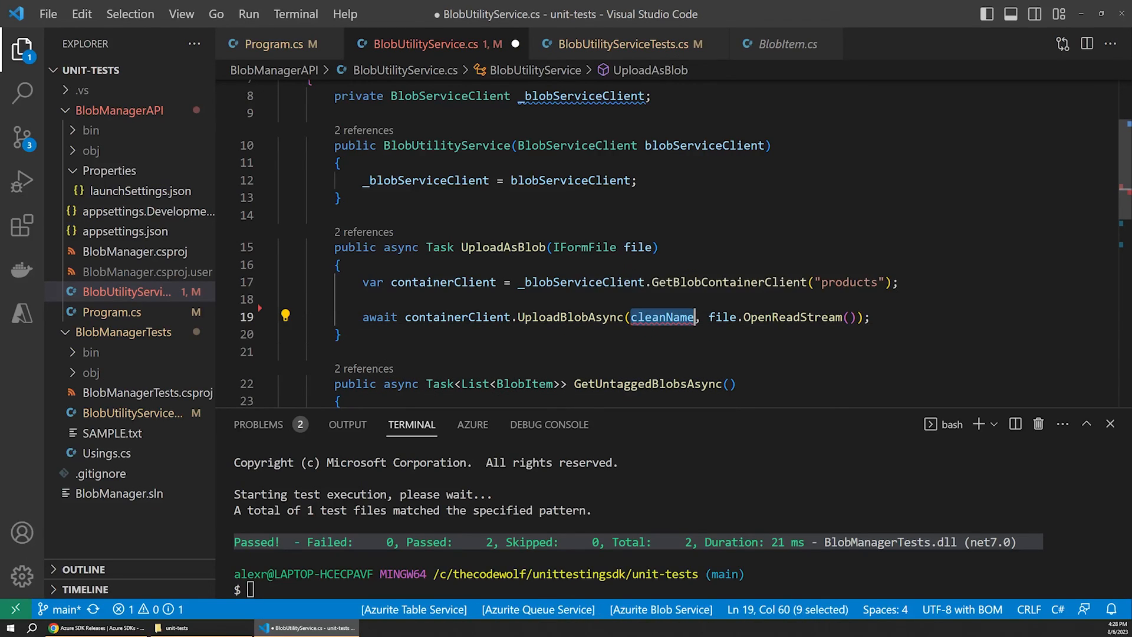
{"action": "type", "text": "file.n"}
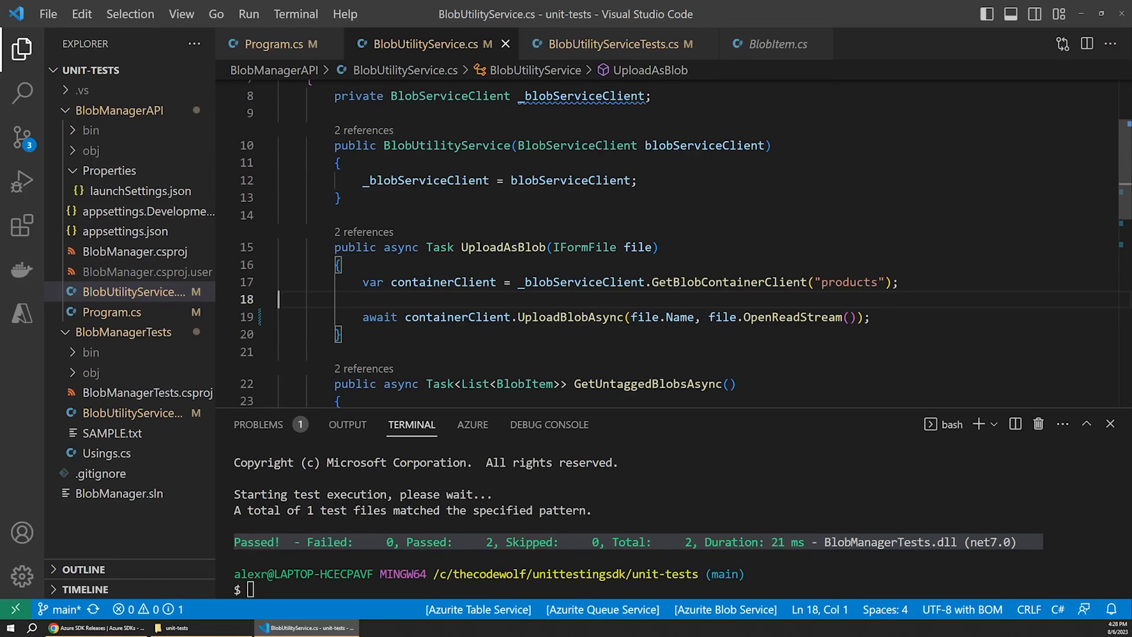
{"action": "left_click", "coordinate": [343, 334]}
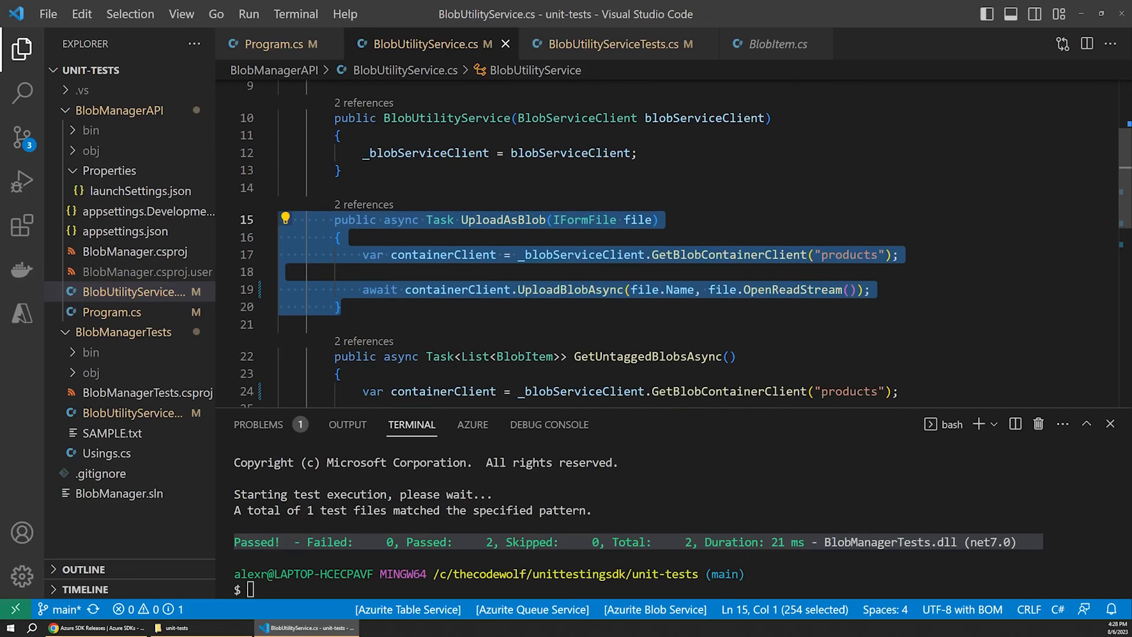
- Drop the untagged check in GetUntaggedBlobsAsync so every blob is added, and save the service
{"action": "scroll", "scroll_direction": "down", "scroll_amount": 3}
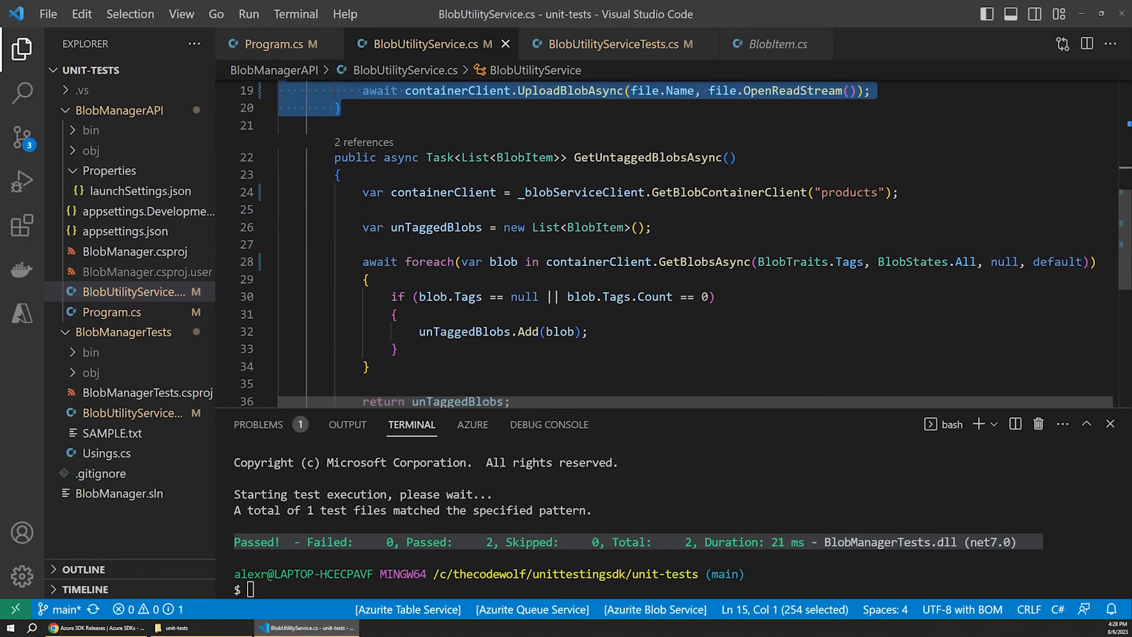
{"action": "scroll", "scroll_direction": "down", "scroll_amount": 3}
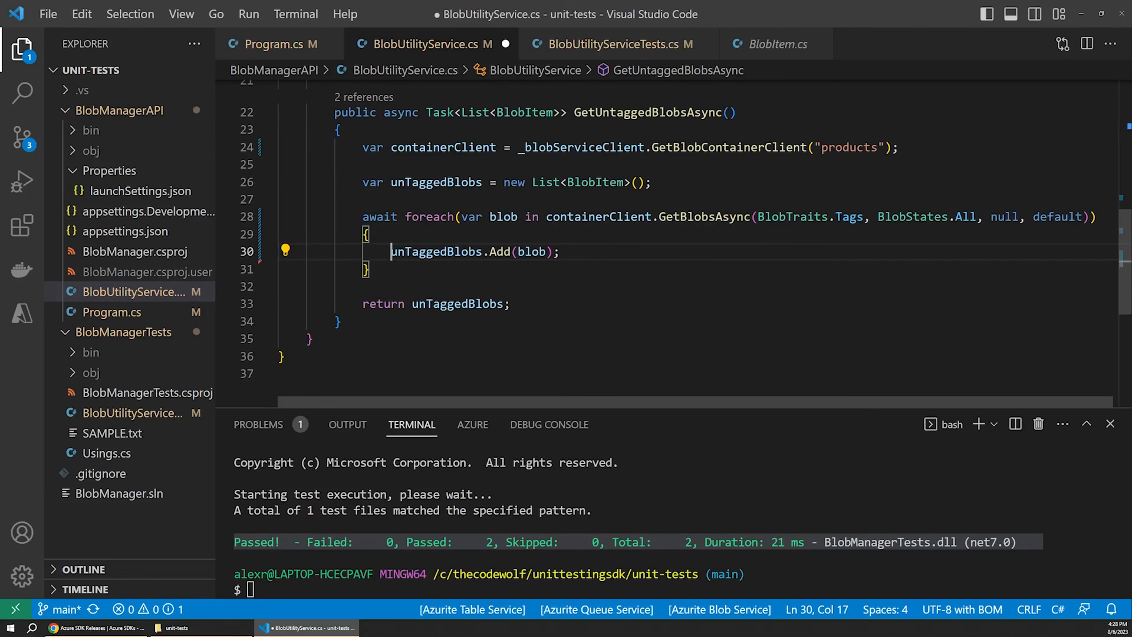
{"action": "key", "text": "ctrl+s"}
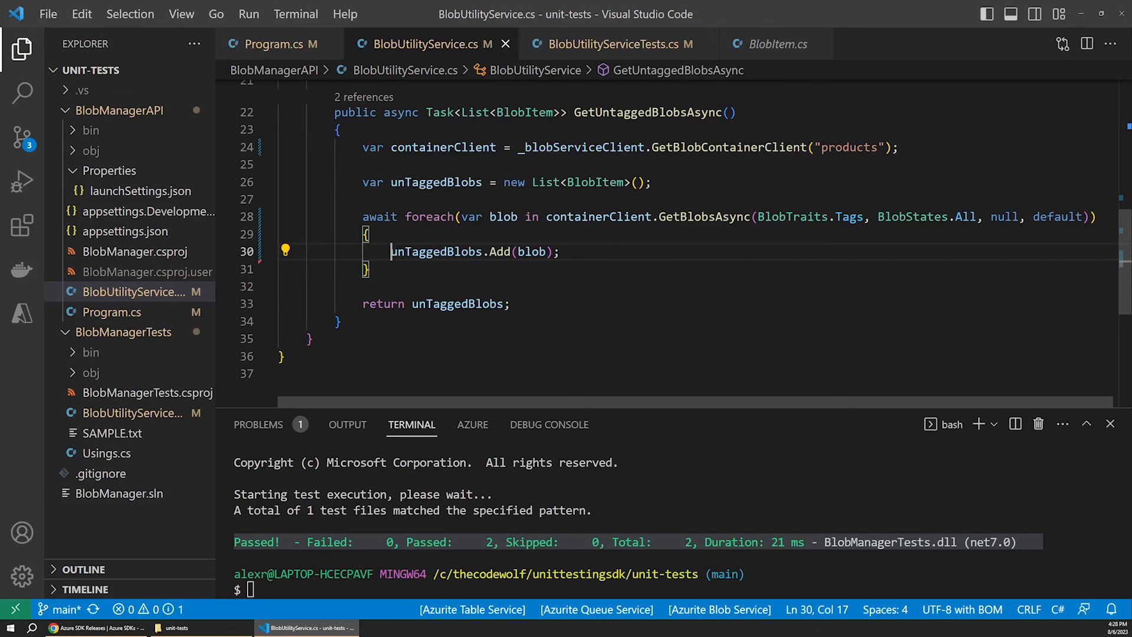
- Rerun dotnet test and see both tests now fail against the broken service
{"action": "type", "text": "dotnet test"}
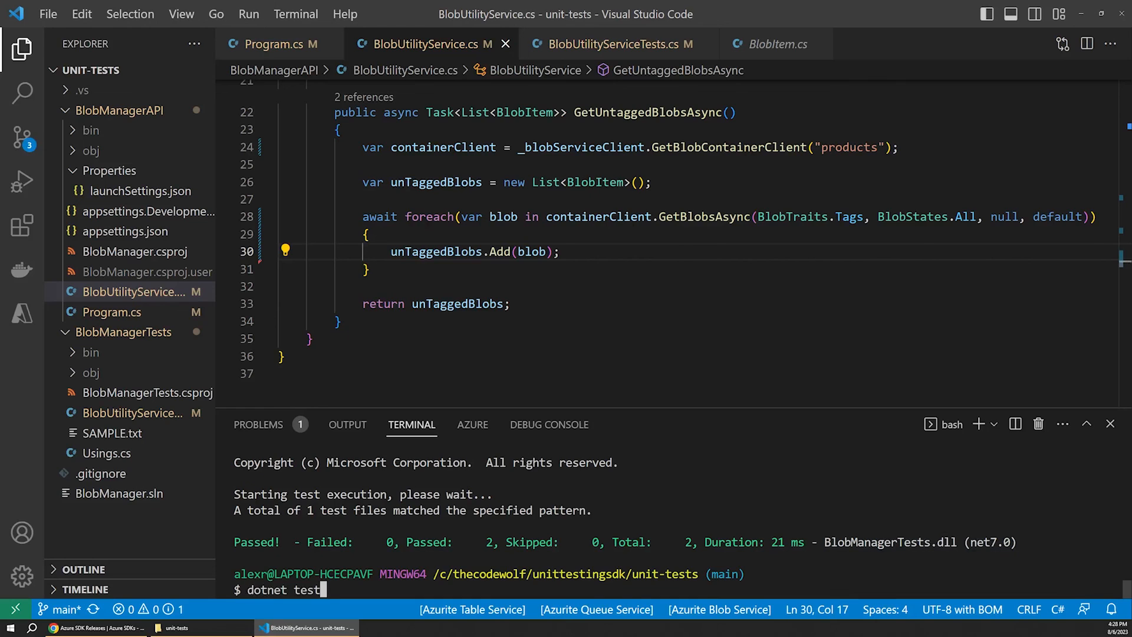
{"action": "key", "text": "Return"}
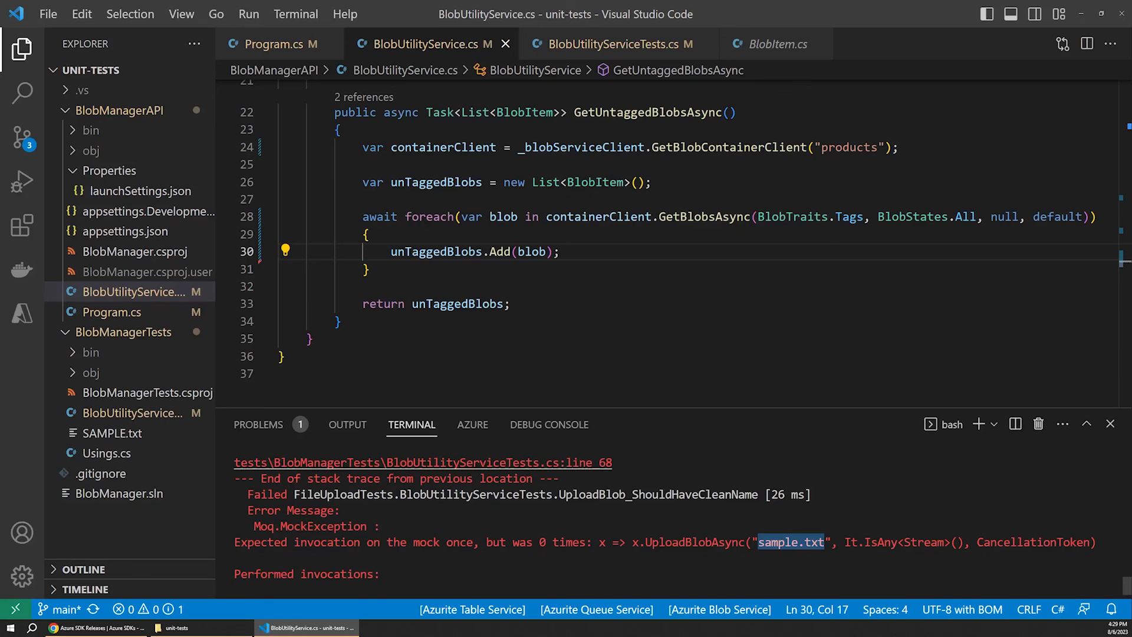
{"action": "scroll", "scroll_direction": "down", "scroll_amount": 3}
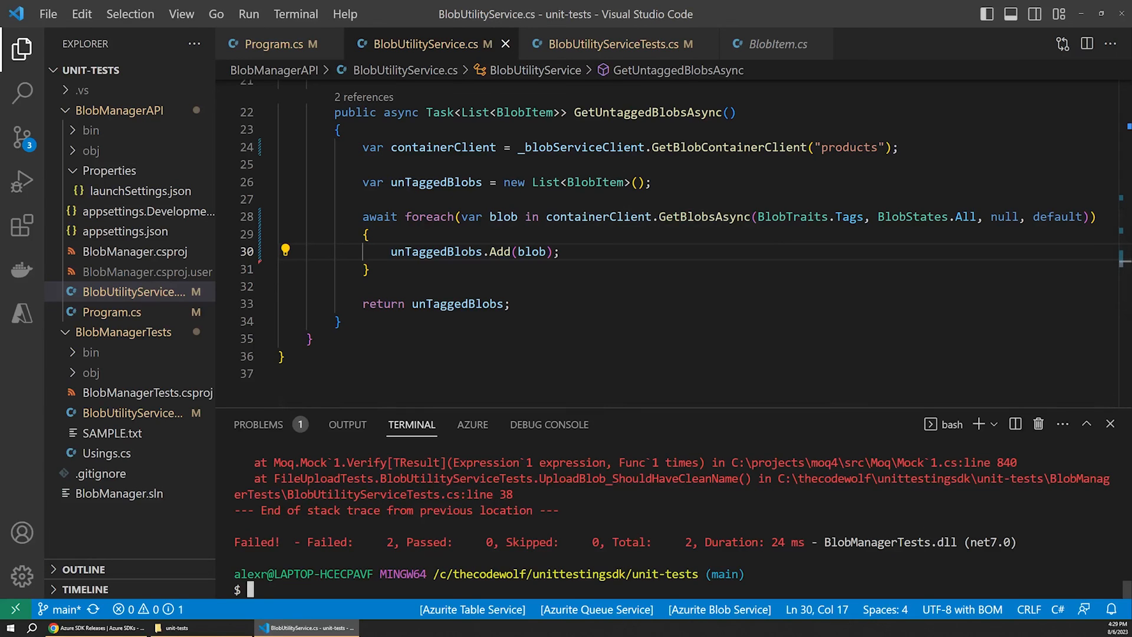
- Return to BlobUtilityServiceTests.cs and highlight BlobsModelFactory in the untagged blobs test setup
{"action": "left_click", "coordinate": [613, 44]}
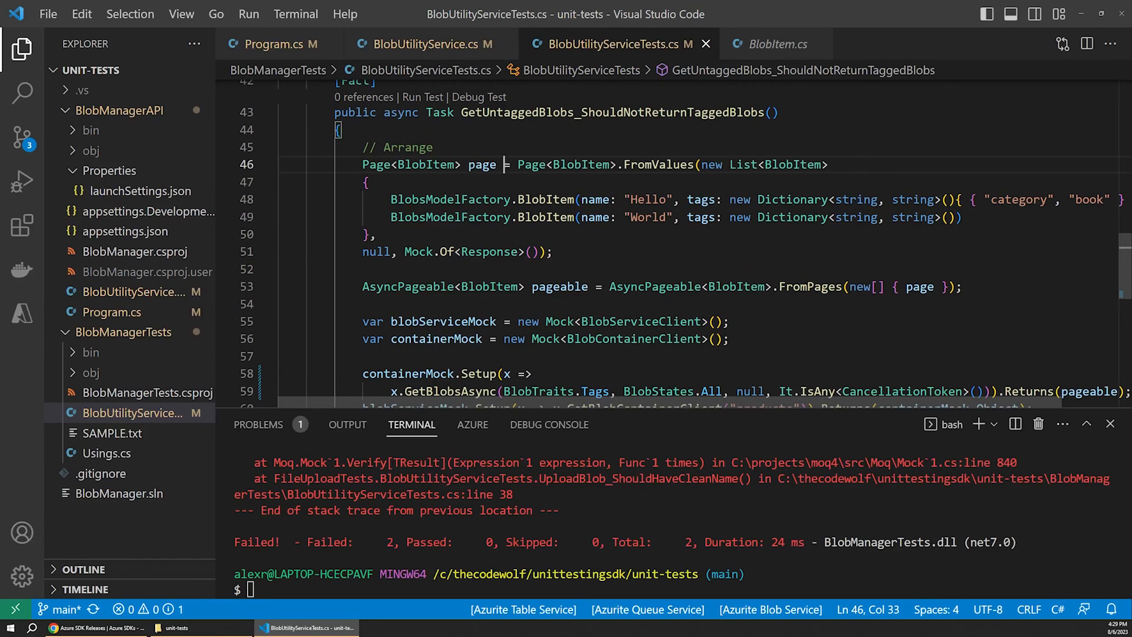
{"action": "scroll", "scroll_direction": "up", "scroll_amount": 3}
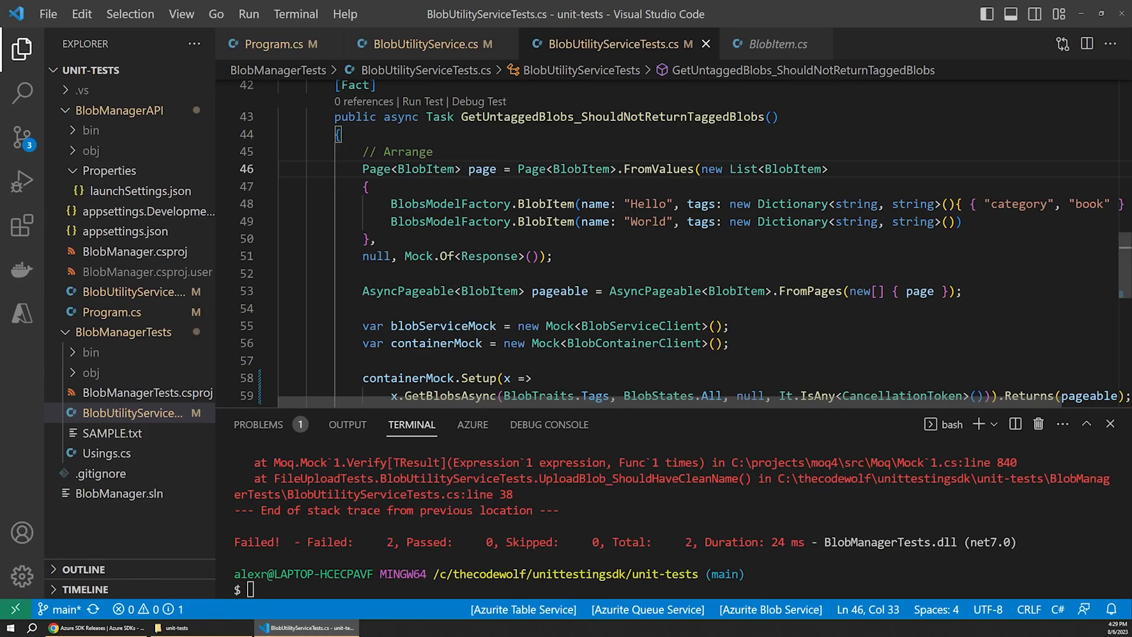
{"action": "double_click", "coordinate": [450, 204]}
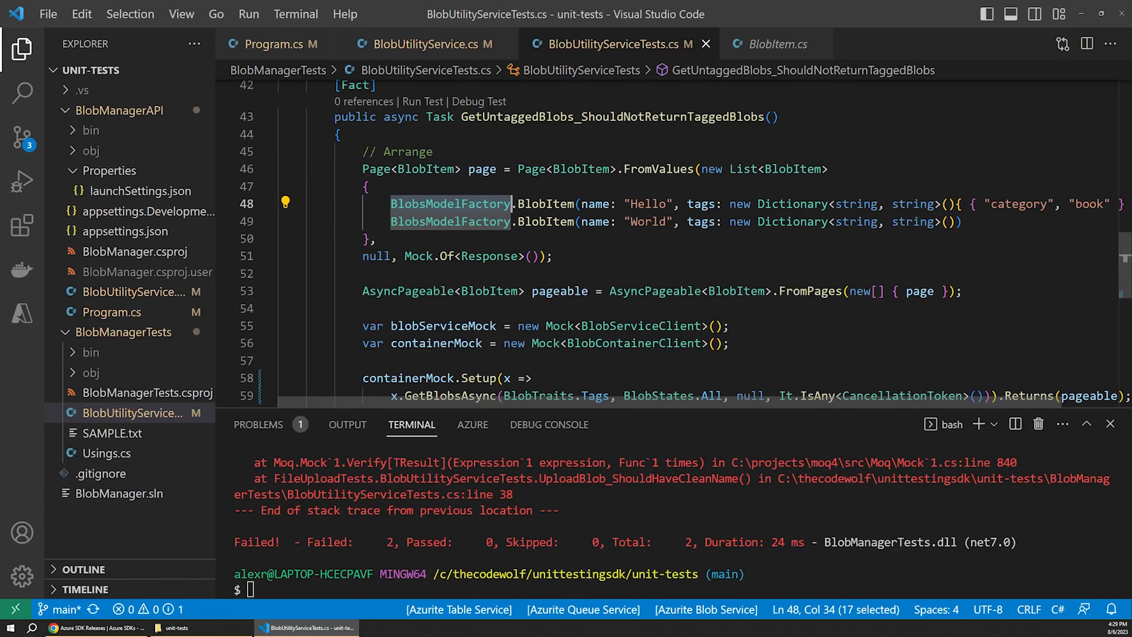